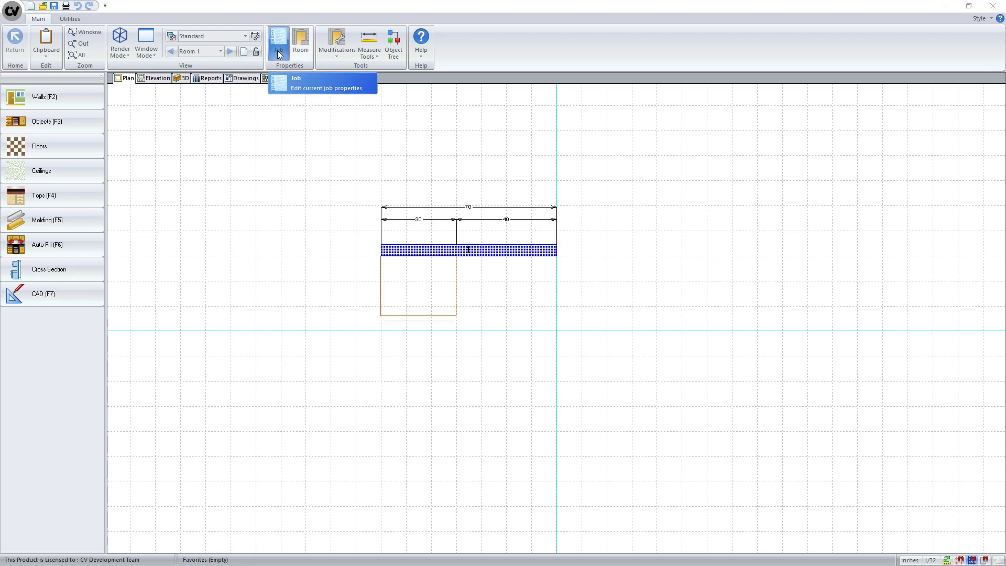
Step: Review the job's PL1 and PL2 Panel notes, then close the job to the catalog screen
click(277, 41)
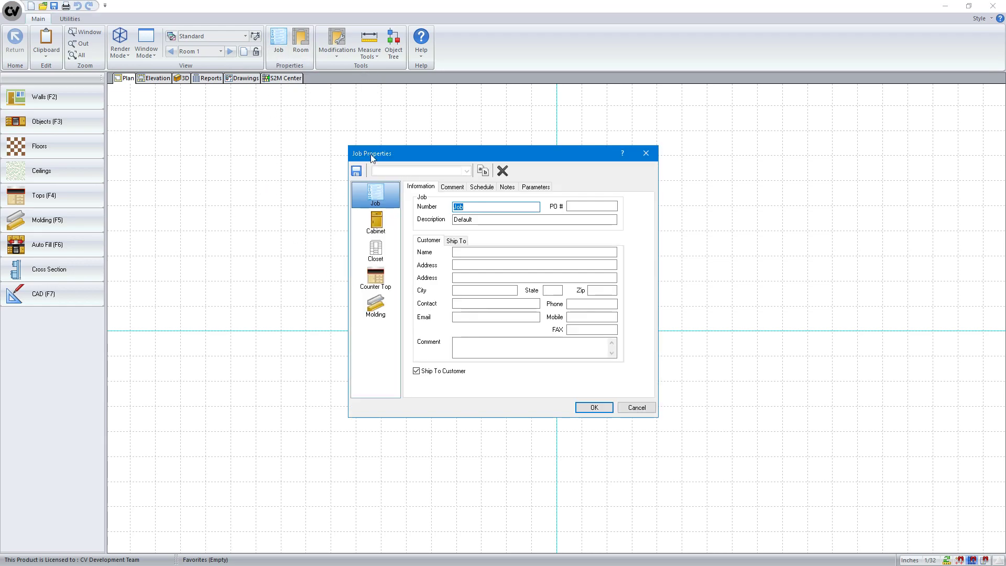
click(507, 187)
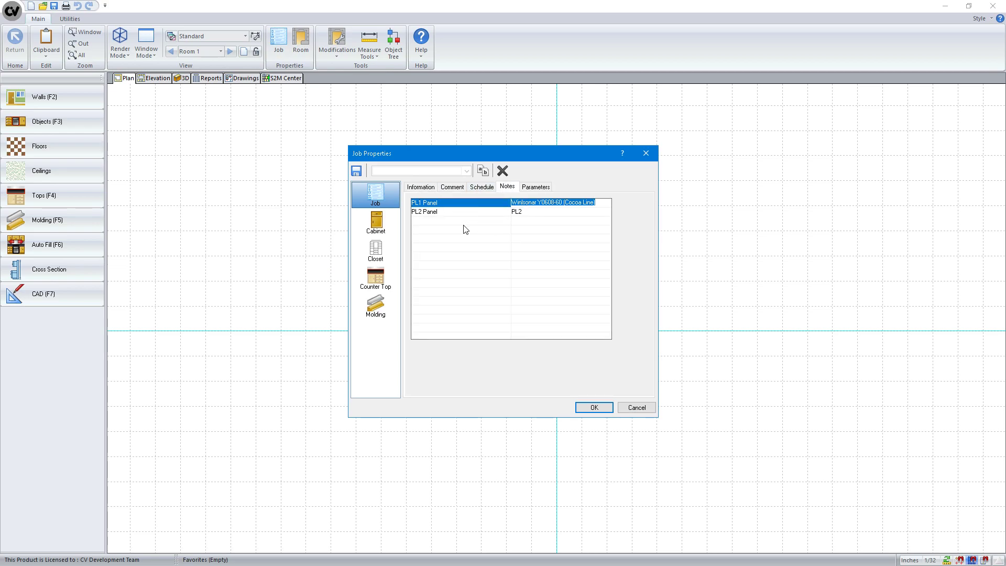
click(593, 407)
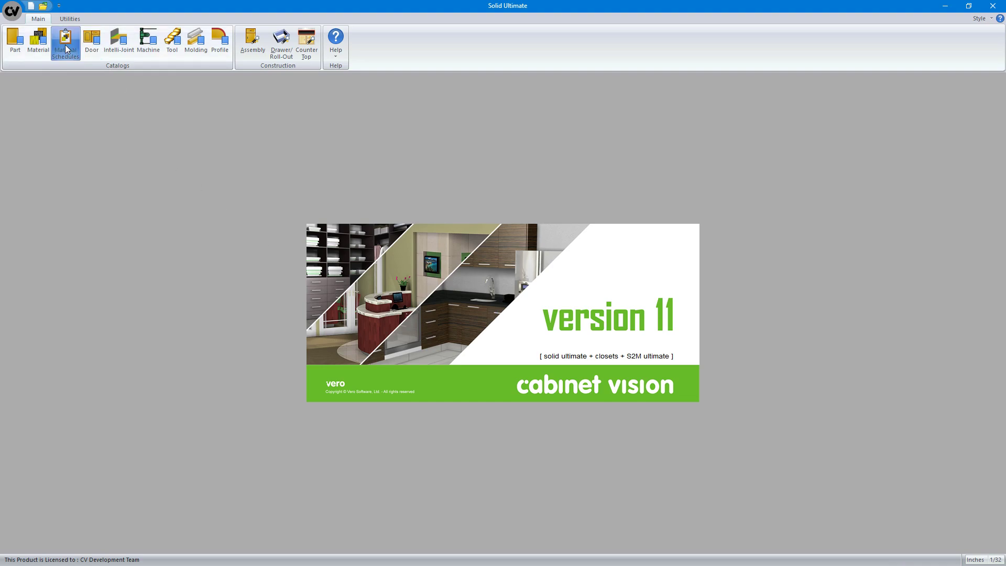
Step: Copy PL1 Panel in Panel Stock as a new material named PL2 Panel, then return
click(65, 42)
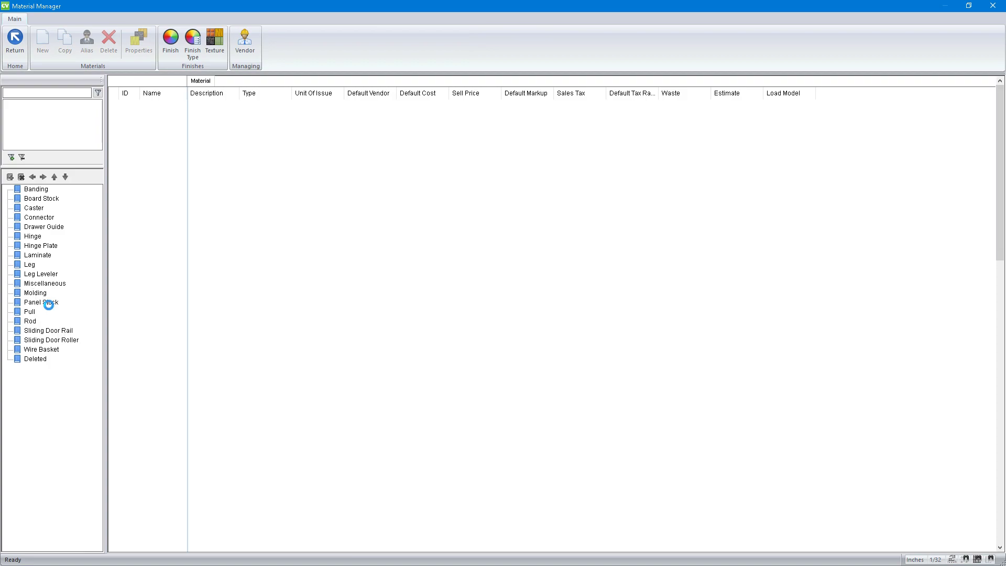
click(37, 302)
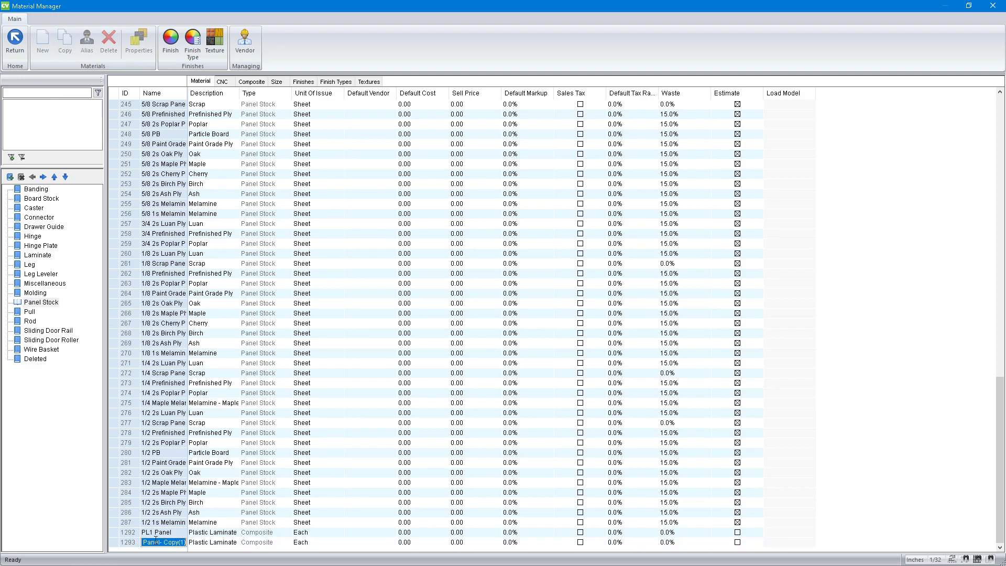
text(PL2 Panel)
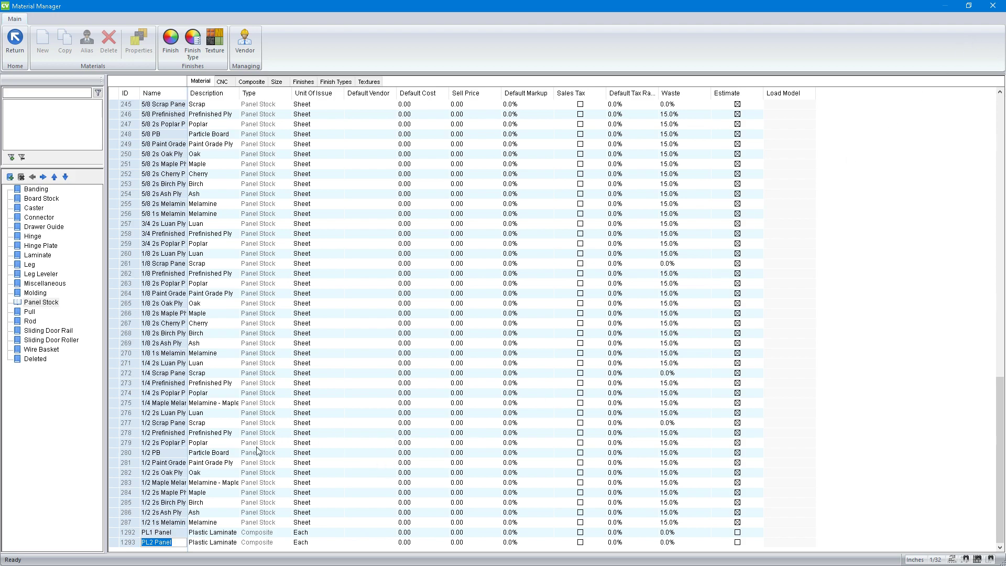
mouse_move(110, 555)
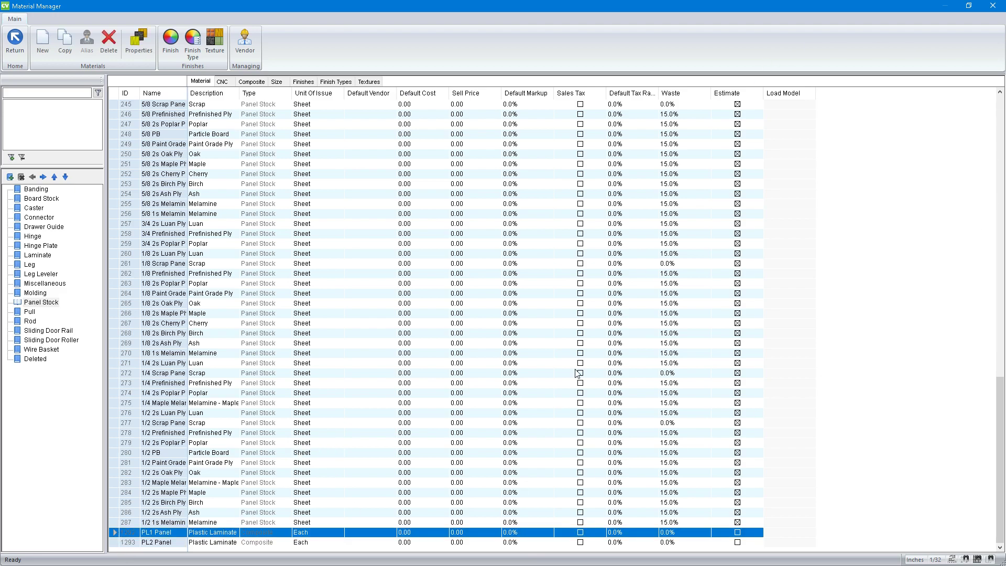
click(16, 41)
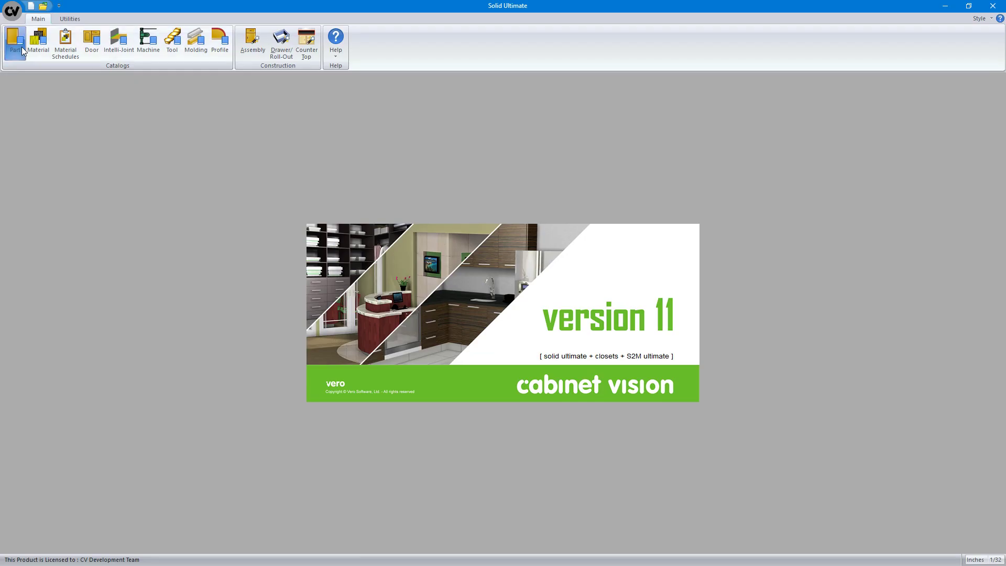
mouse_move(73, 82)
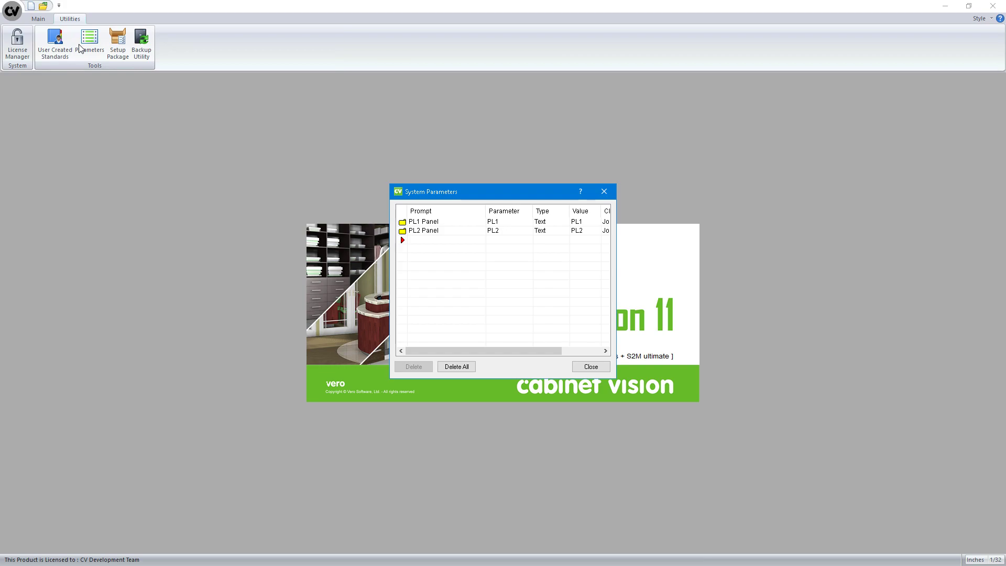
mouse_move(444, 225)
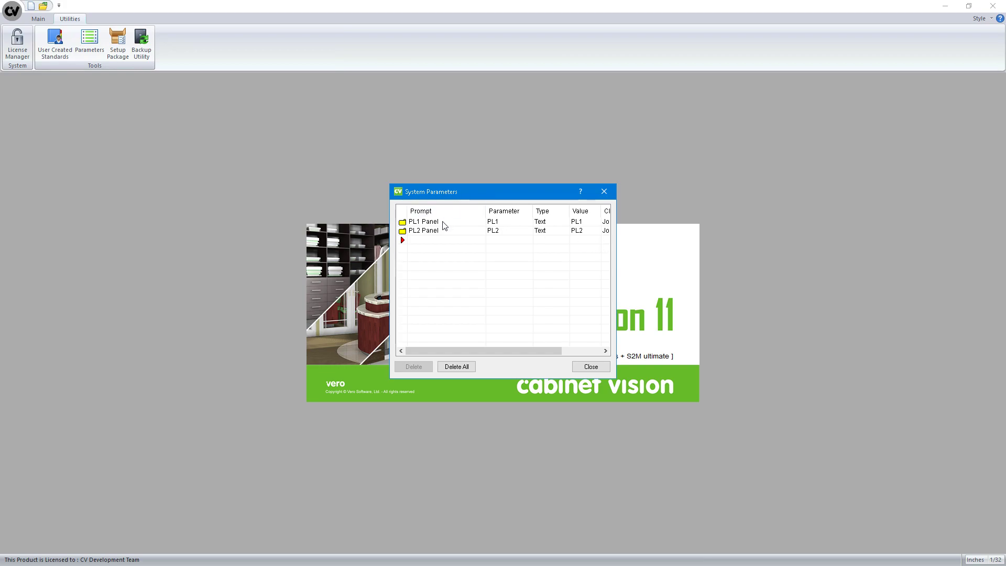
mouse_move(503, 203)
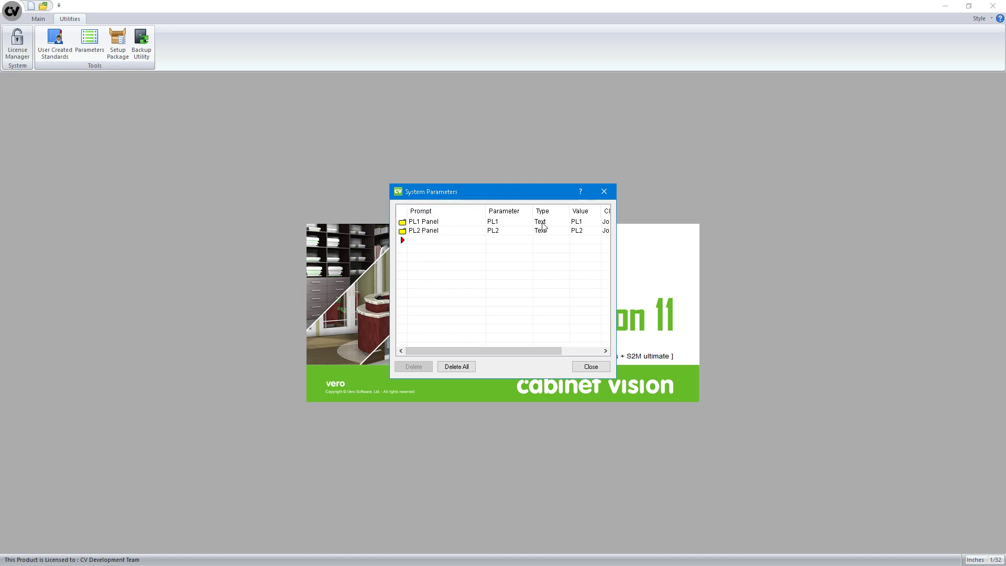
mouse_move(528, 350)
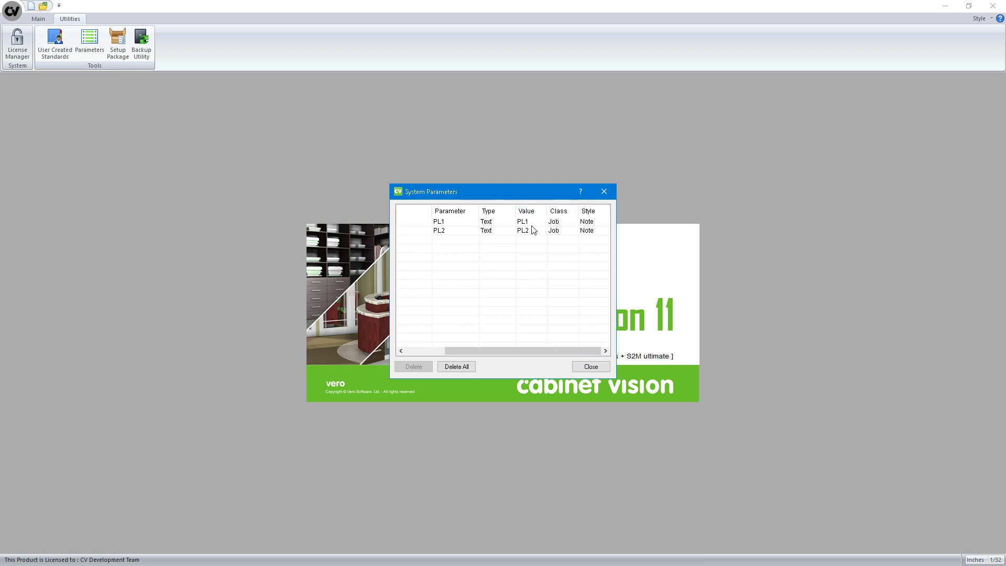
mouse_move(570, 232)
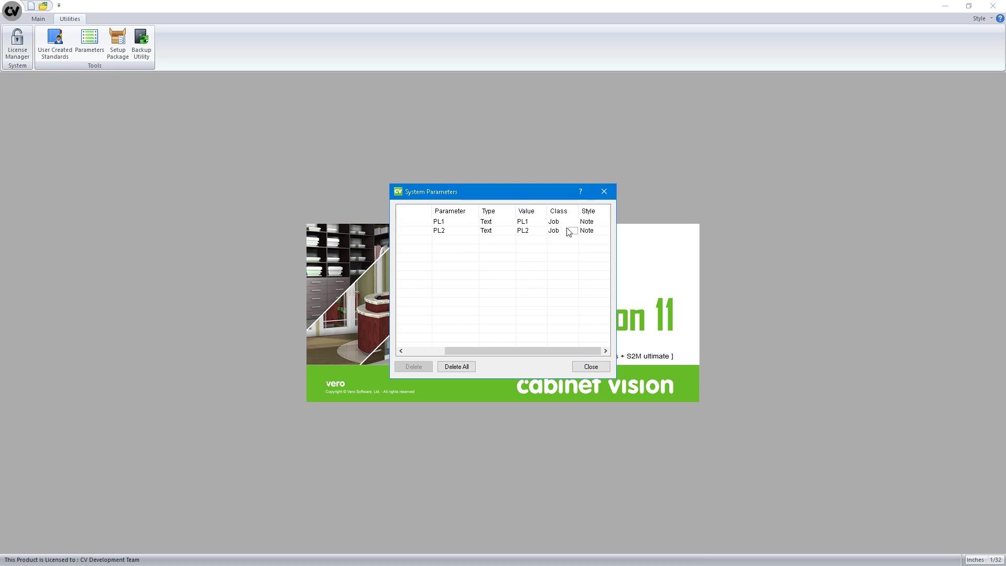
click(557, 221)
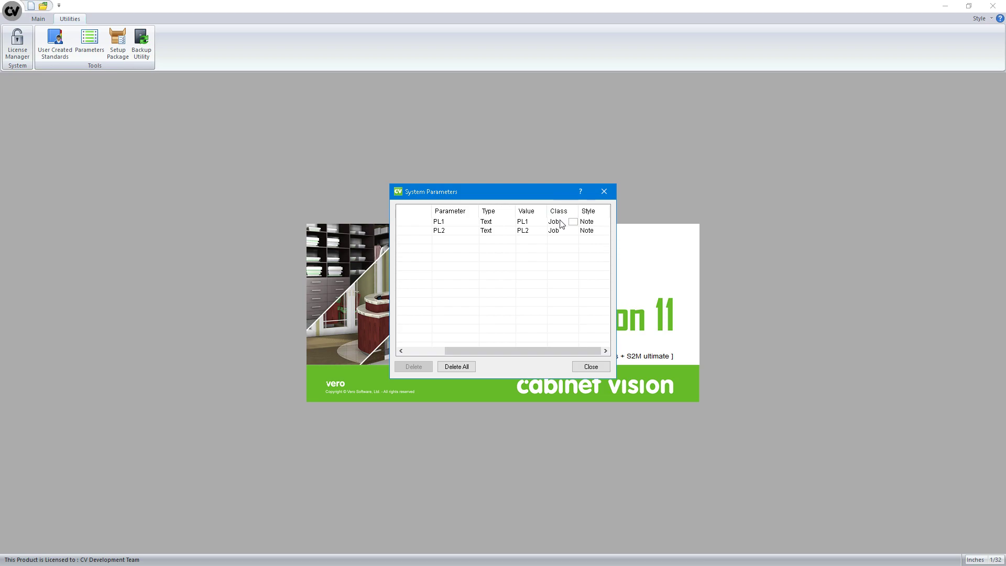
mouse_move(563, 228)
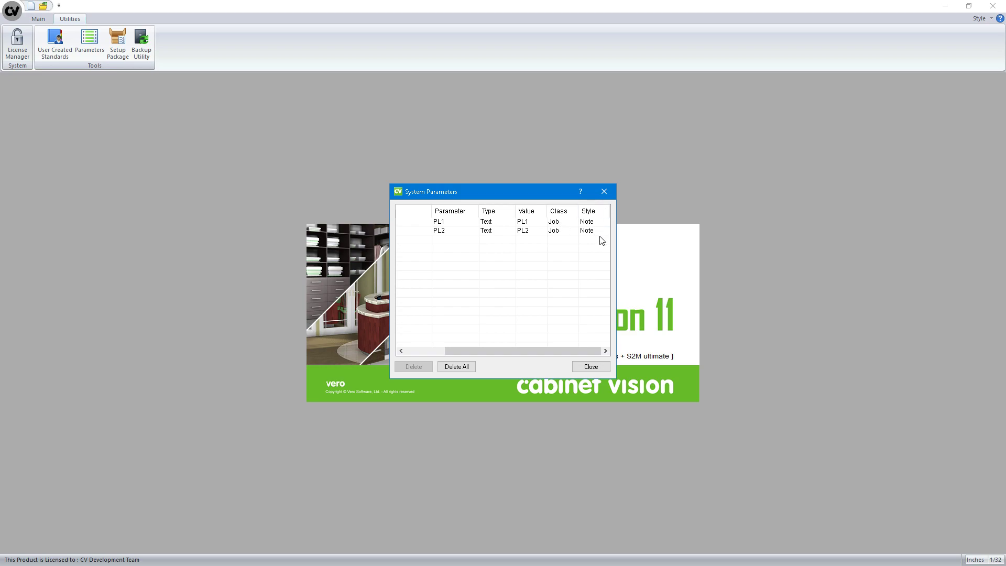
click(590, 366)
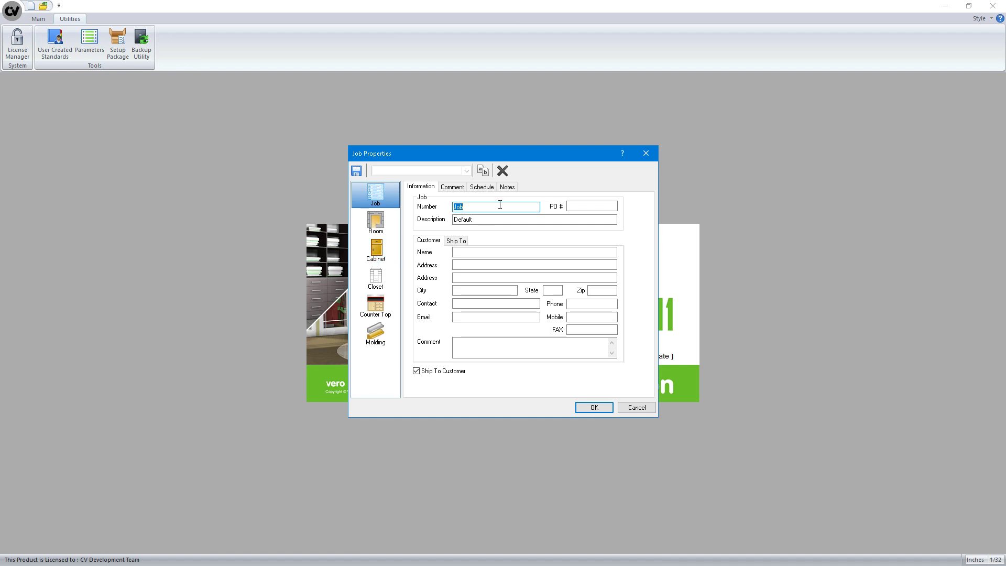
Step: Enter 'Wilsonart Y0608-60 (Cocoa Line)' as the PL1 Panel value on the job's Notes tab
click(506, 187)
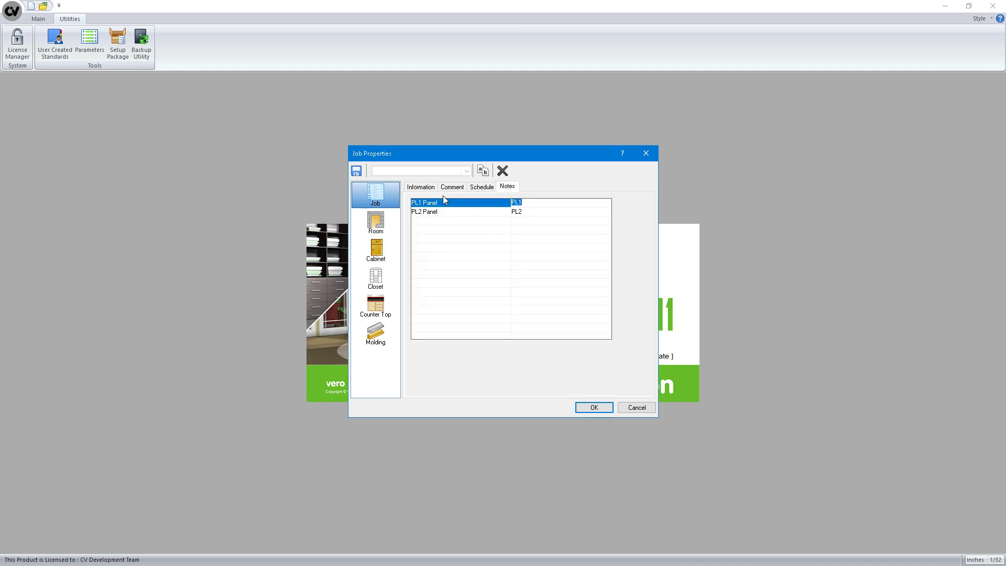
text(Wilsonart)
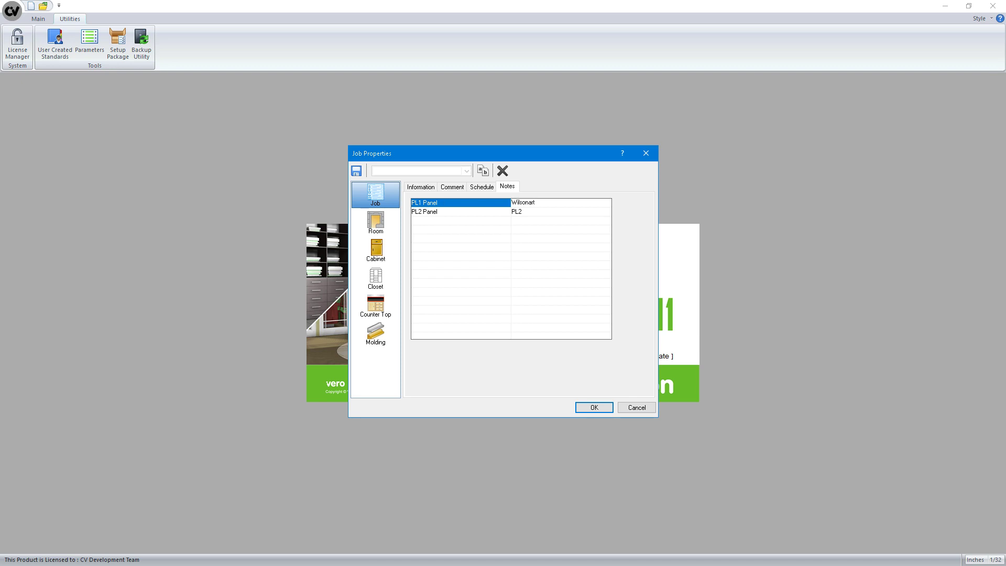
text(Y0)
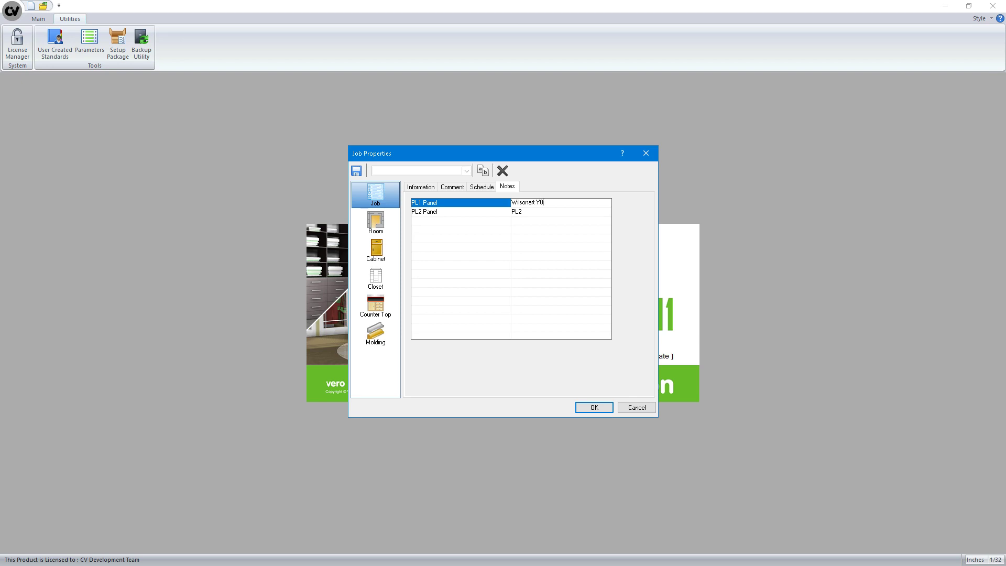
text(608-60)
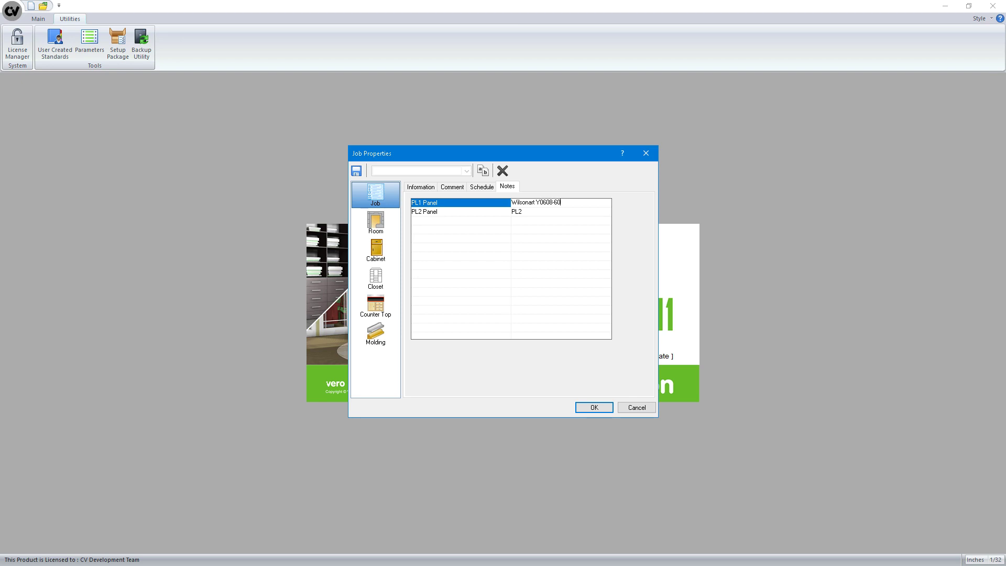
text(Cocoa)
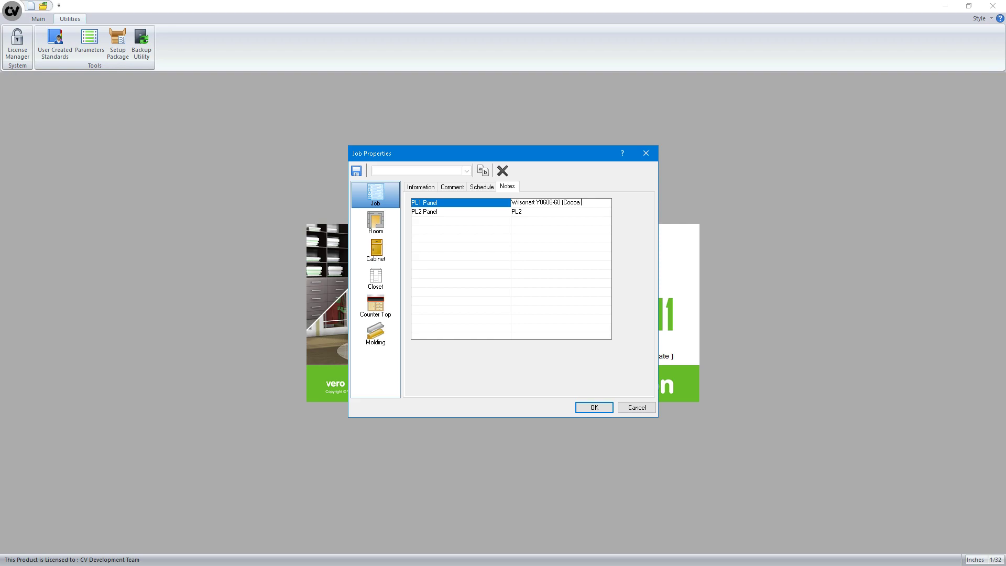
text(Line)
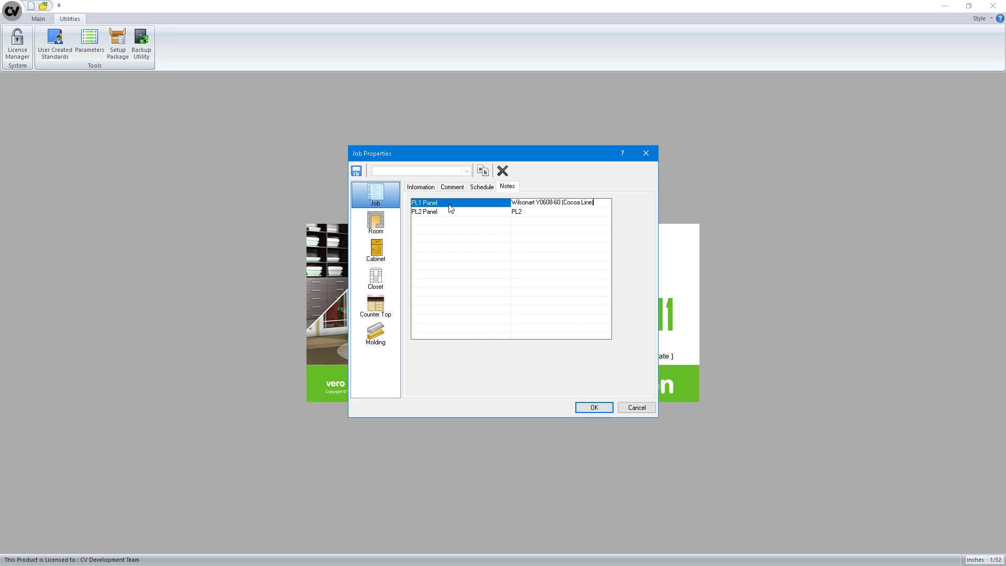
click(439, 211)
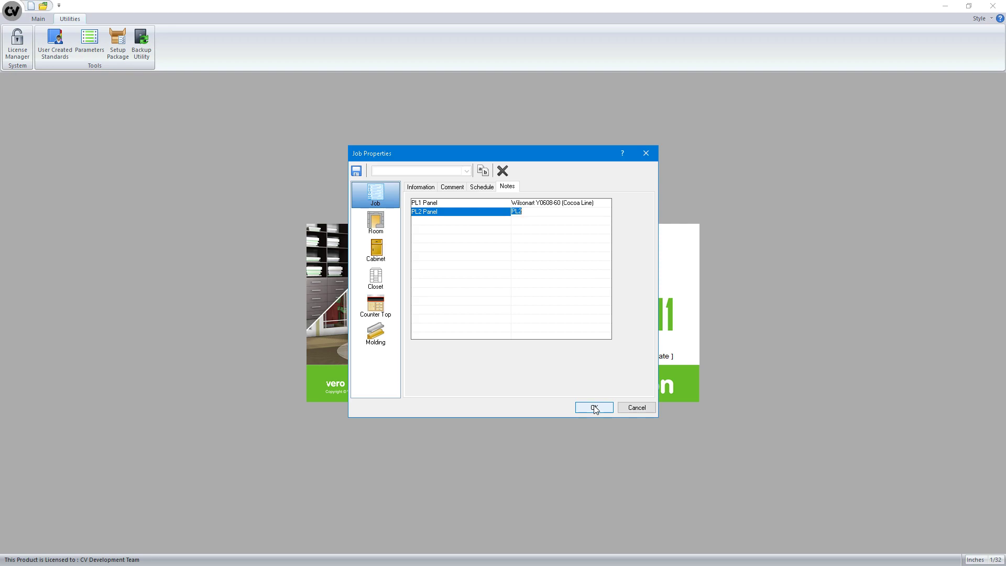
Step: Choose PL 1 as the base cabinets' Standard material schedule and expand its Case parts
click(375, 248)
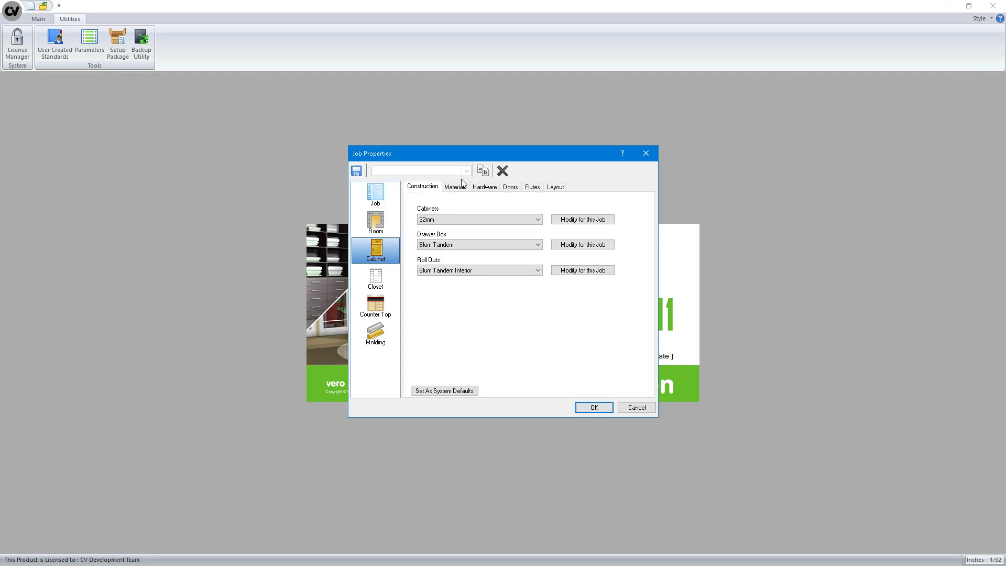
click(456, 187)
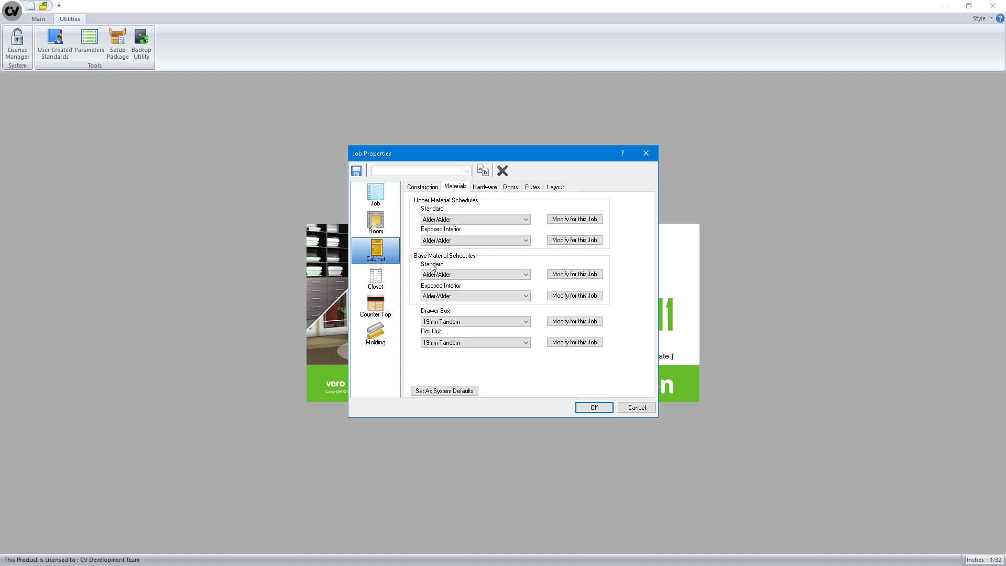
click(474, 274)
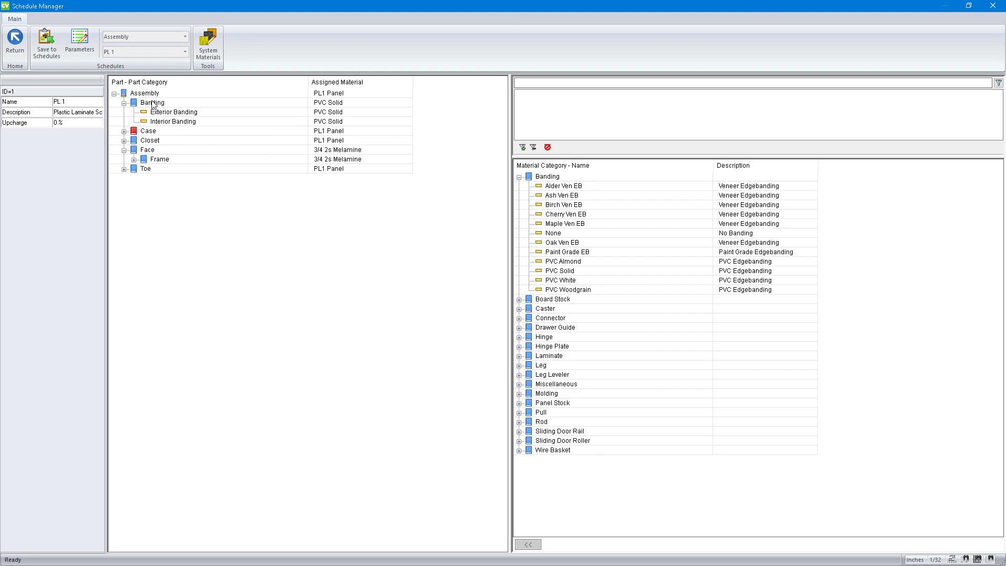
click(125, 130)
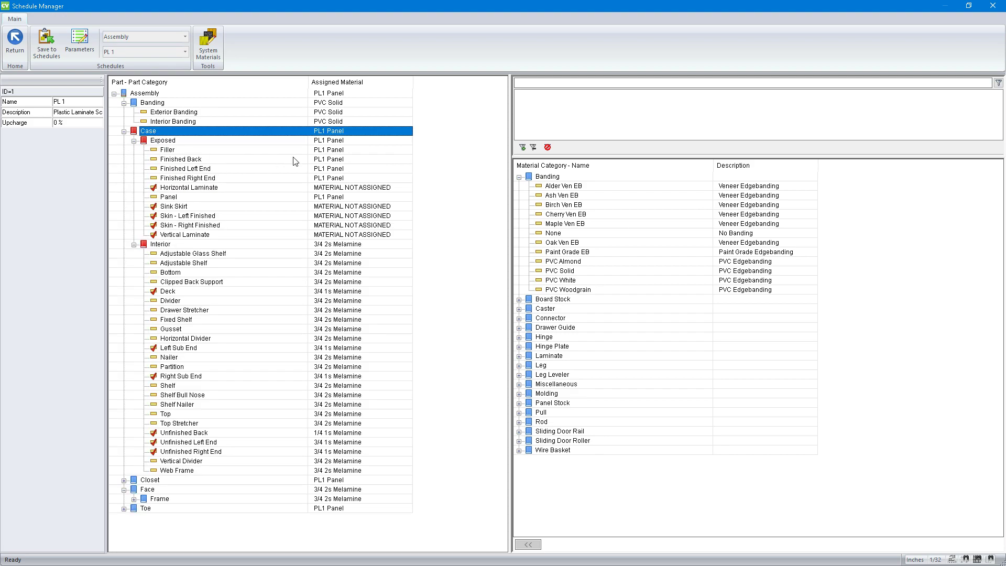
mouse_move(158, 203)
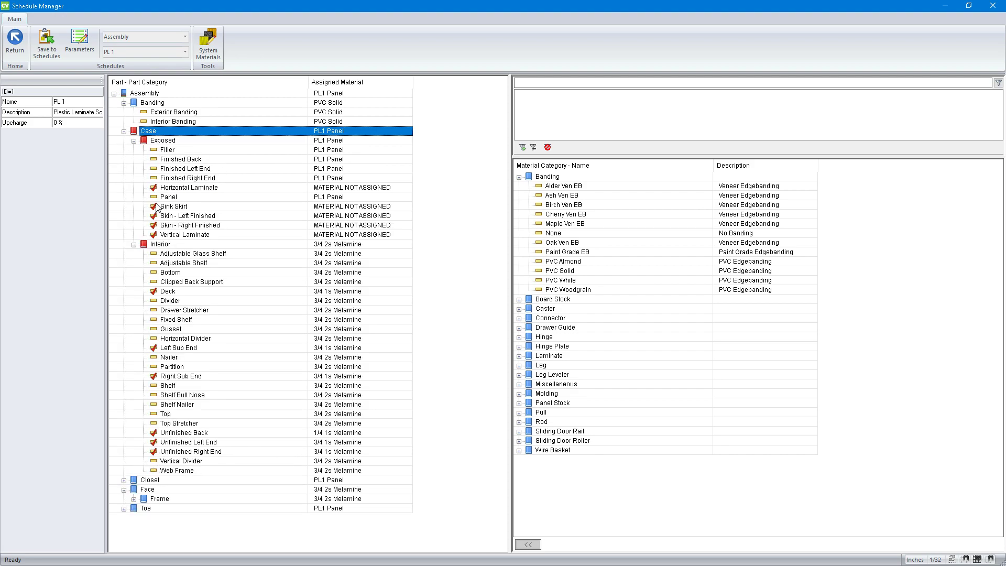
mouse_move(447, 255)
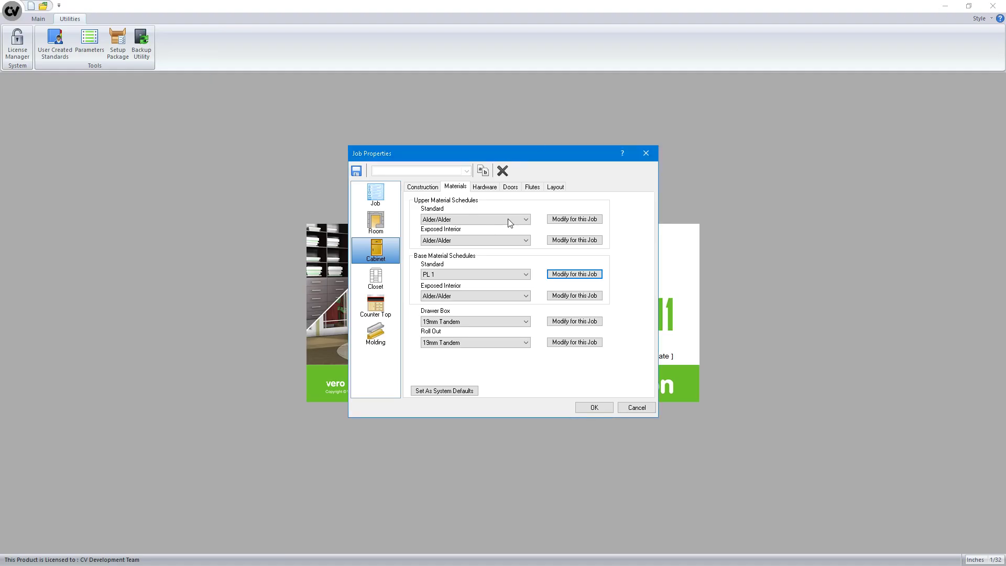
mouse_move(421, 243)
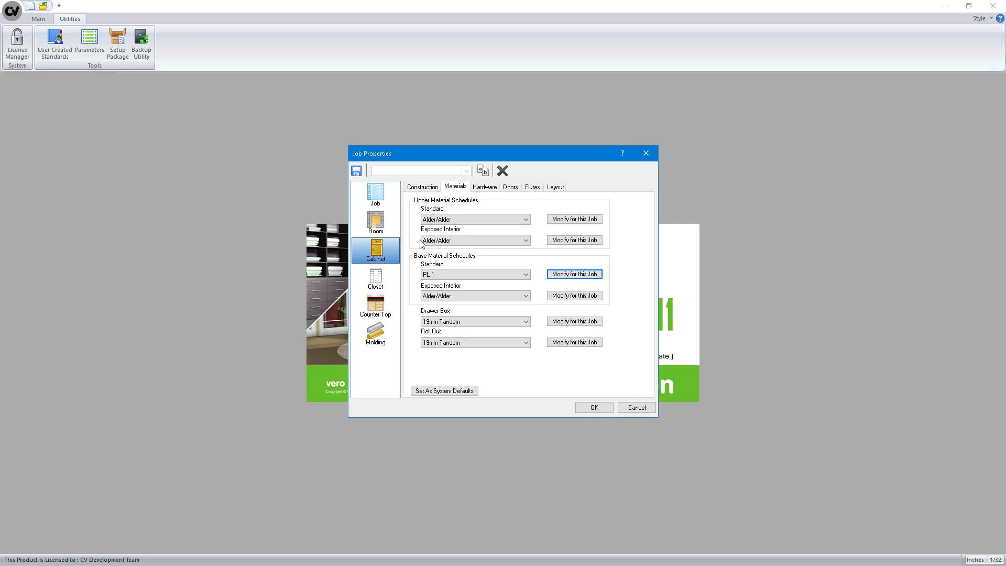
mouse_move(437, 236)
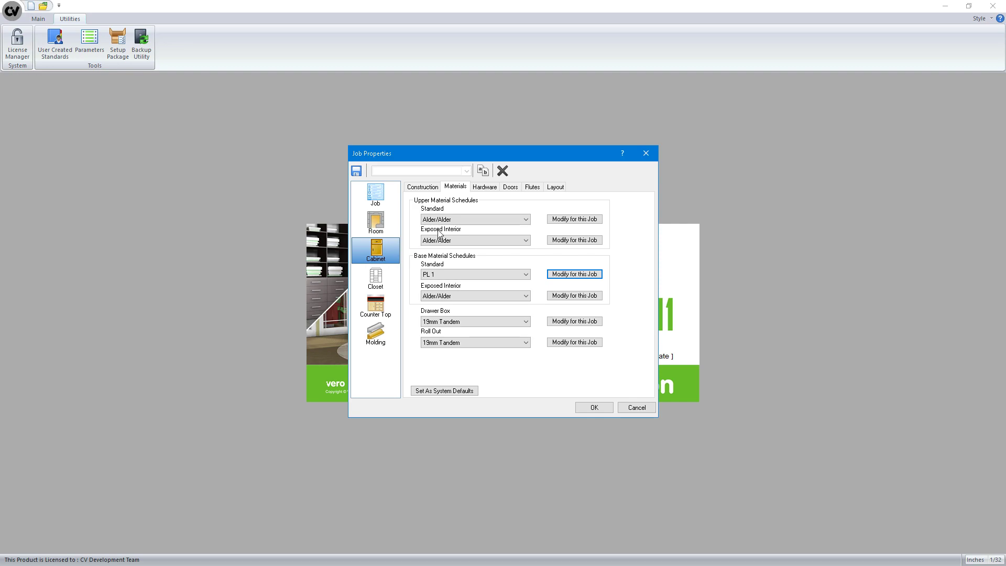
mouse_move(619, 368)
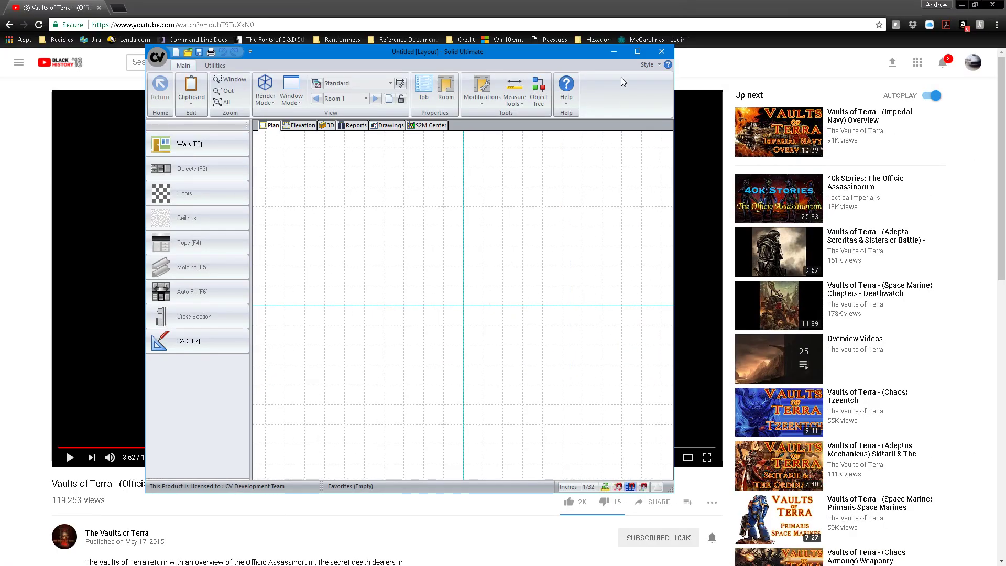
Step: Open the Reports tab and Setup Reports to list Panel Stock Cut List w/Mat Notes
click(638, 51)
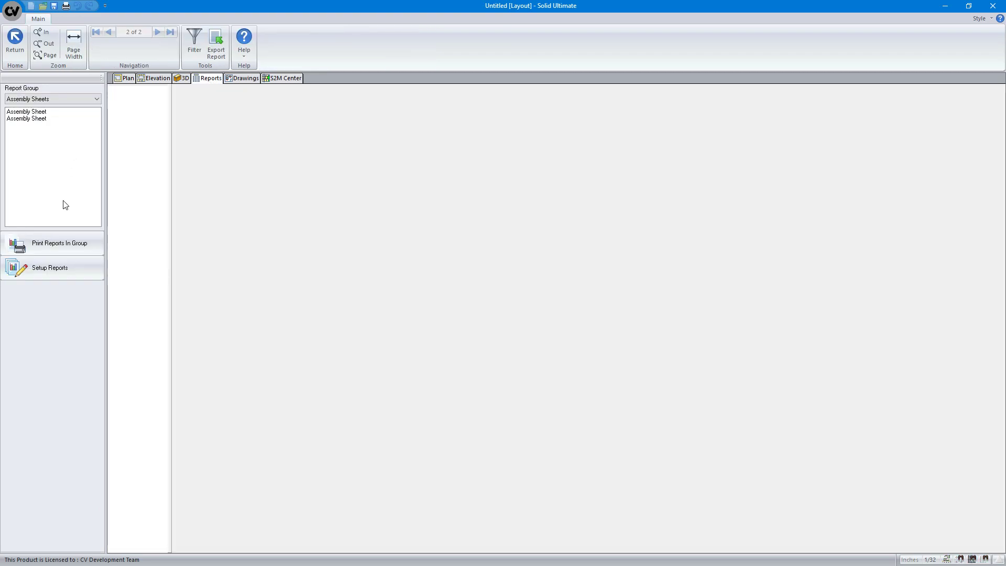
click(50, 268)
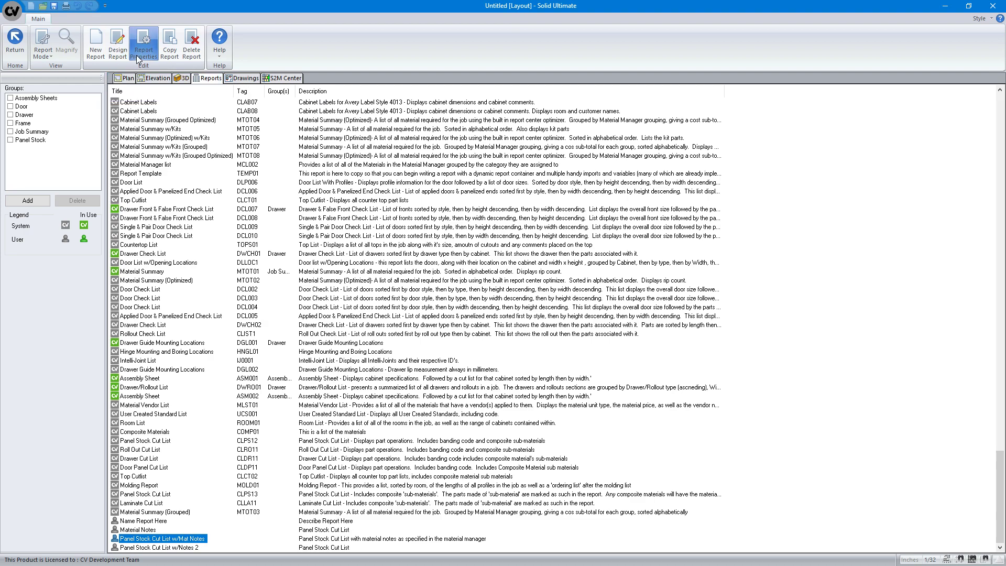
Step: Open the Mat Notes cut list properties and view the JobMaterials table's SQL join clause
click(145, 43)
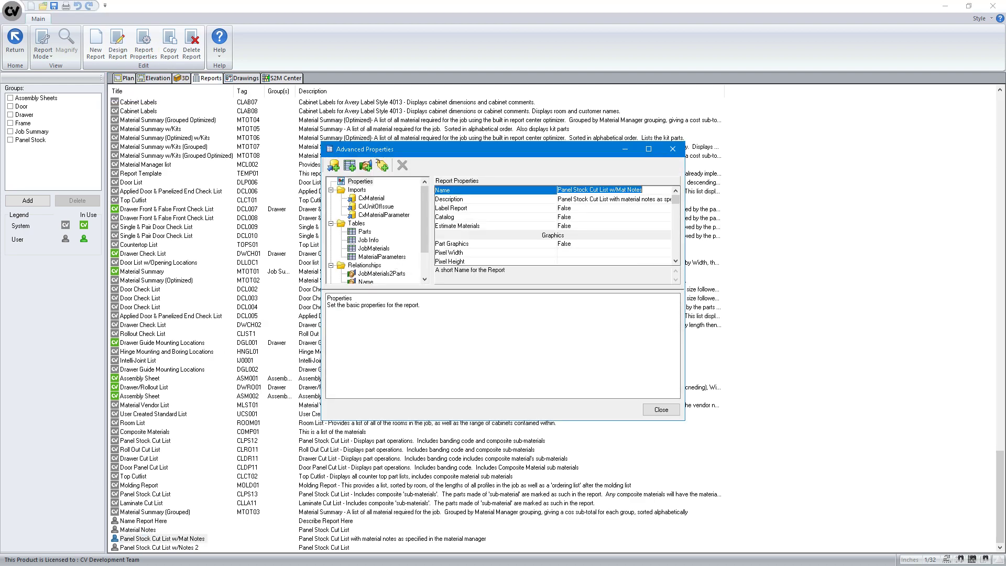
click(374, 248)
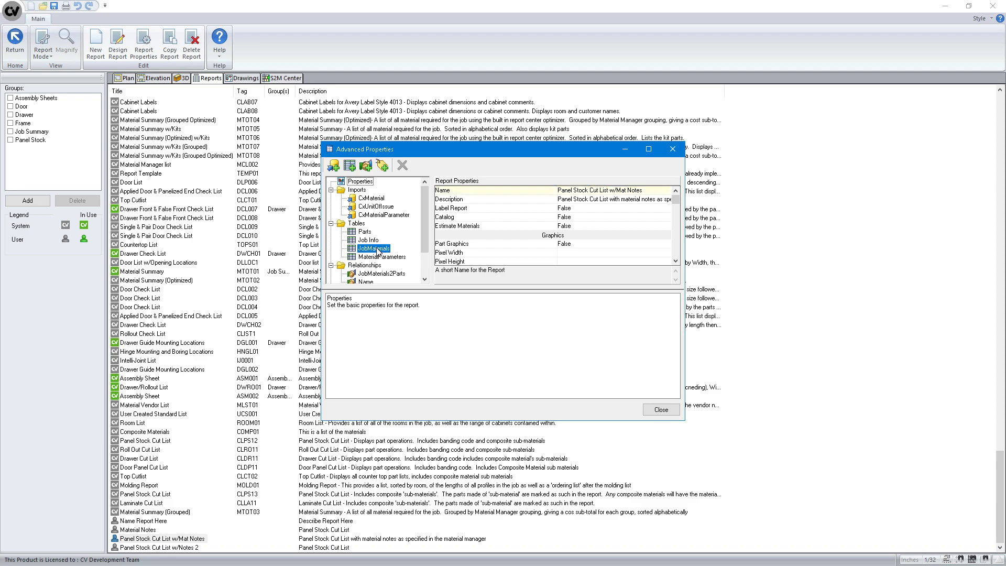
click(373, 248)
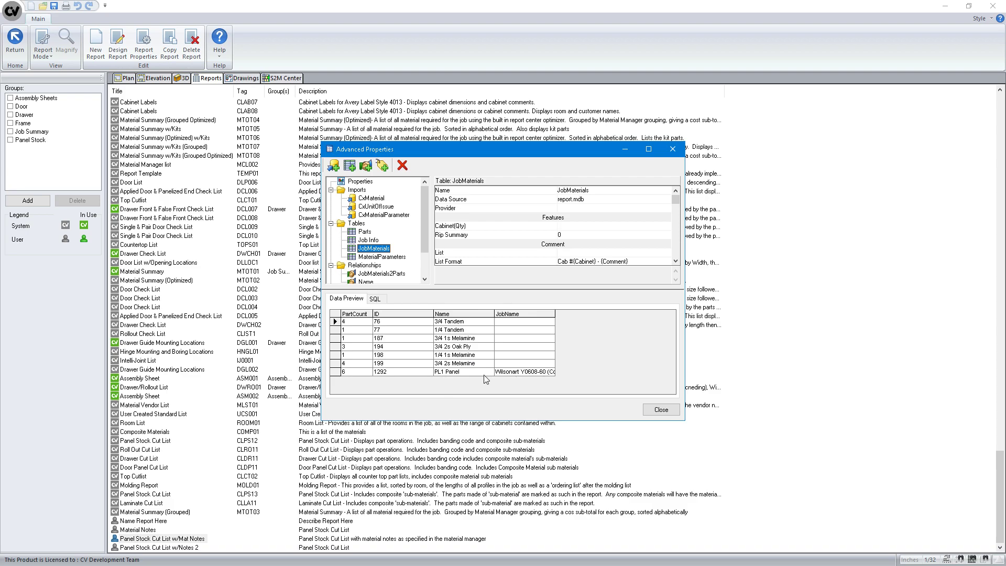
click(376, 298)
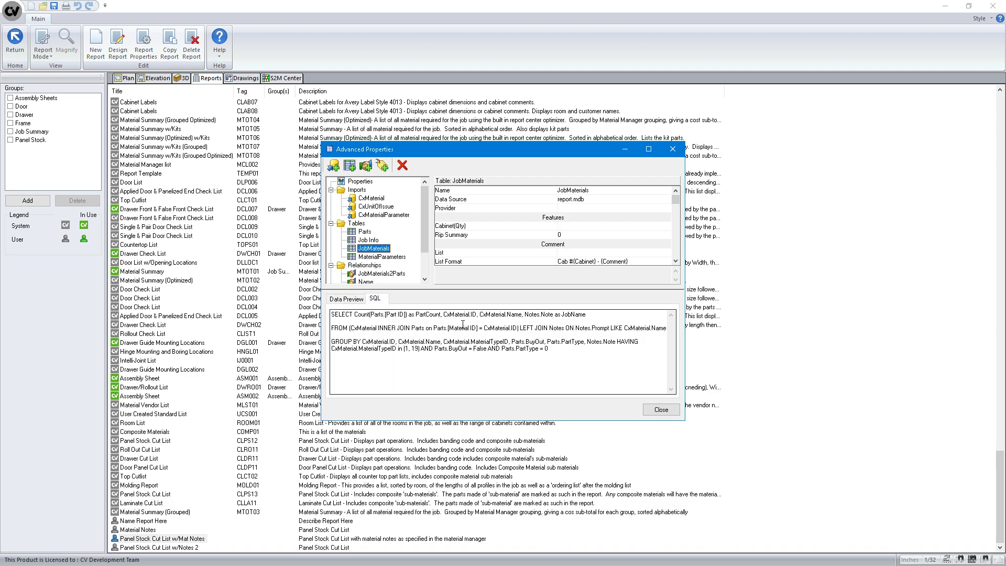
mouse_move(546, 317)
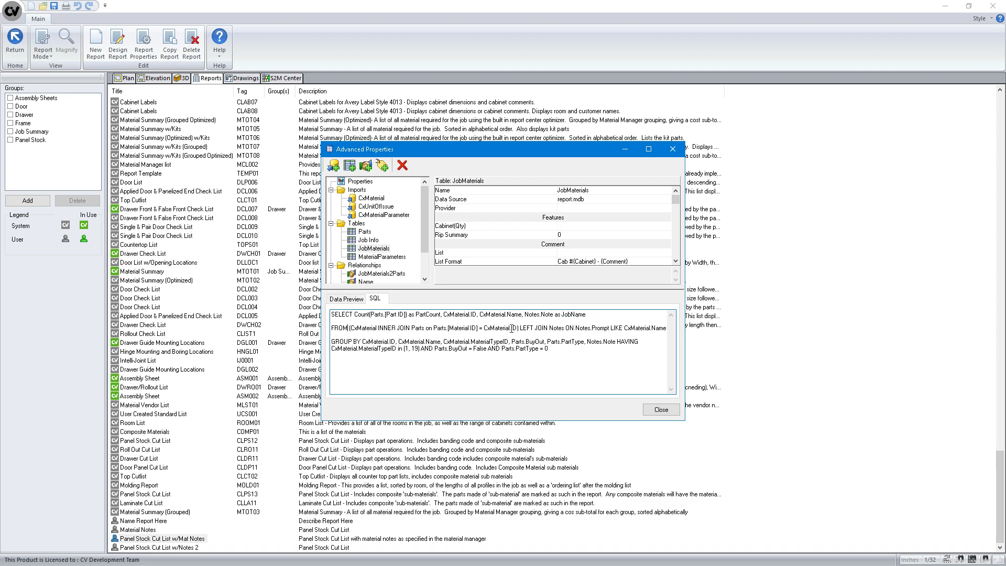
drag(355, 327, 520, 328)
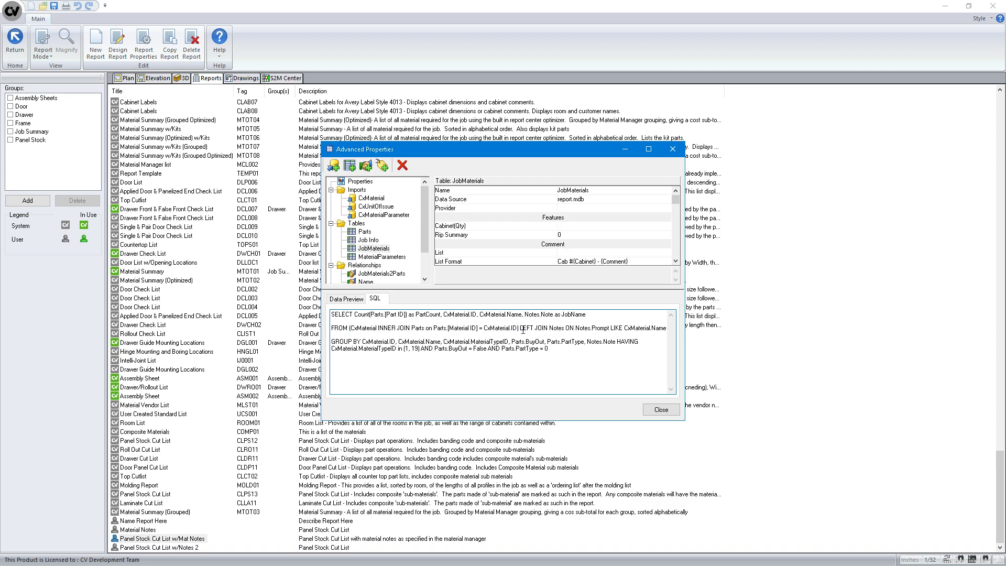
Step: Highlight the join and Notes.Note grouping terms, then check JobName in the Data Preview
double_click(550, 327)
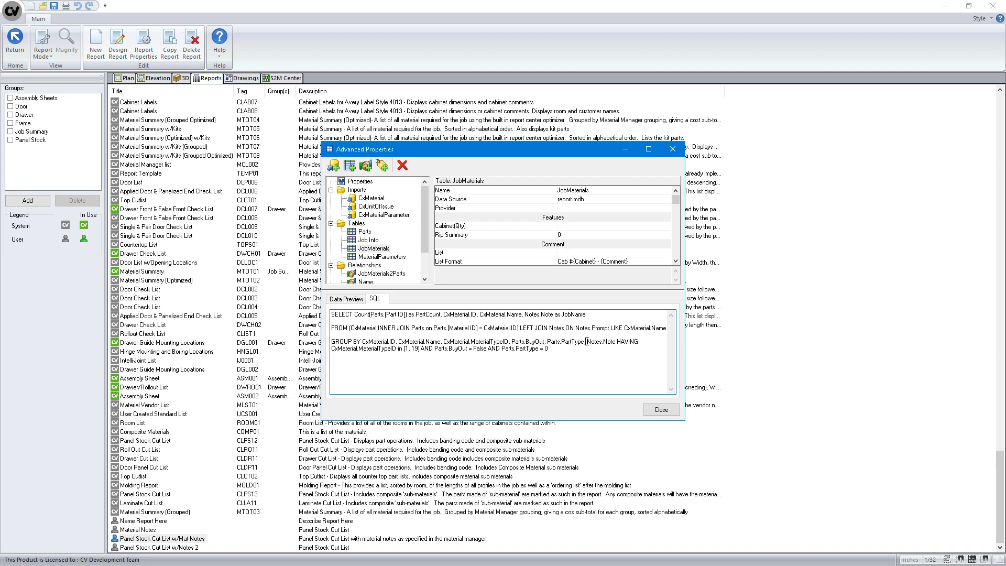
double_click(601, 341)
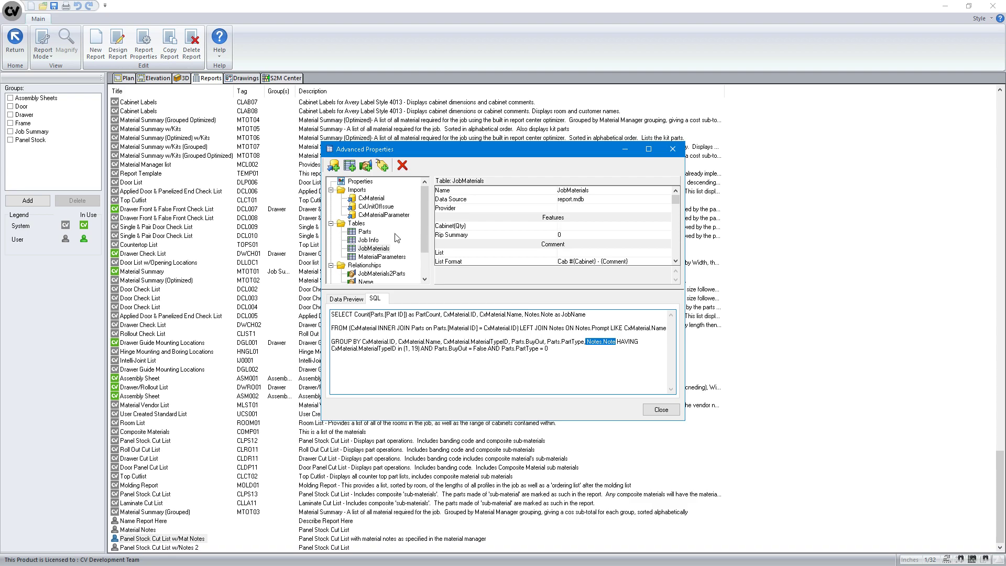
click(346, 298)
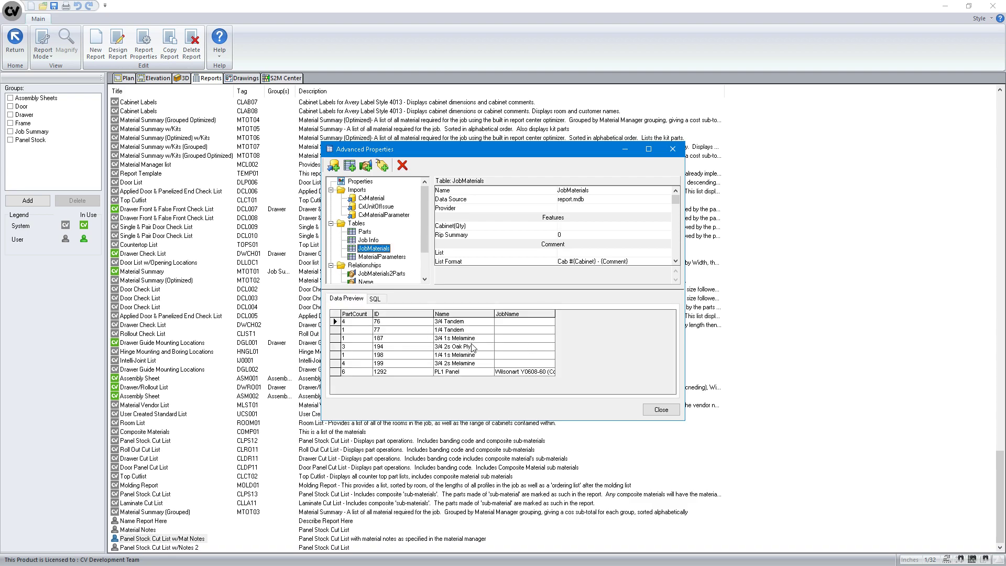
mouse_move(483, 338)
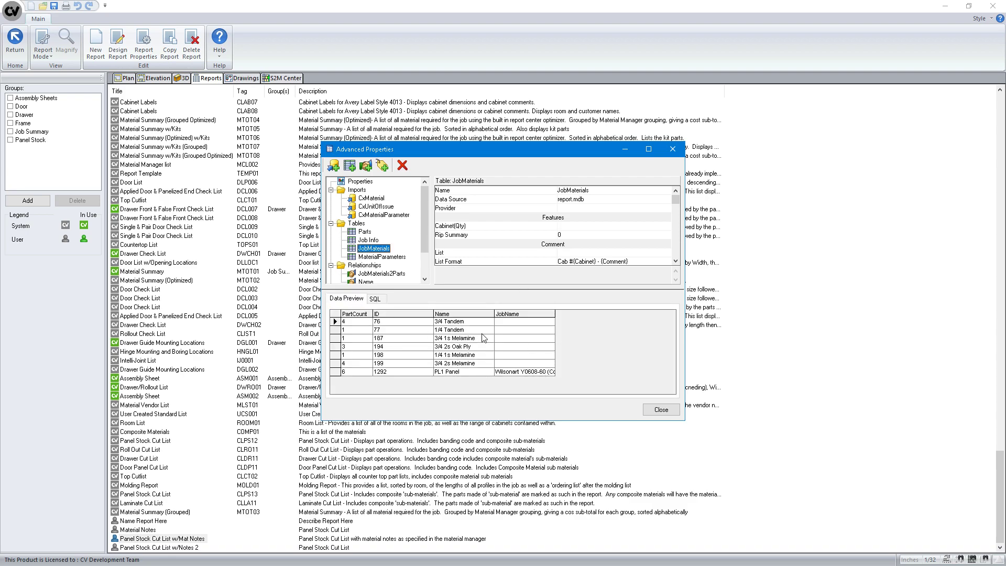
mouse_move(444, 395)
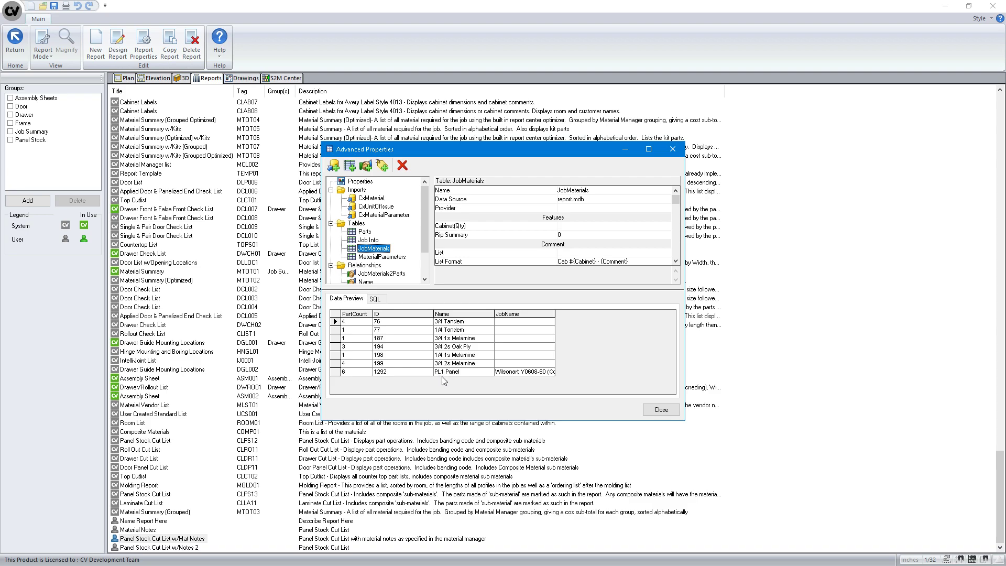
mouse_move(507, 154)
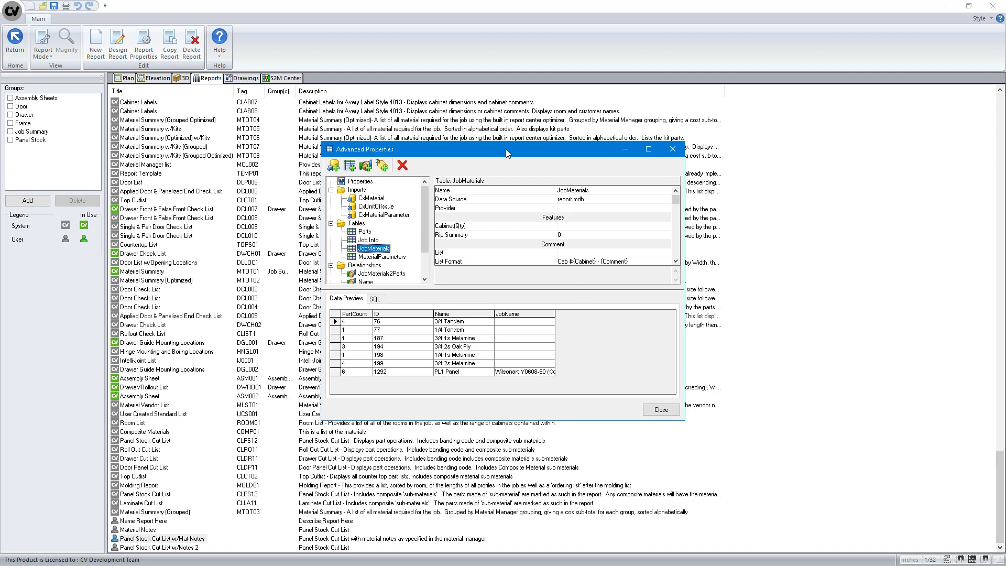
mouse_move(387, 199)
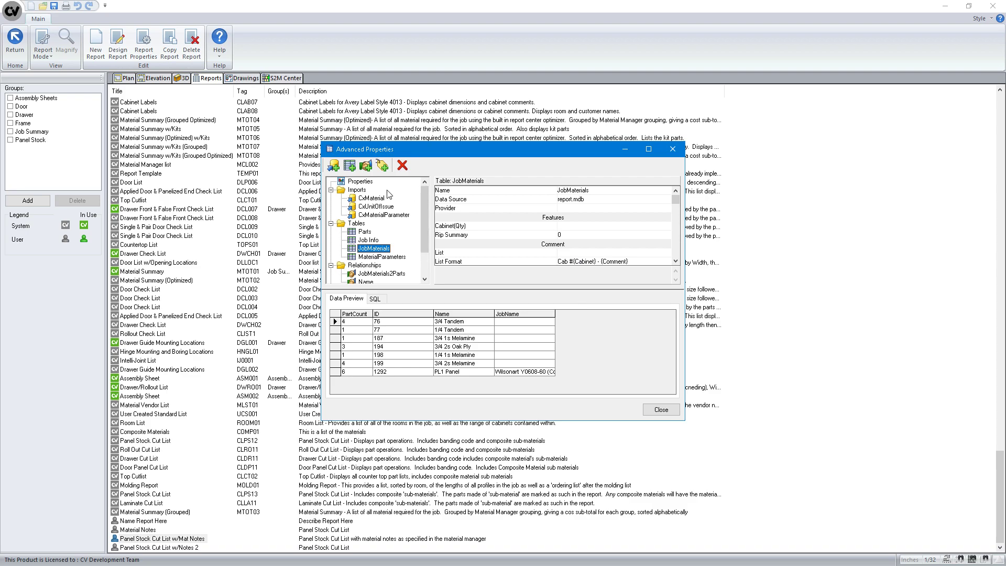
mouse_move(474, 253)
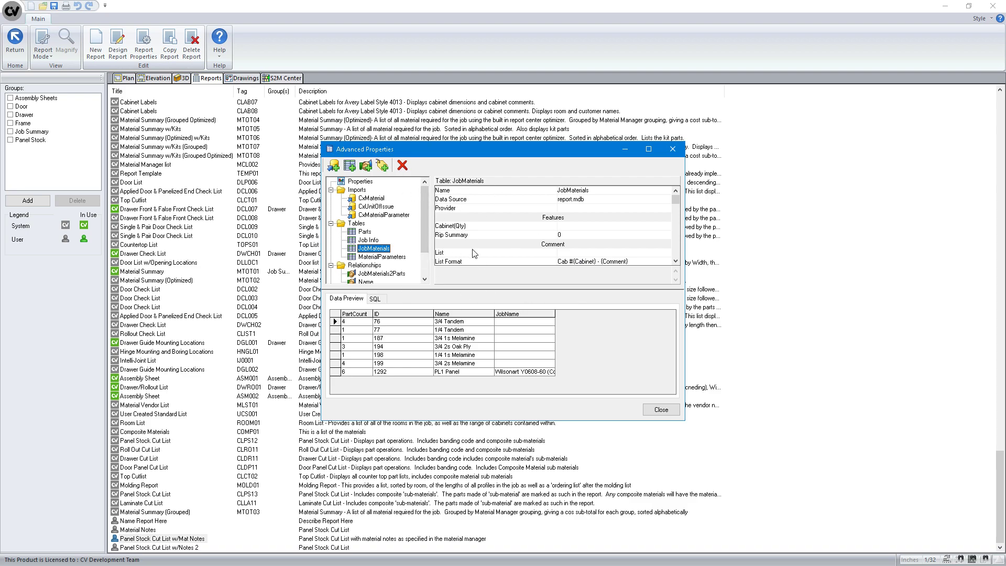
mouse_move(555, 312)
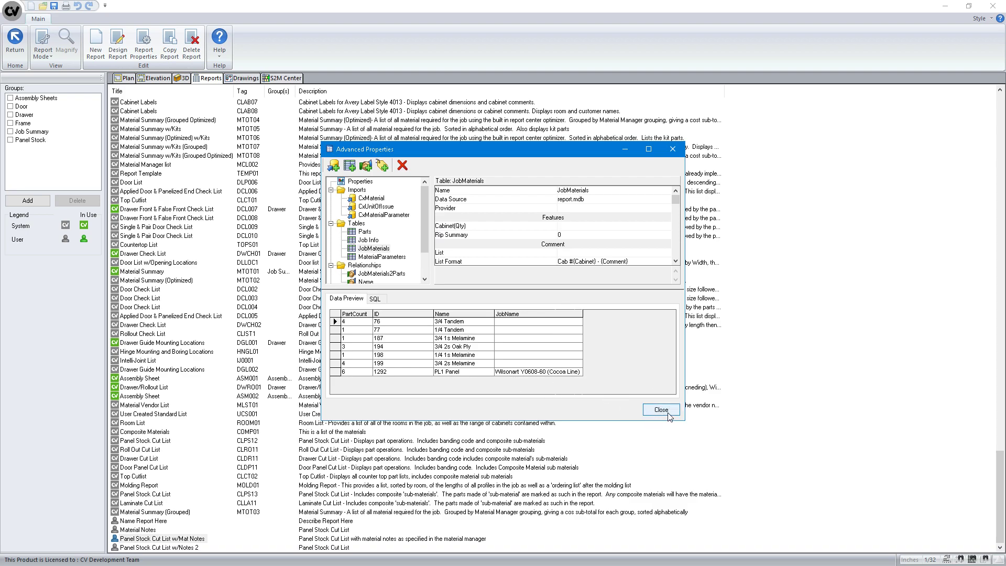
Step: Close Advanced Properties and open the JobMaterials table's line definition in the report designer
click(660, 409)
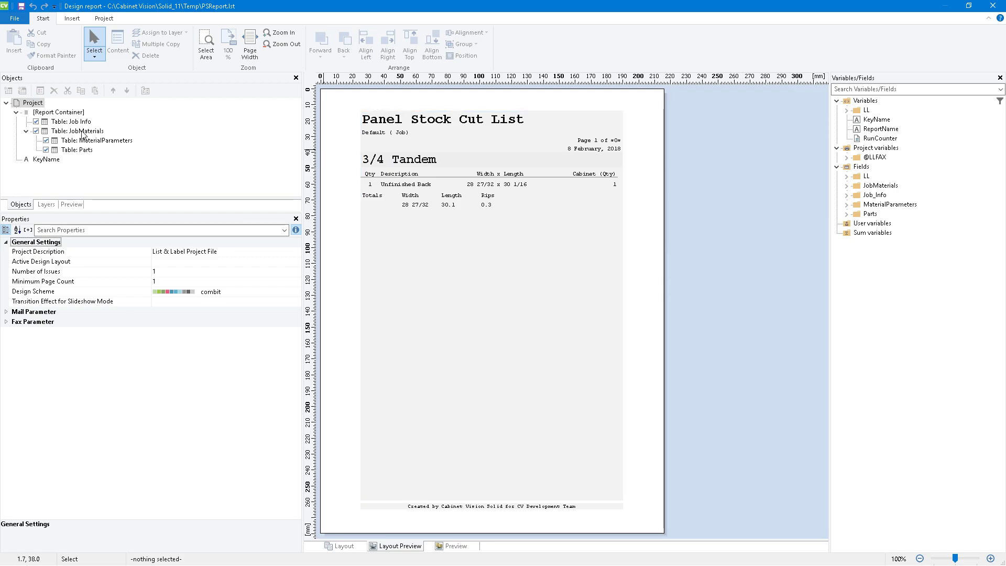
click(70, 131)
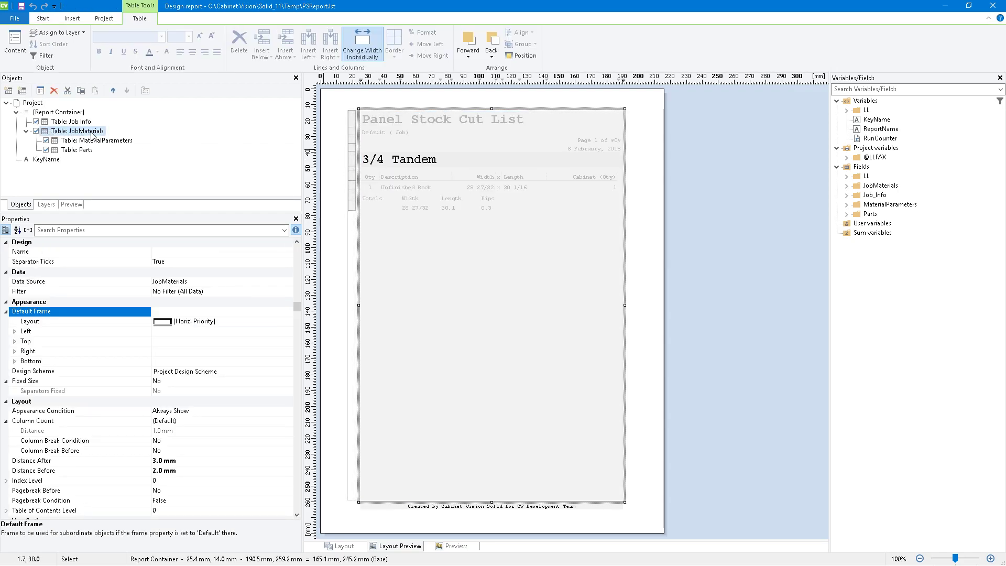
double_click(80, 131)
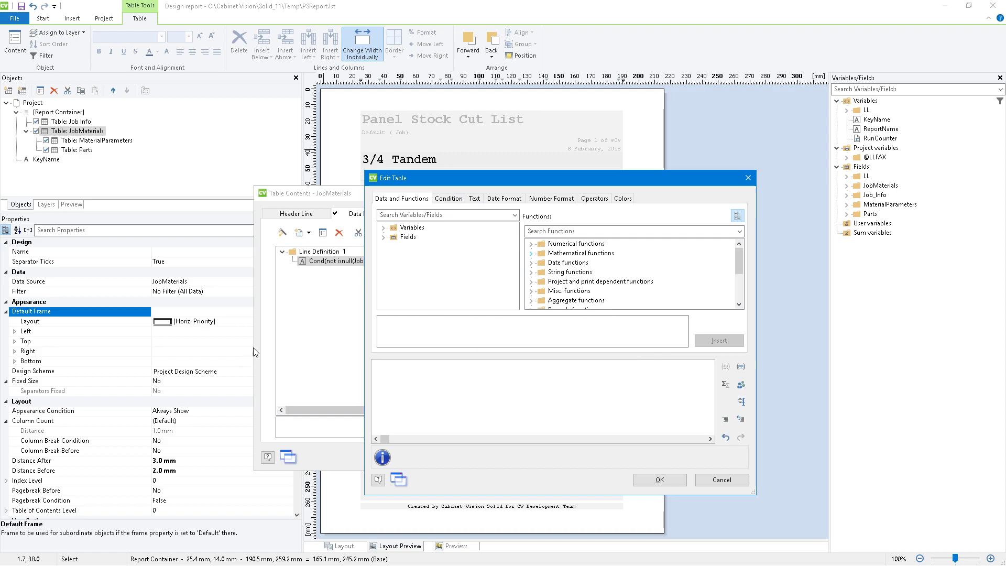
Step: Switch the JobMaterials line to a conditional expression with condition not isnull(JobMaterials.JobName)
click(448, 198)
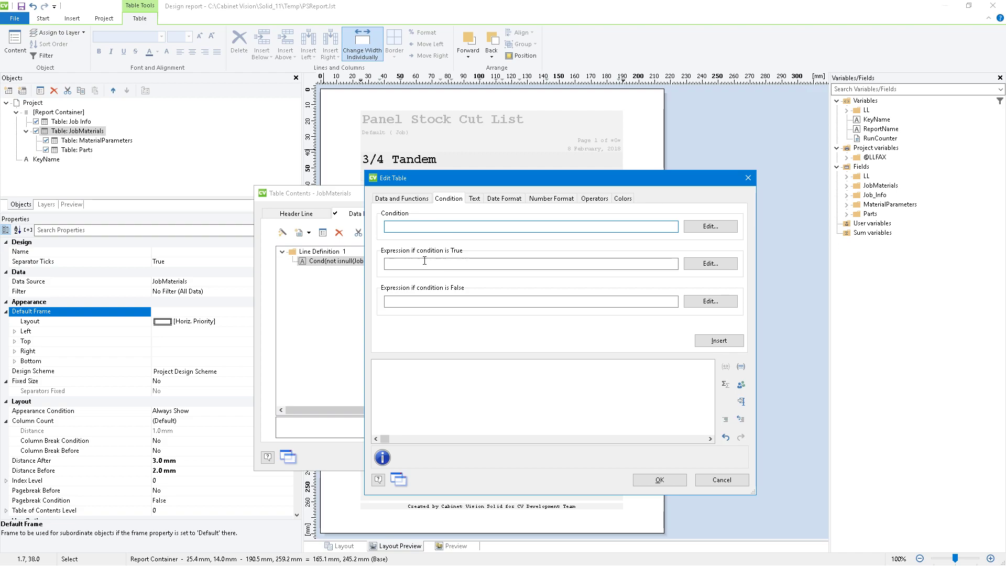
click(531, 226)
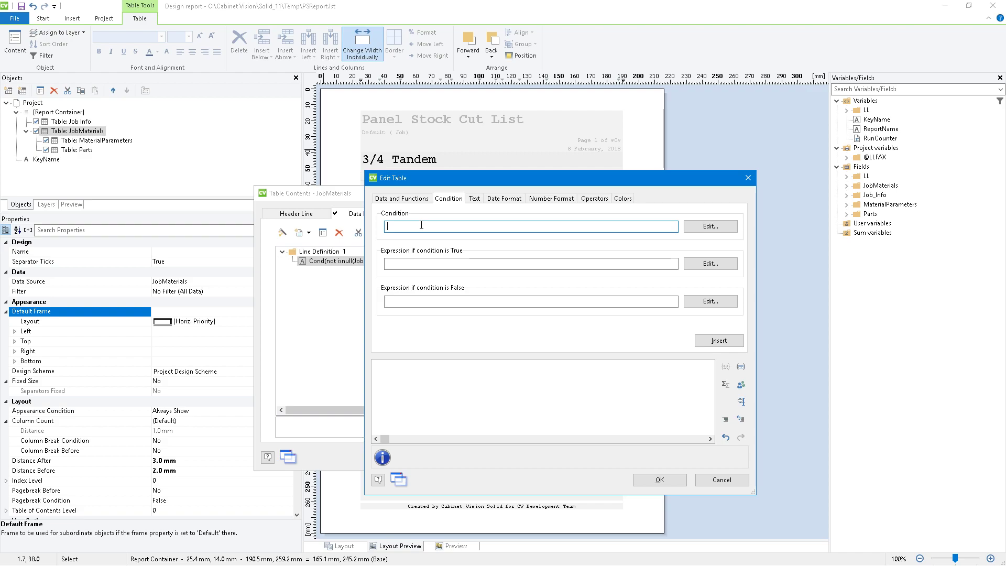
text(not isn)
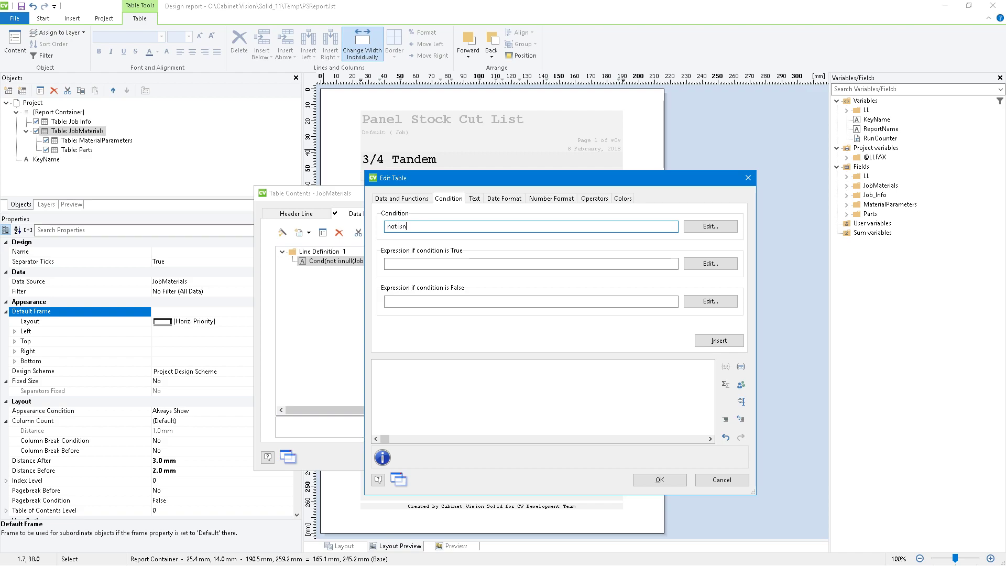
text(ull()
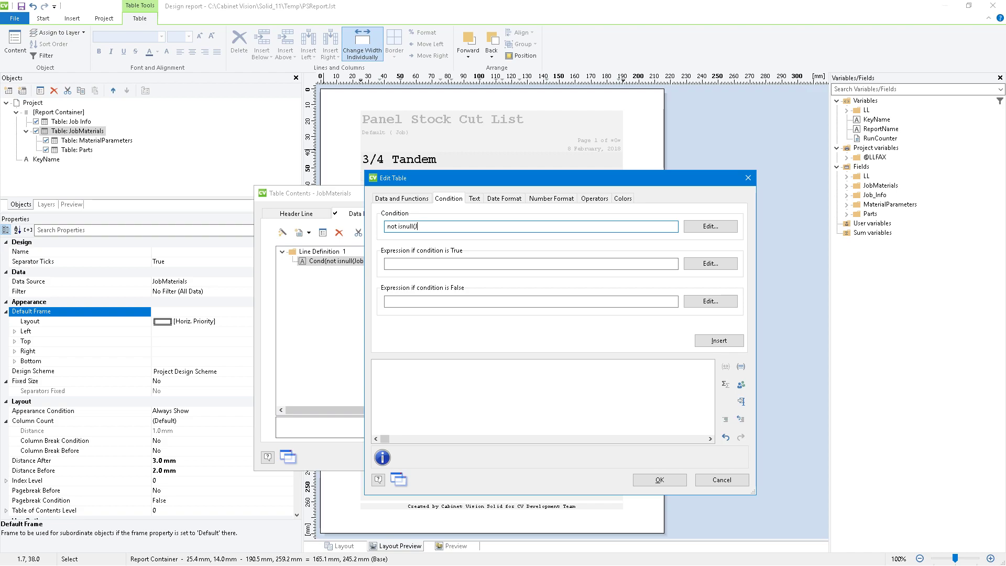
text(JobMaterials.JobName)
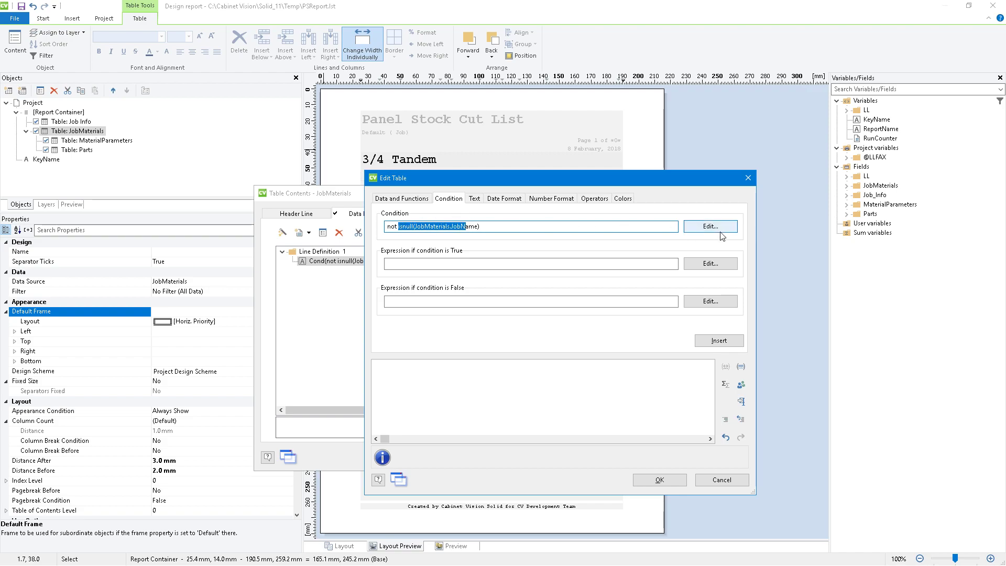
click(710, 226)
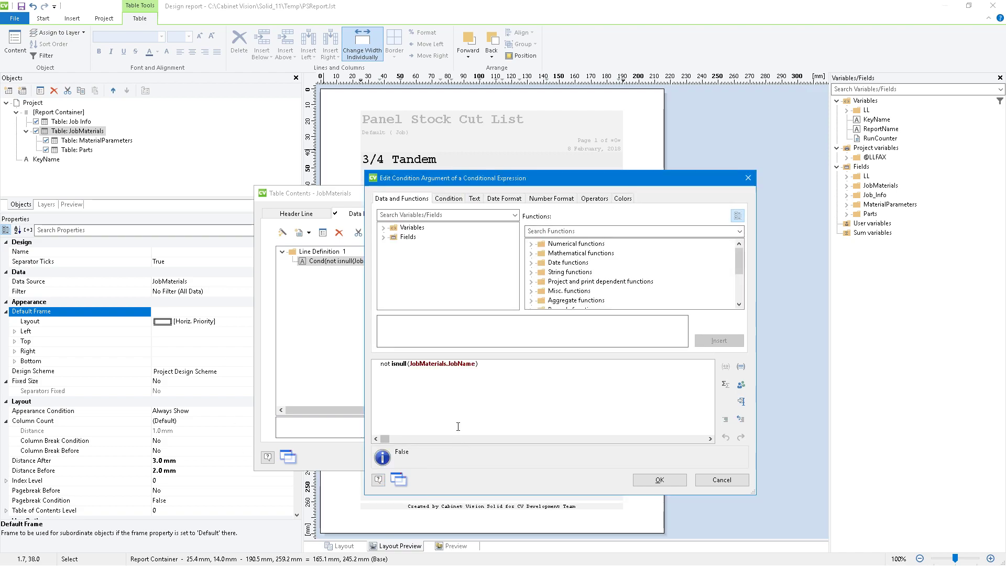
double_click(399, 364)
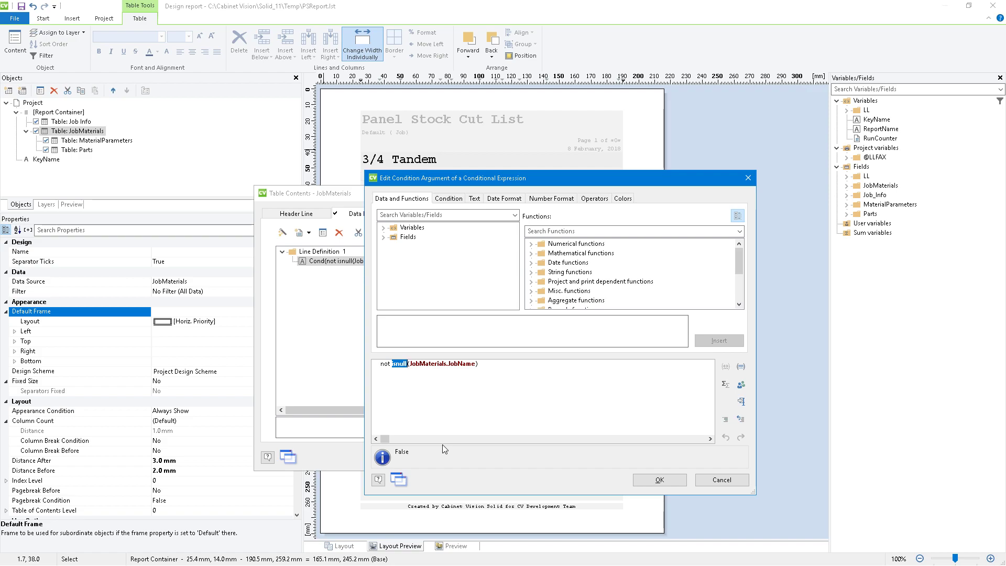
mouse_move(406, 370)
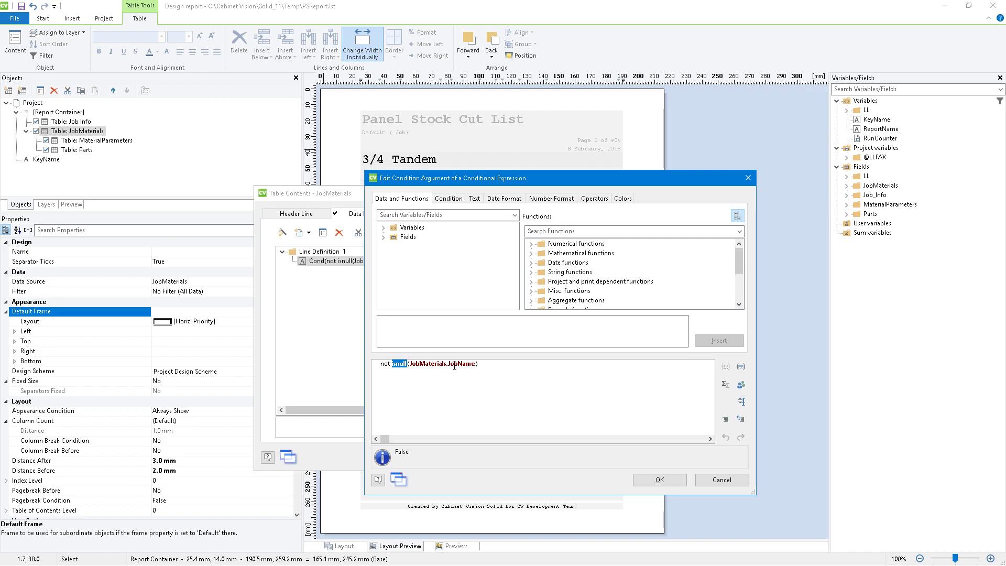
mouse_move(458, 372)
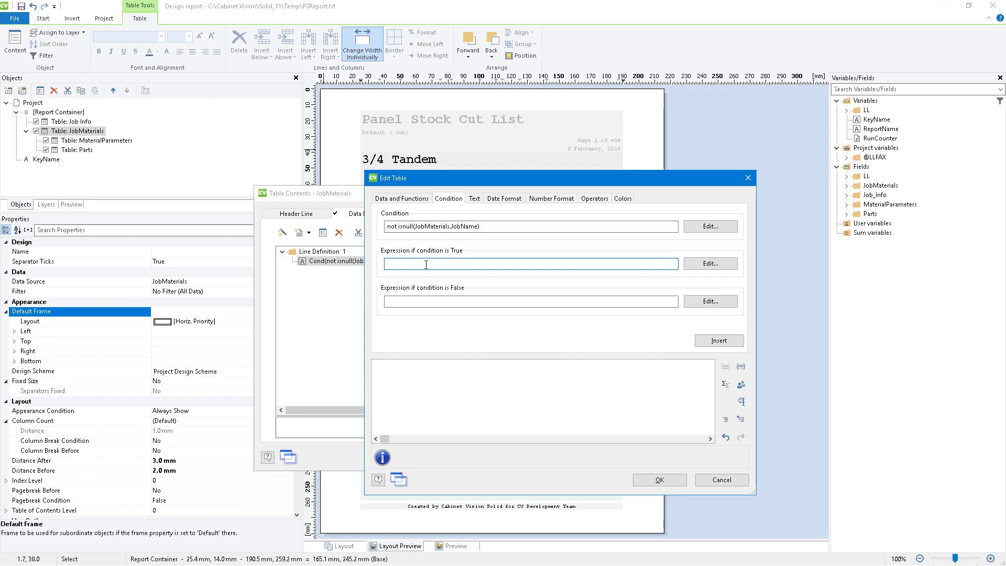
Step: Set the true expression to JobMaterials.JobName and the false expression to JobMaterials.Name
text(JobMaterials.)
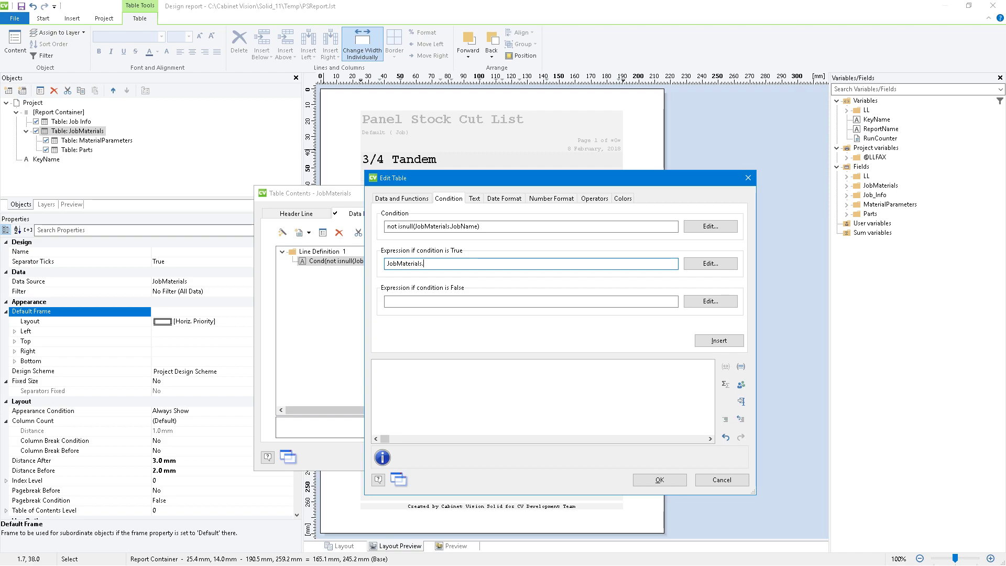
text(JobName)
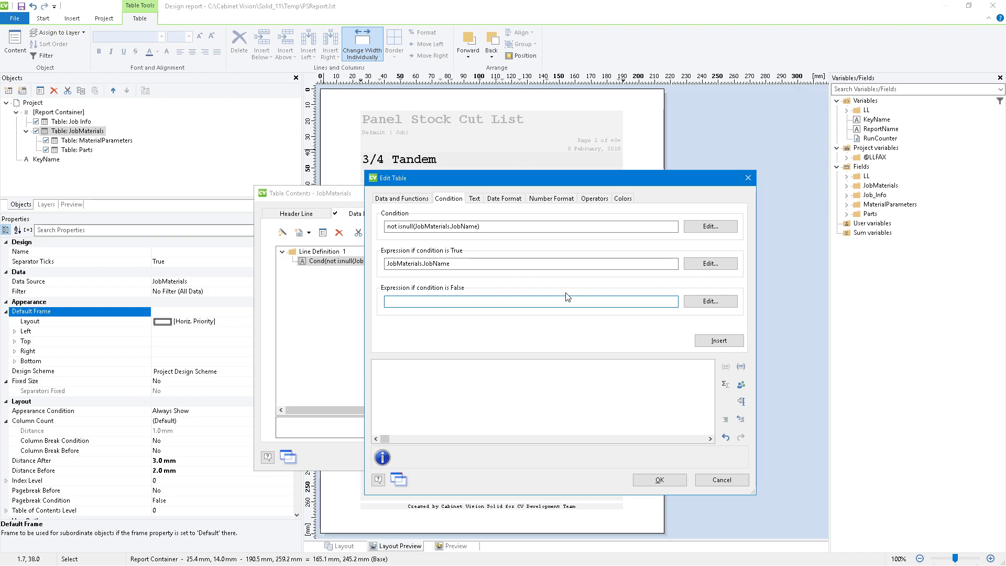
text(JobMaterials.)
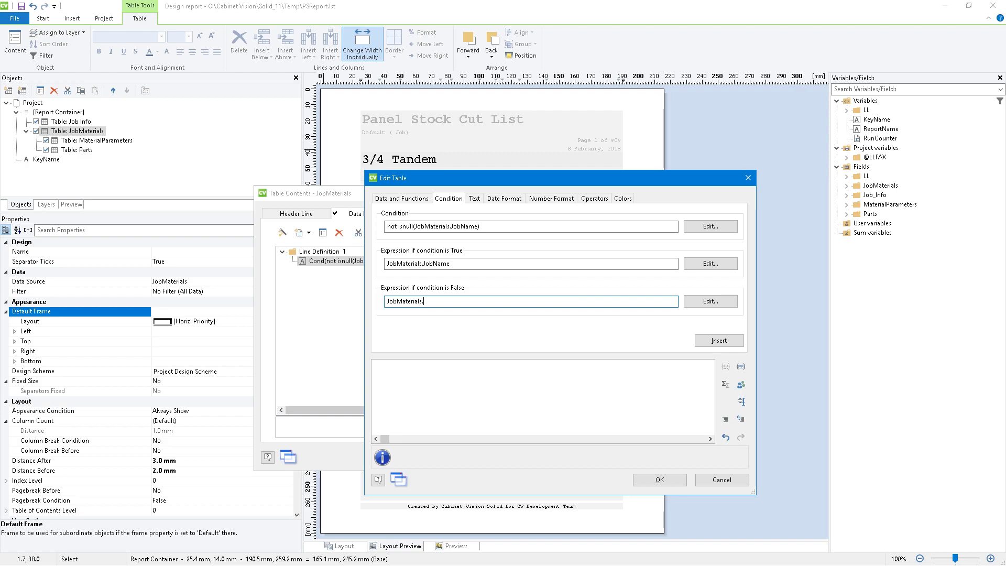
text(Name)
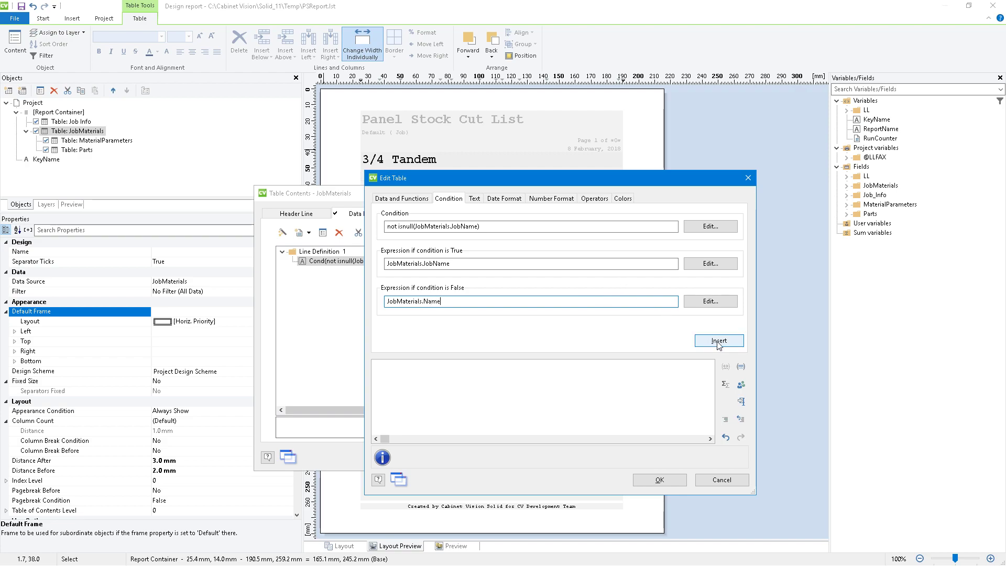
Step: Insert Cond(not isnull(JobMaterials.JobName),JobMaterials.JobName,JobMaterials.Name) and correct the 'no' typo to 'not'
click(718, 341)
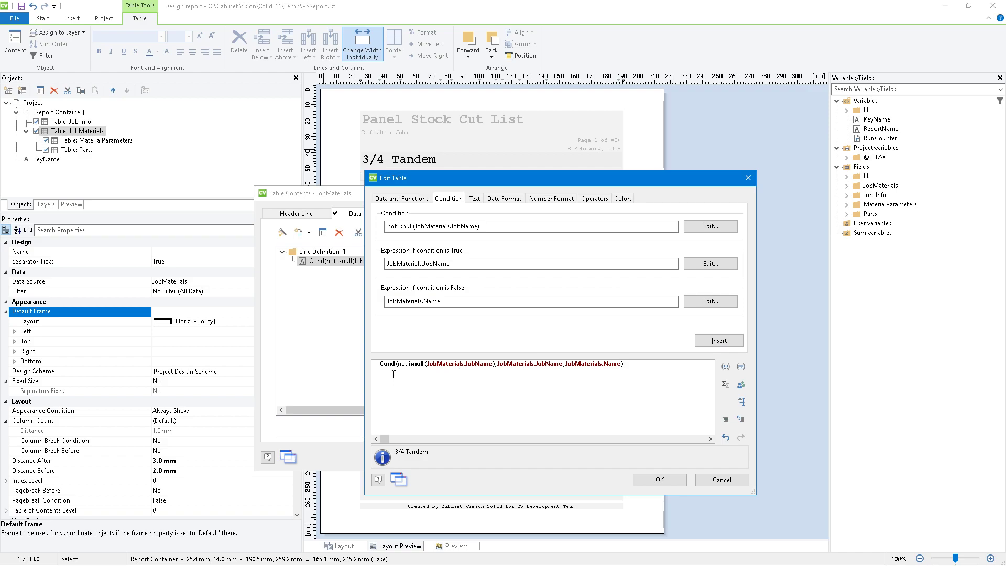
double_click(593, 364)
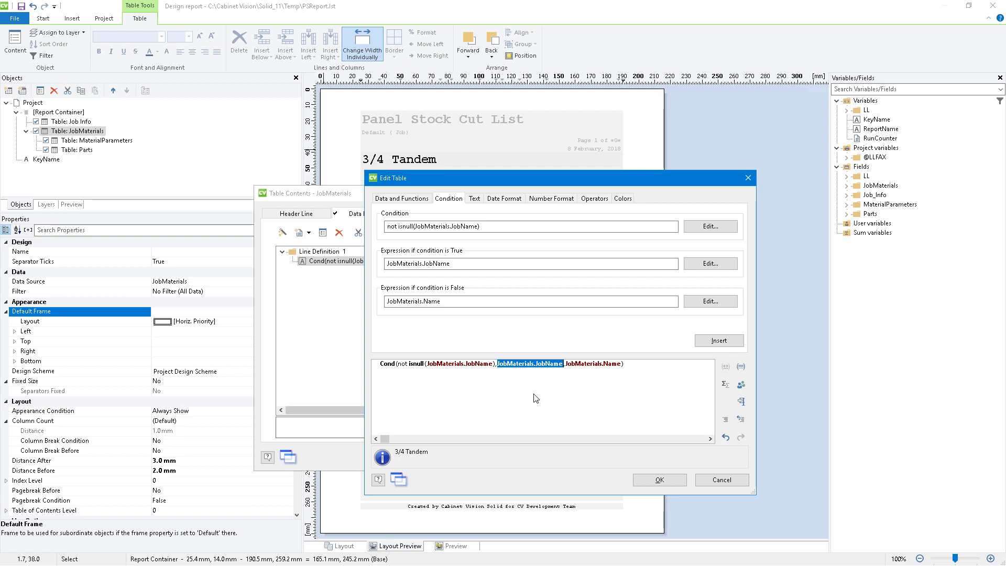
mouse_move(497, 373)
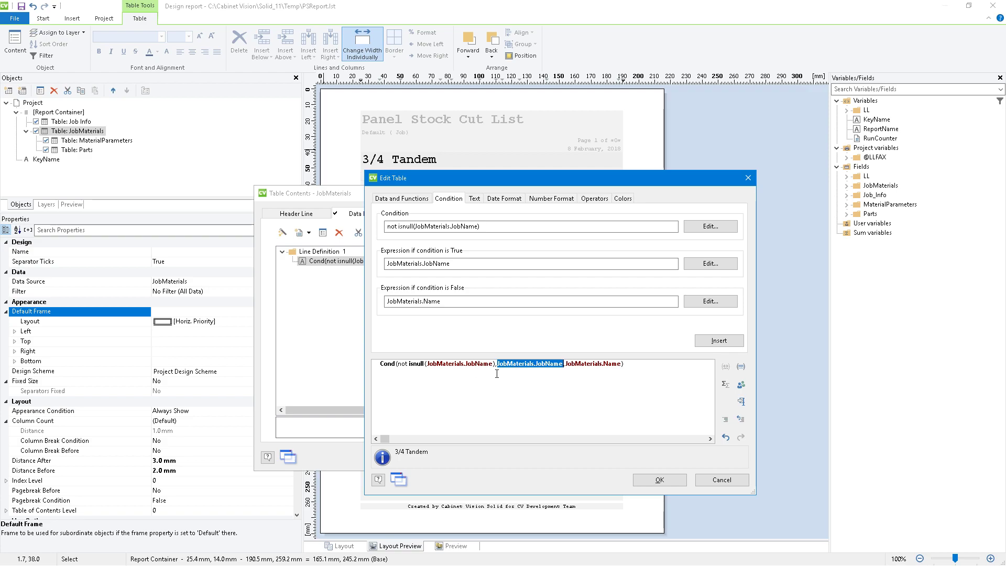
mouse_move(586, 363)
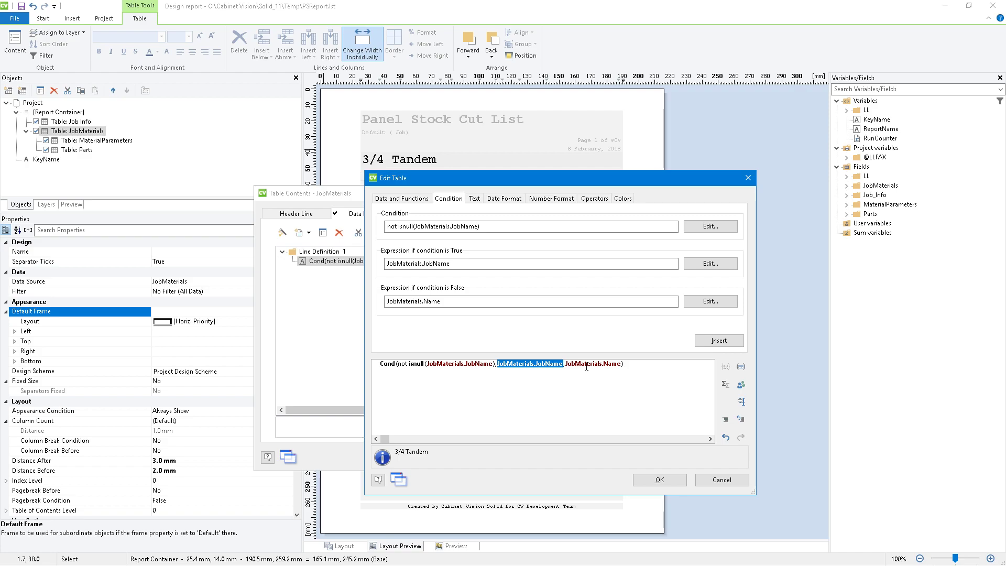
mouse_move(432, 387)
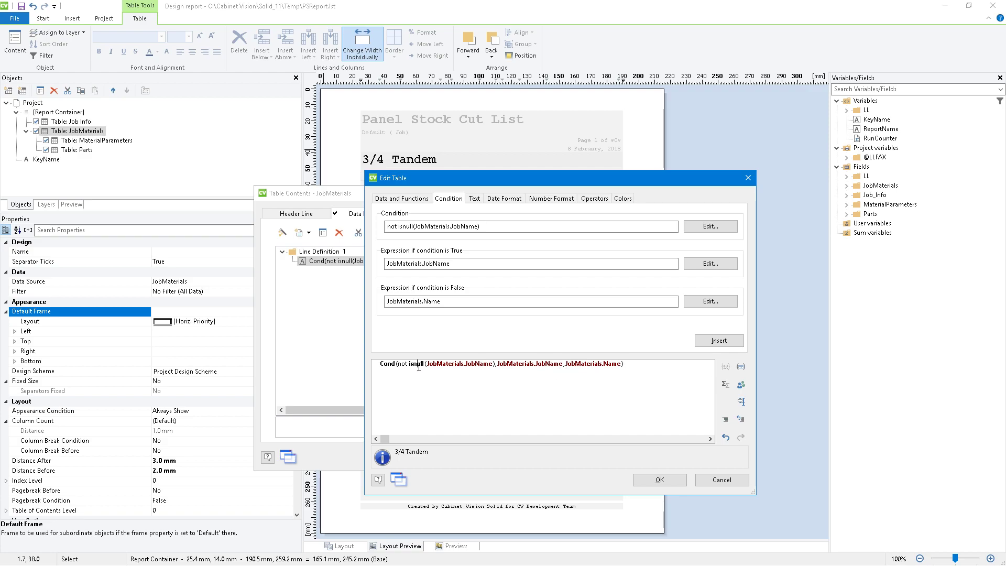
double_click(386, 363)
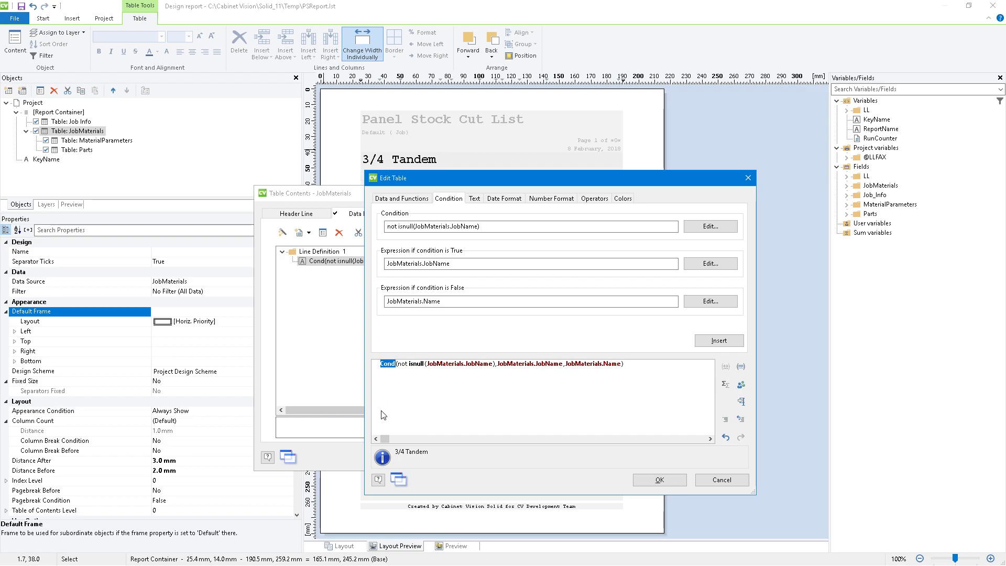
mouse_move(395, 390)
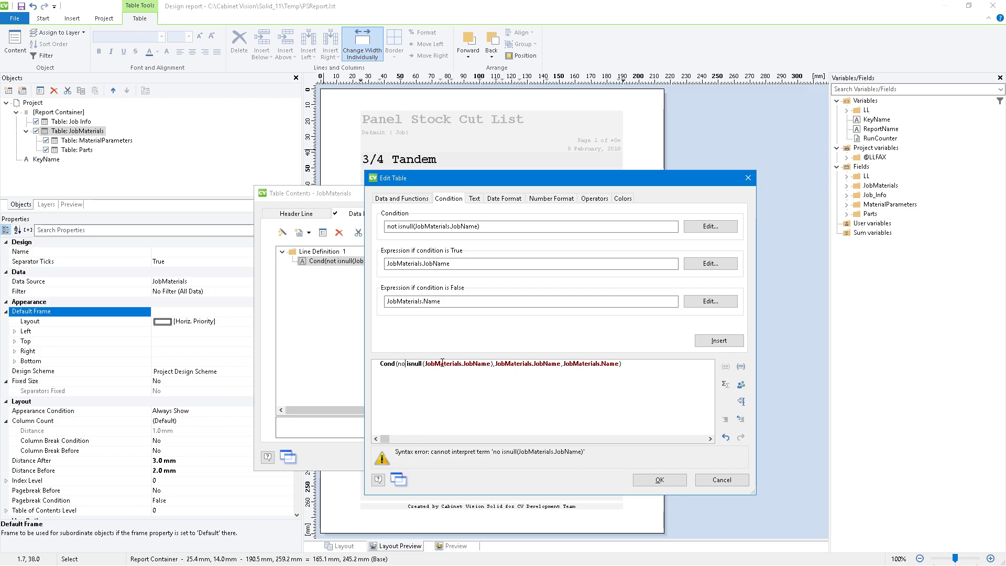
mouse_move(495, 461)
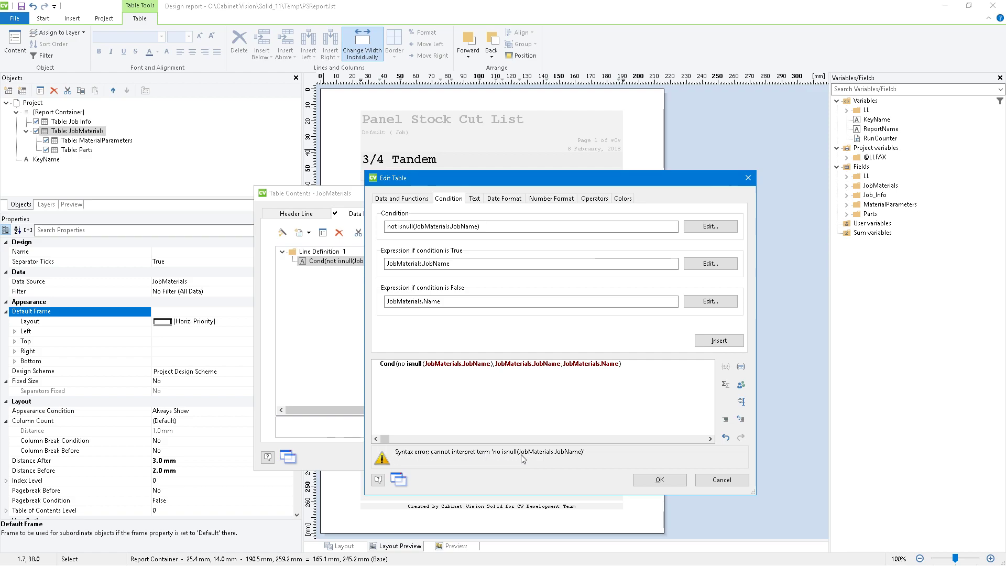
mouse_move(432, 465)
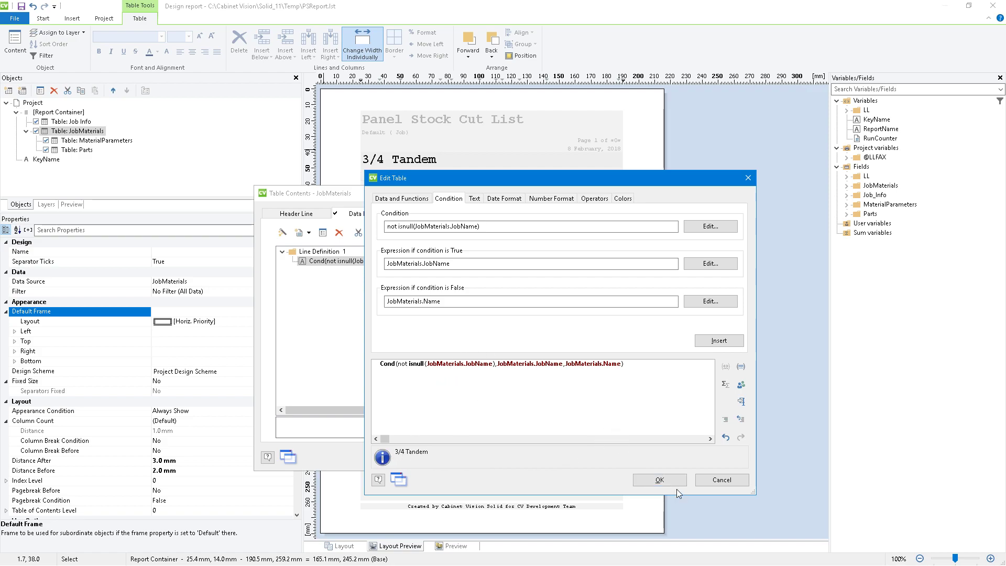
Step: Accept the formula, save the report design, and check page 2's Wilsonart Y0608-60 (Cocoa Line) heading
click(660, 480)
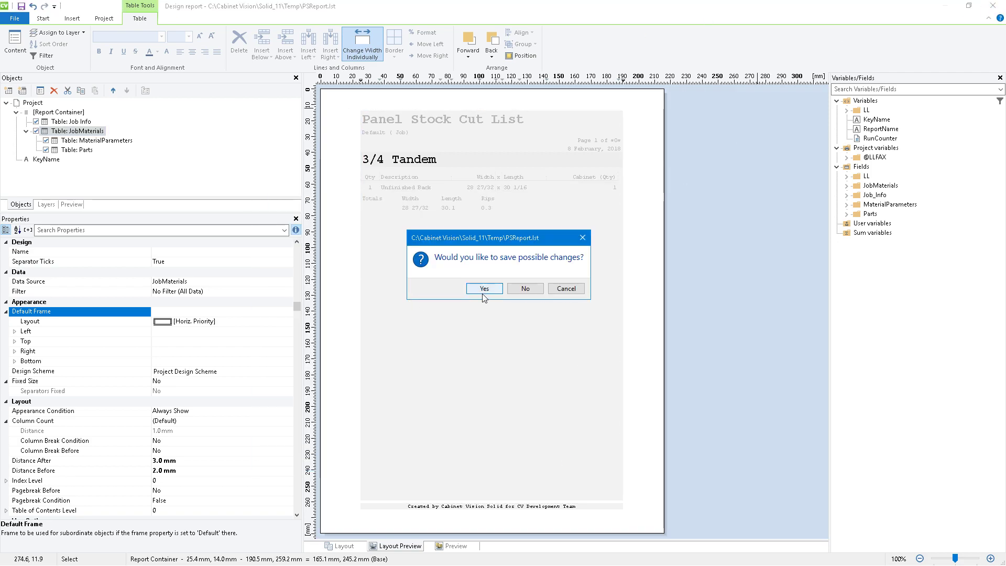
click(484, 288)
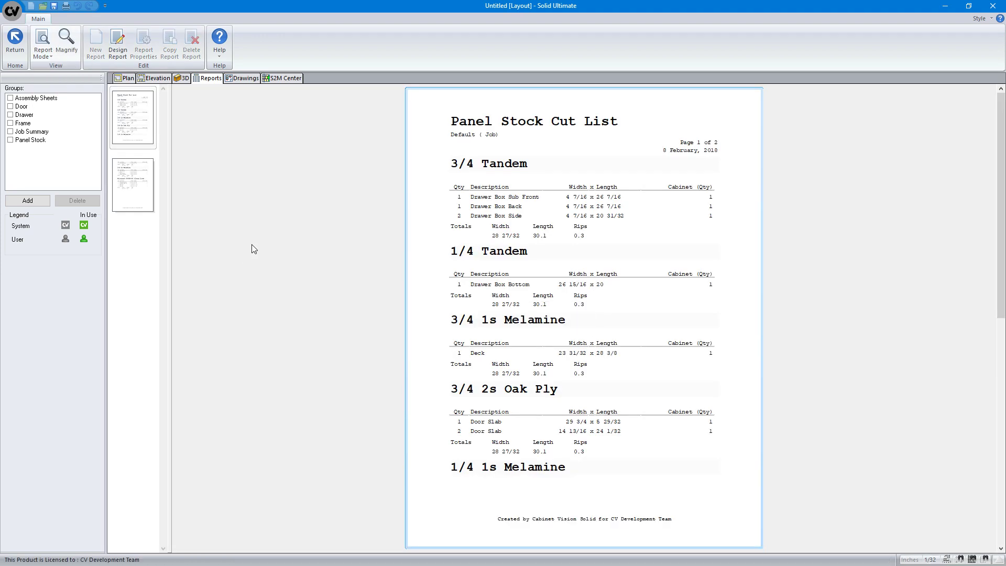
click(132, 184)
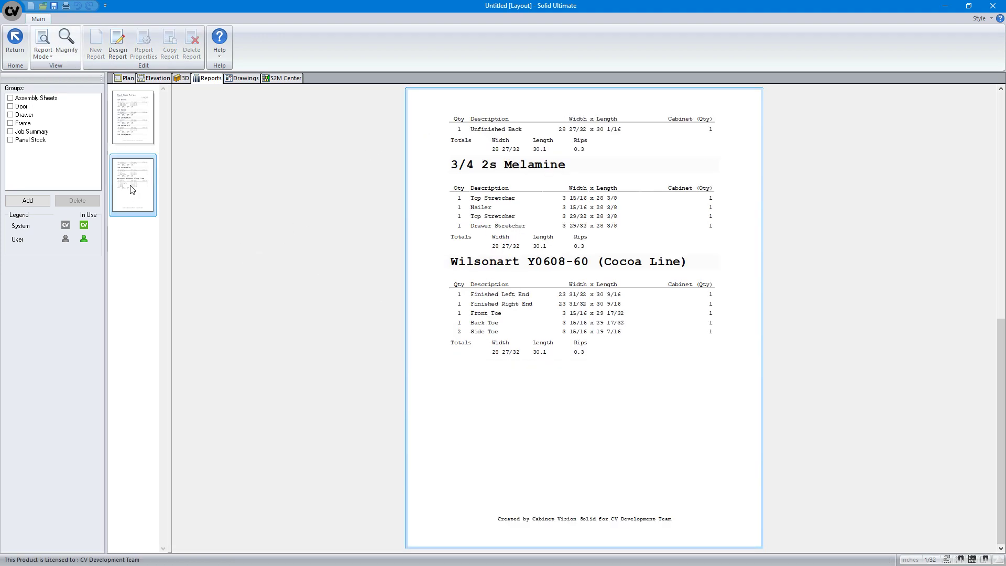
mouse_move(484, 268)
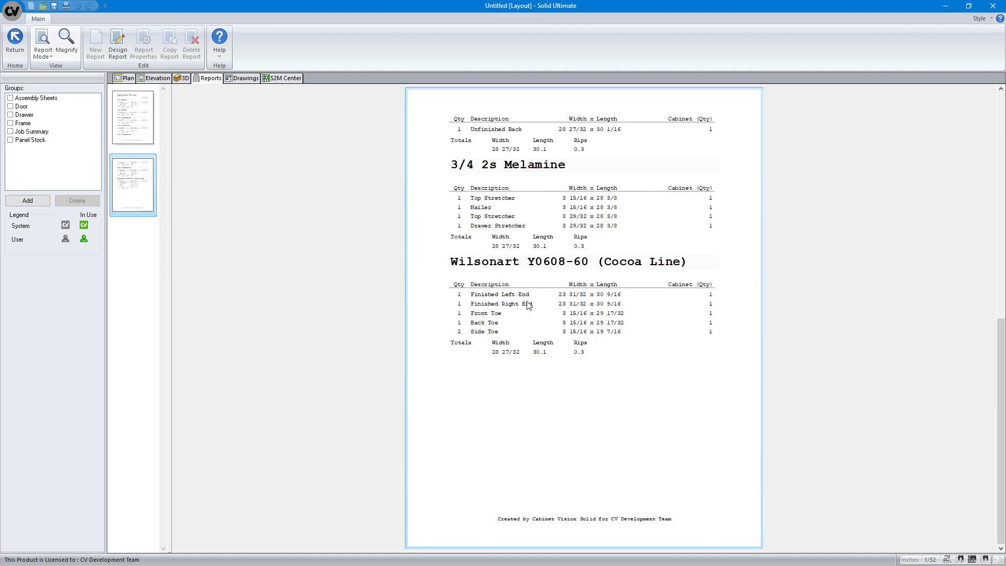
mouse_move(646, 305)
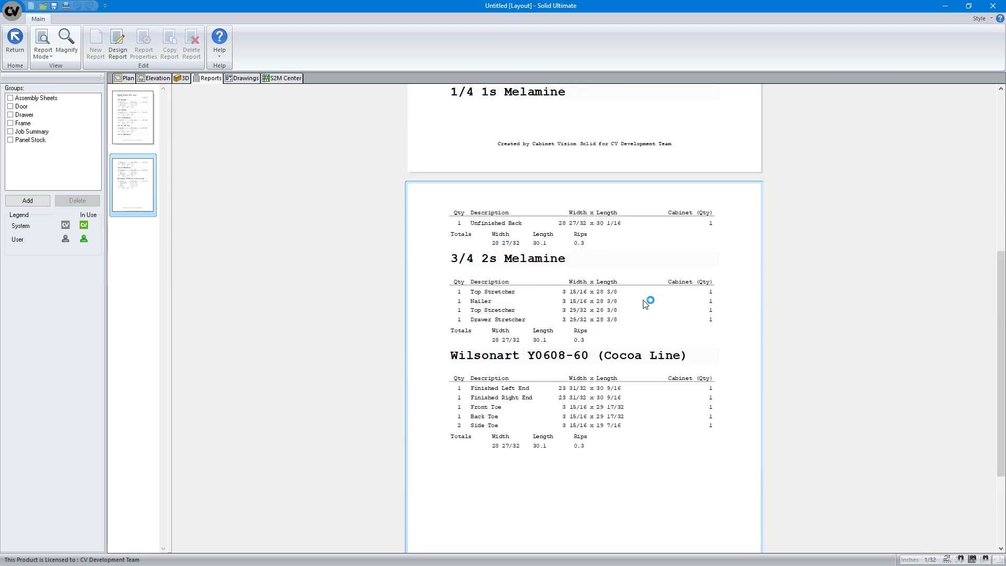
scroll(down, 3)
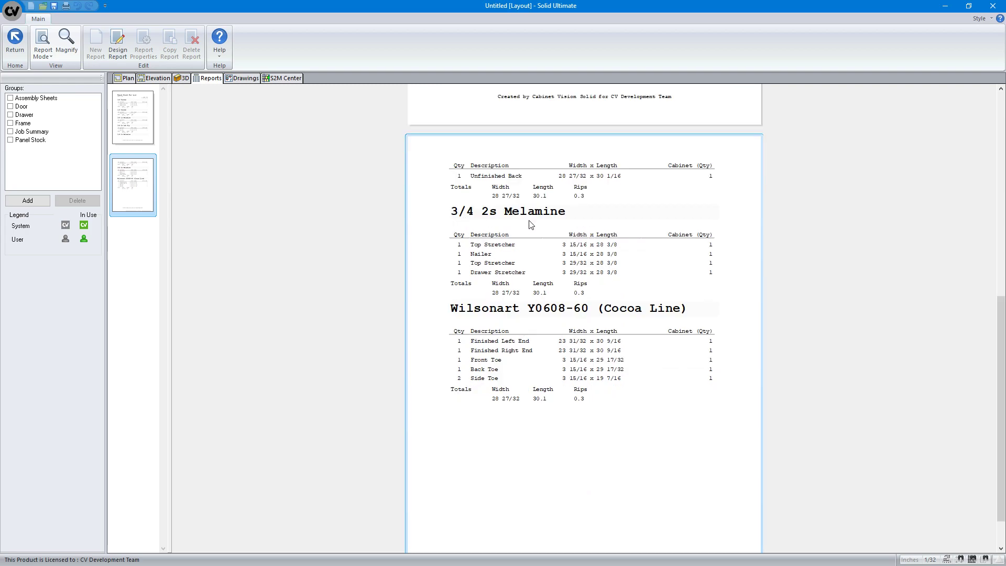
mouse_move(124, 82)
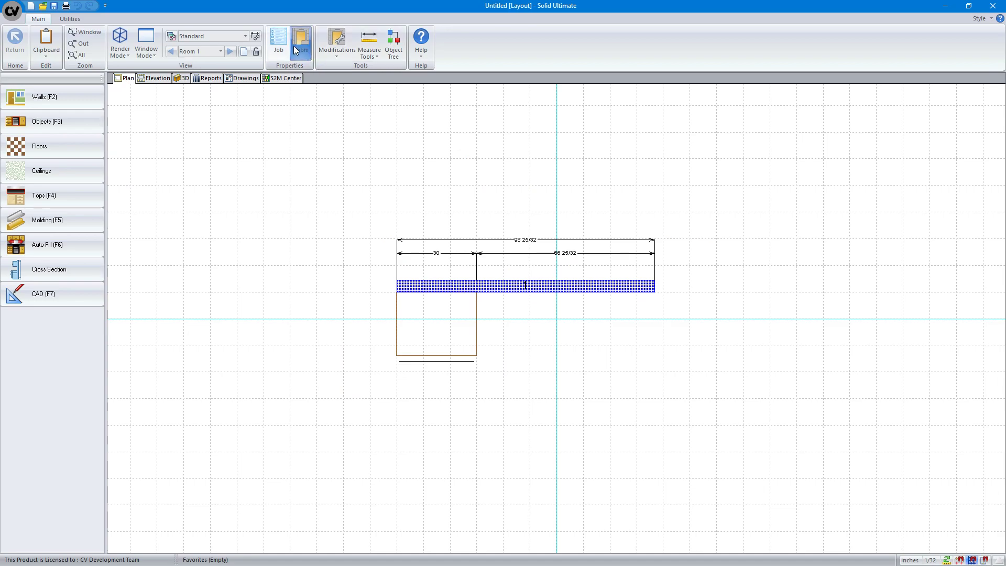
Step: Add job parameter _MNOTE, type Text with Note style, described '3/4 2s Melam'
click(278, 40)
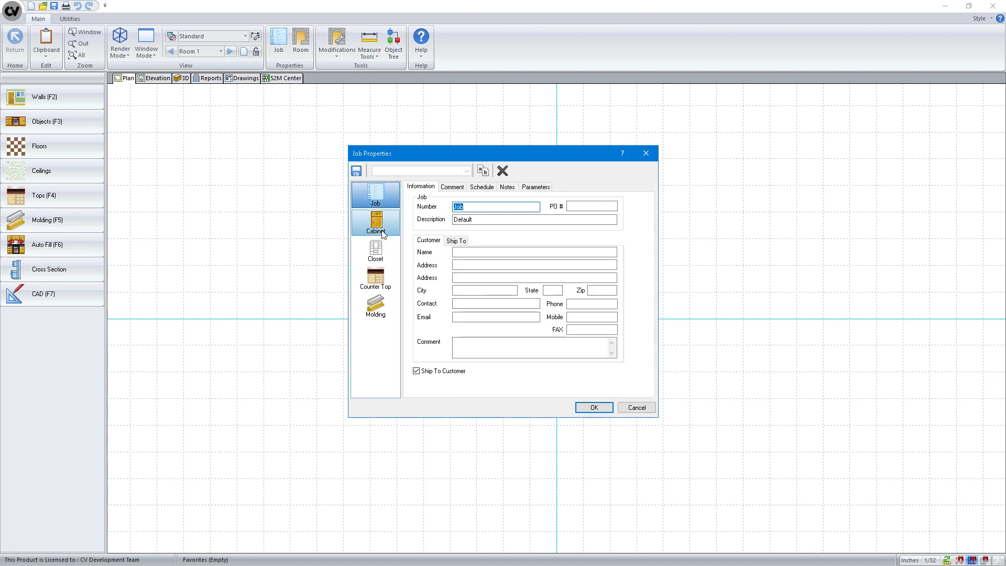
click(507, 187)
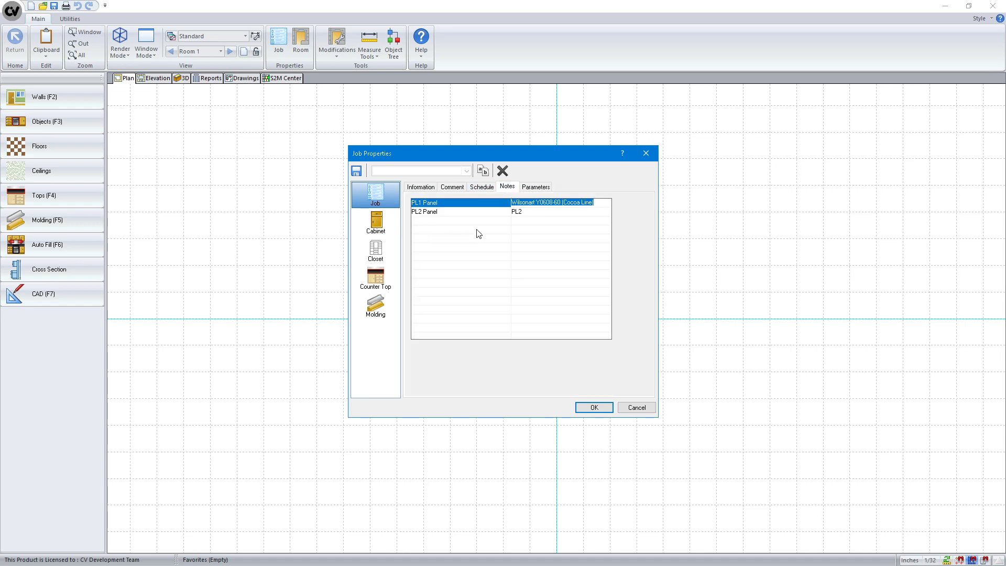
click(536, 186)
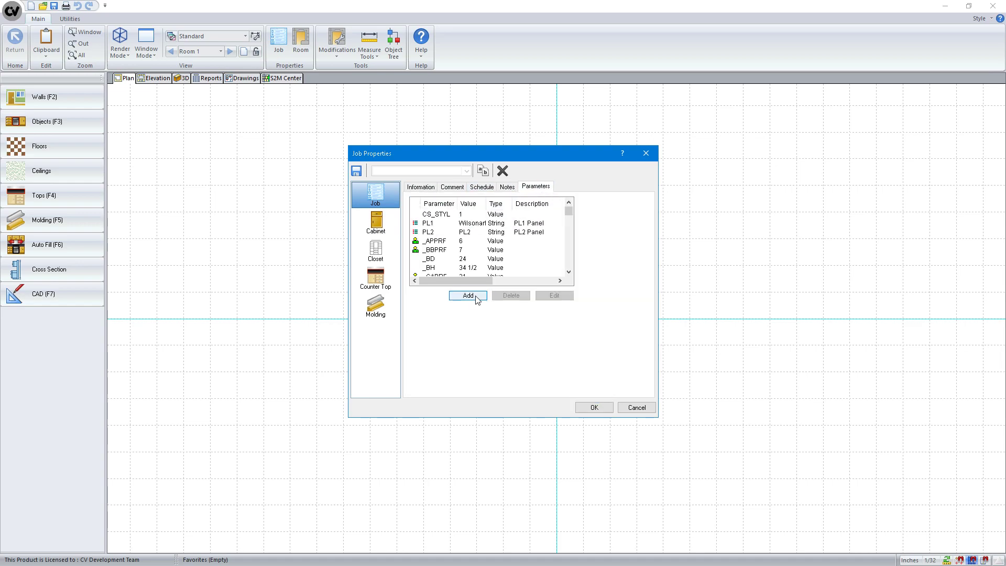
click(467, 296)
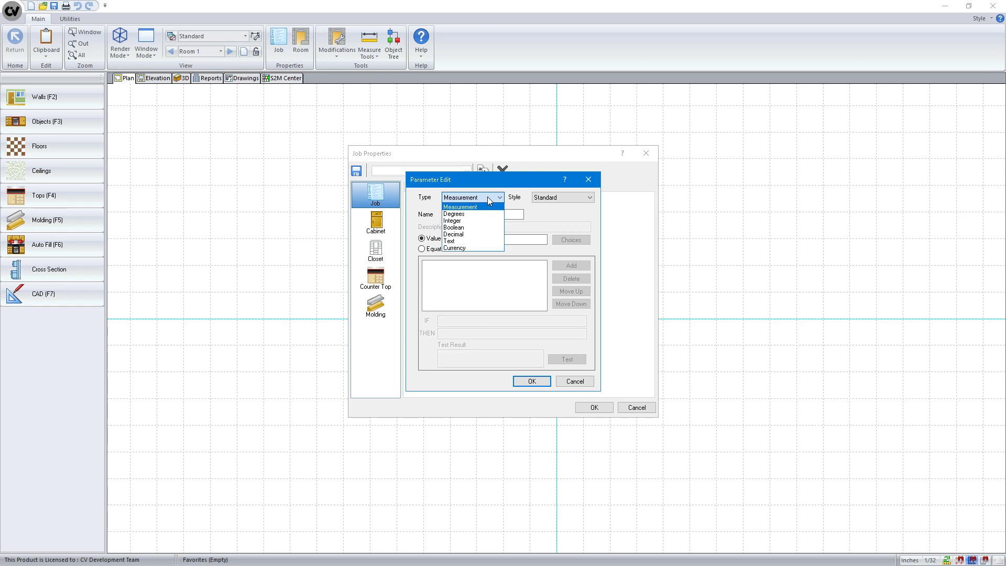
mouse_move(467, 220)
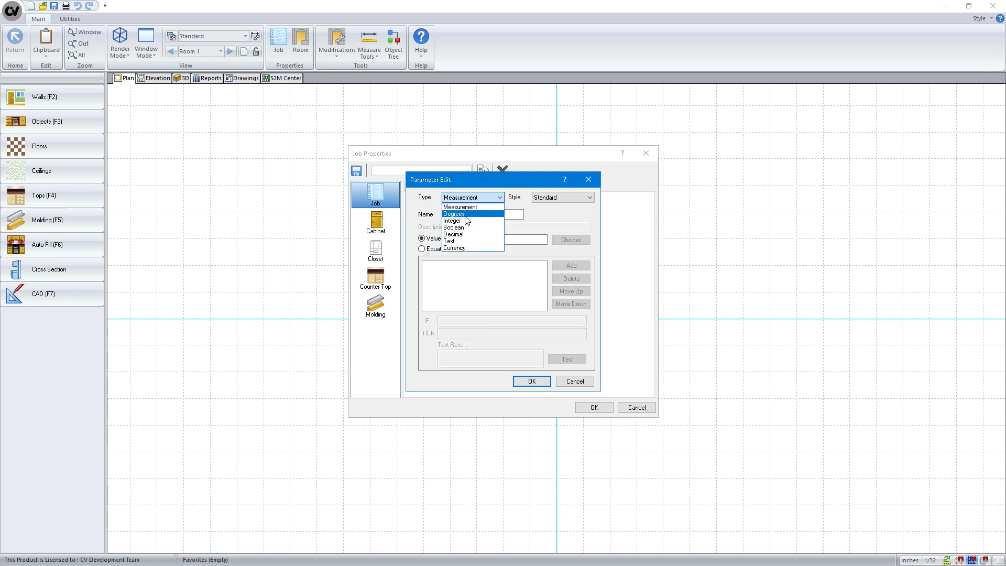
mouse_move(465, 234)
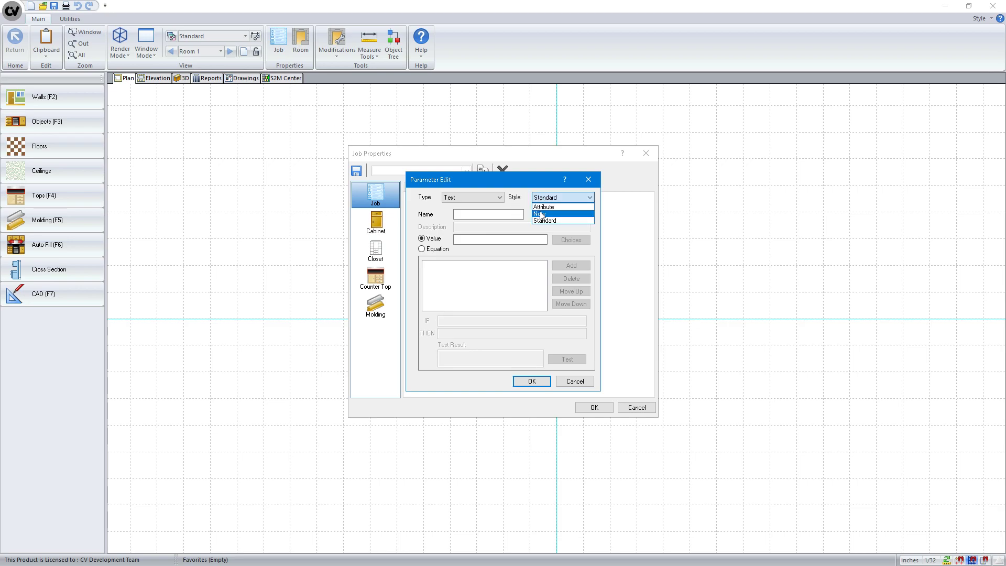
click(542, 214)
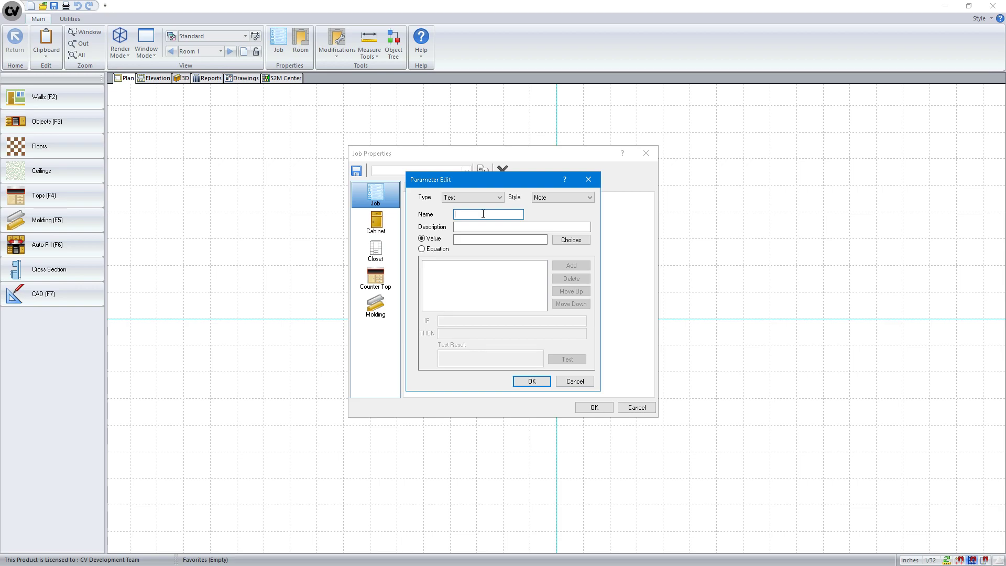
text(_MNOTE)
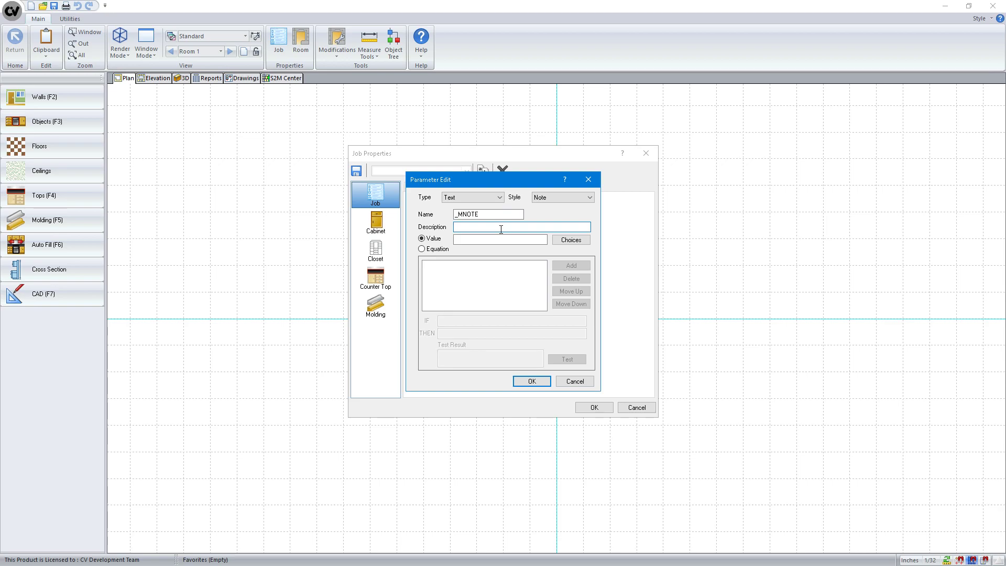
text(3/4)
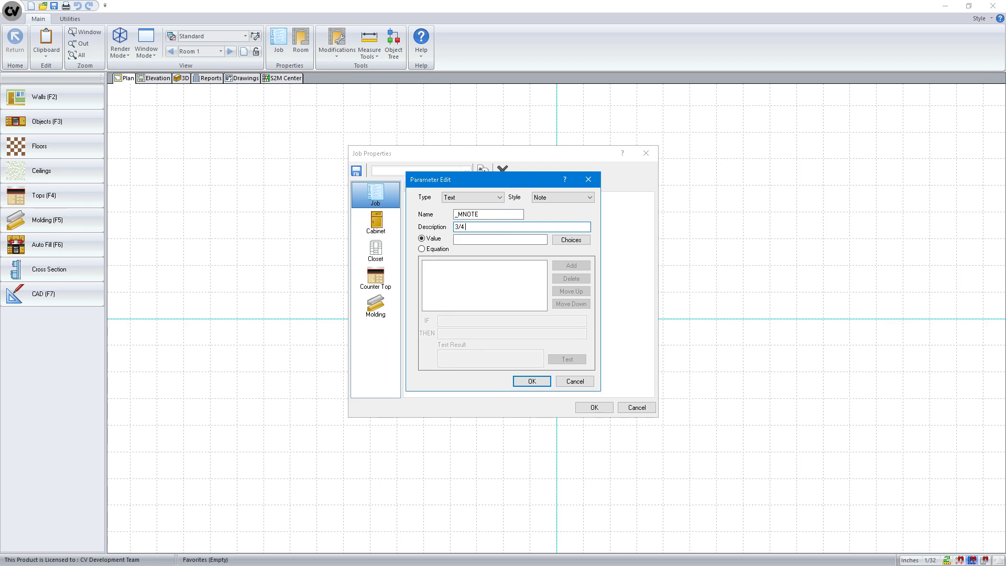
text(2s Melam)
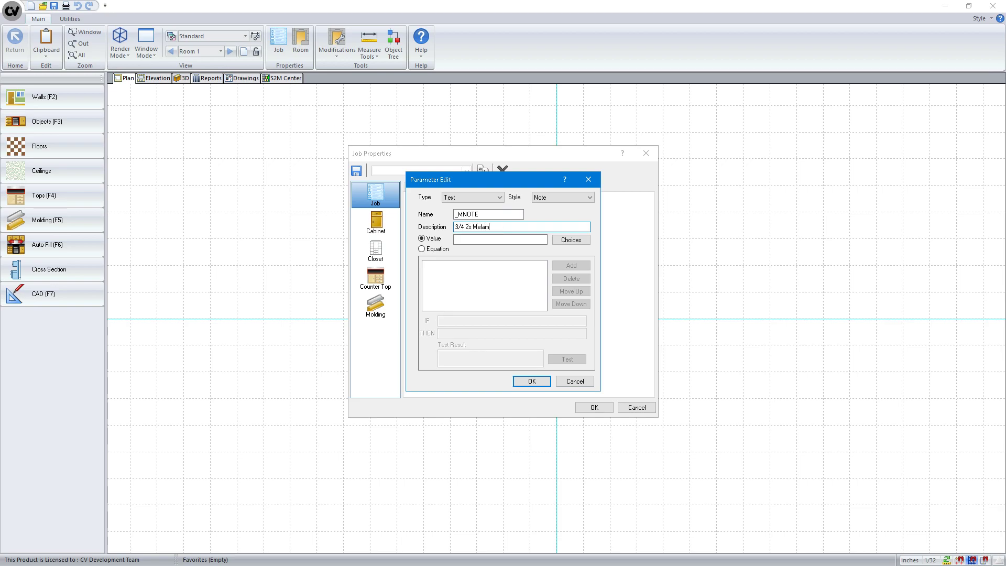
click(531, 381)
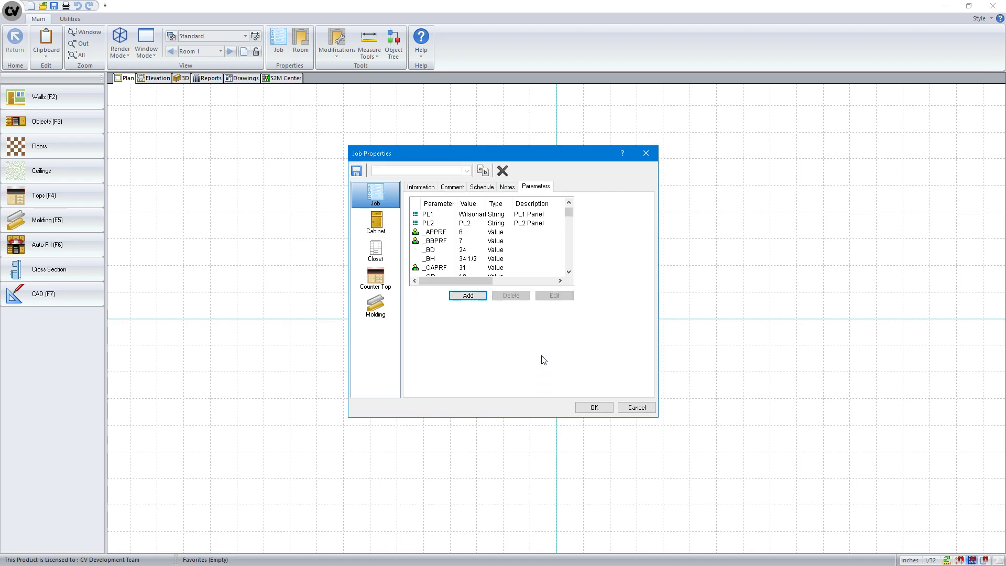
Step: Enter the 3/4 2s Melamine job note 'This is a panel!' and close Job Properties
click(508, 186)
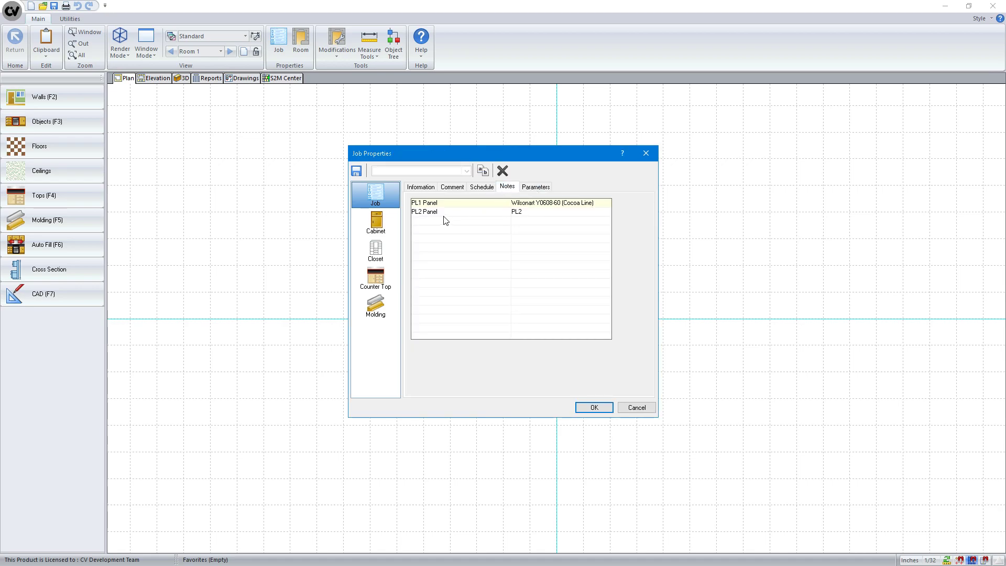
click(594, 407)
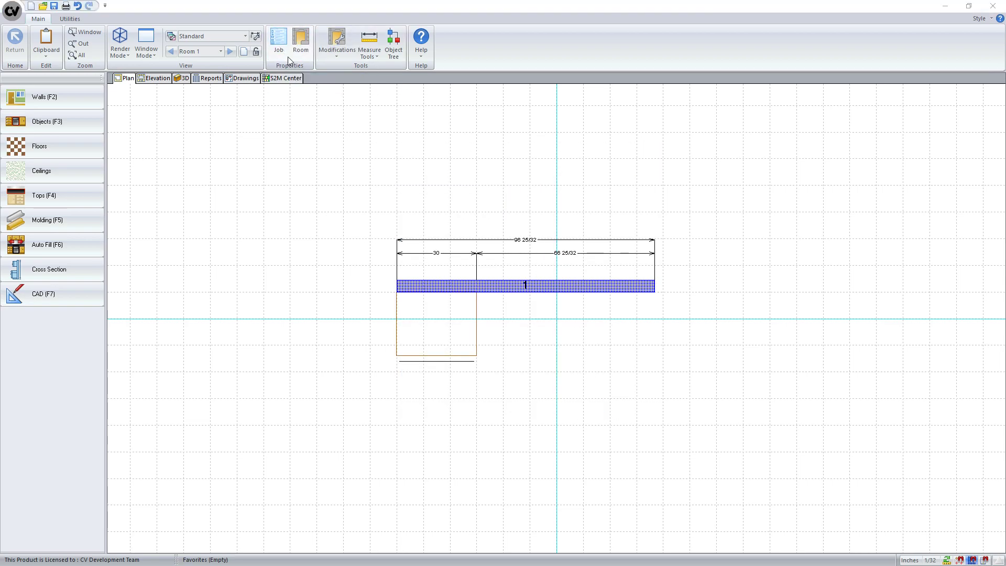
click(278, 39)
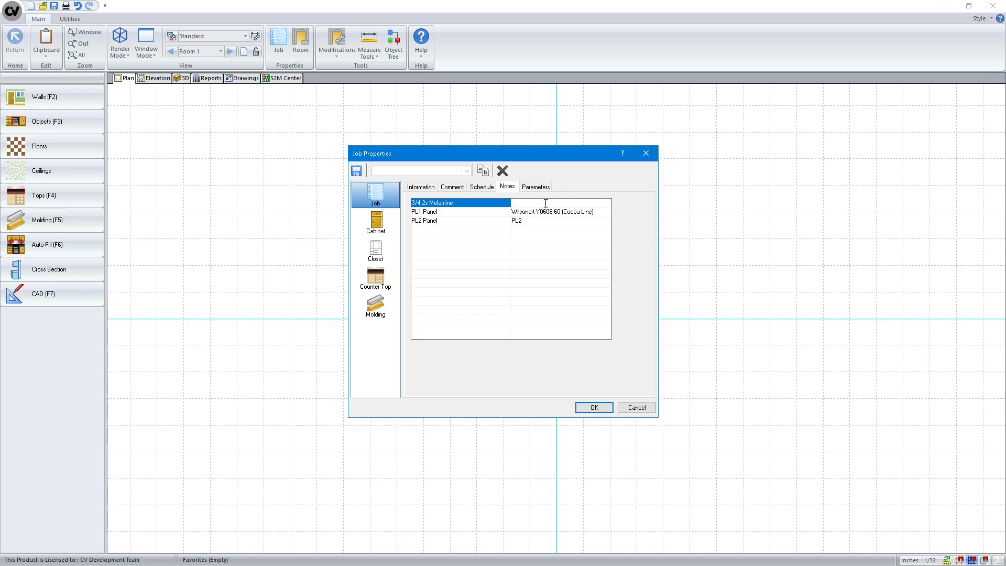
text(This is a)
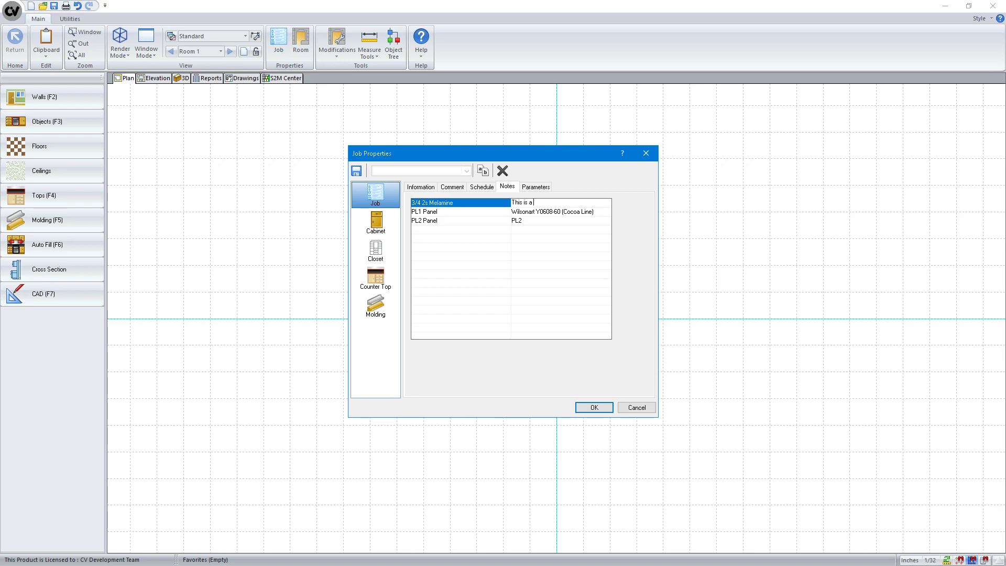
text(panel!)
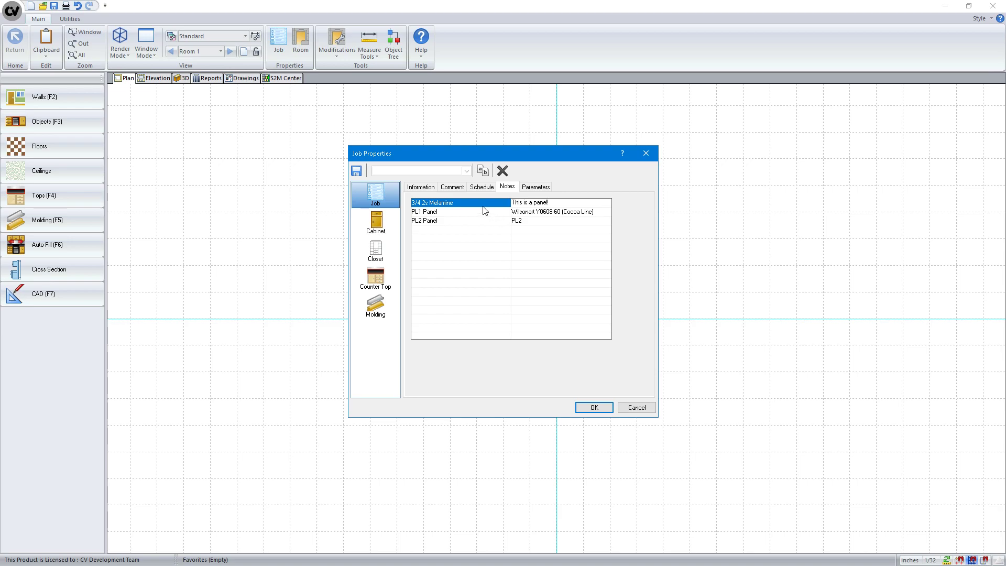
click(595, 407)
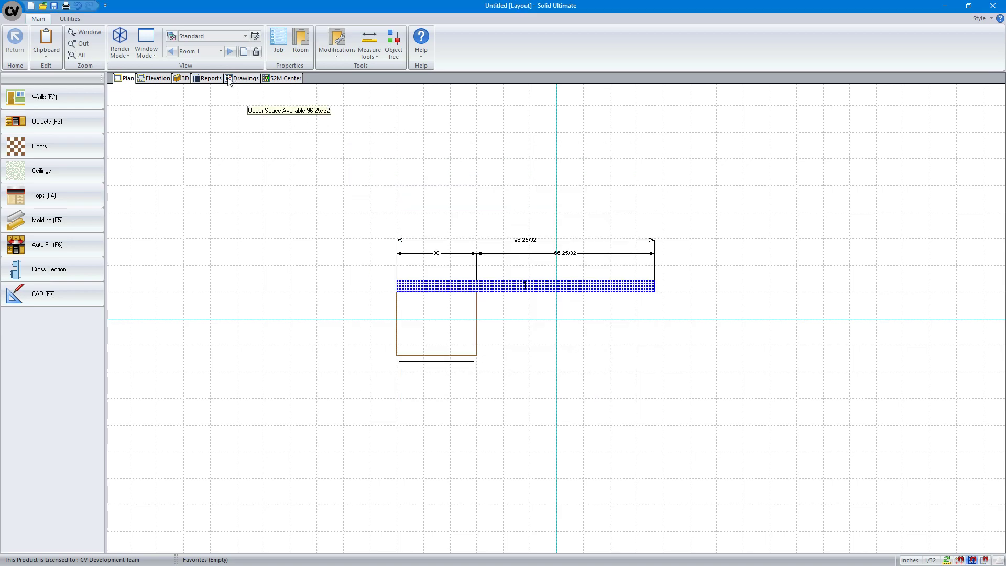
click(211, 77)
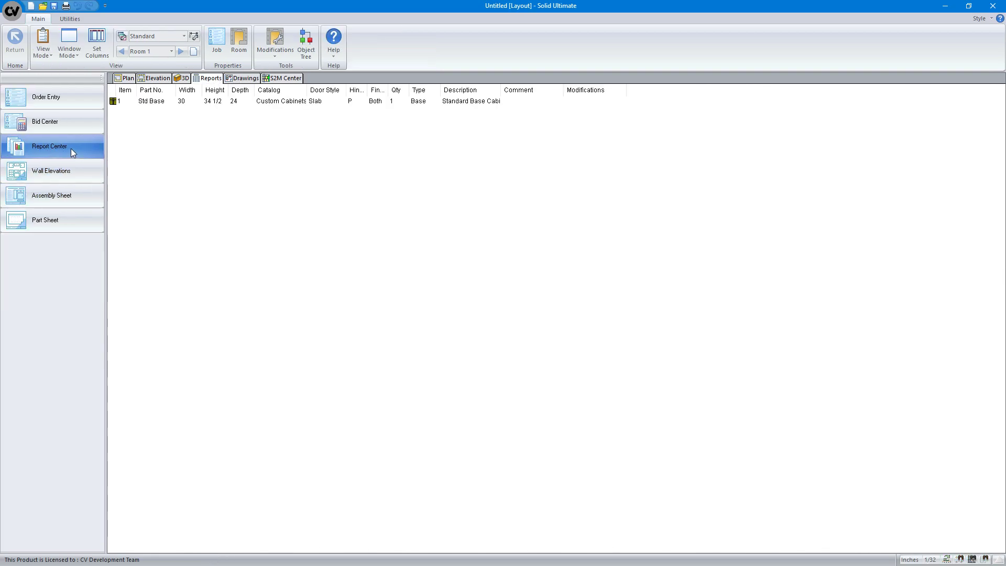
click(49, 146)
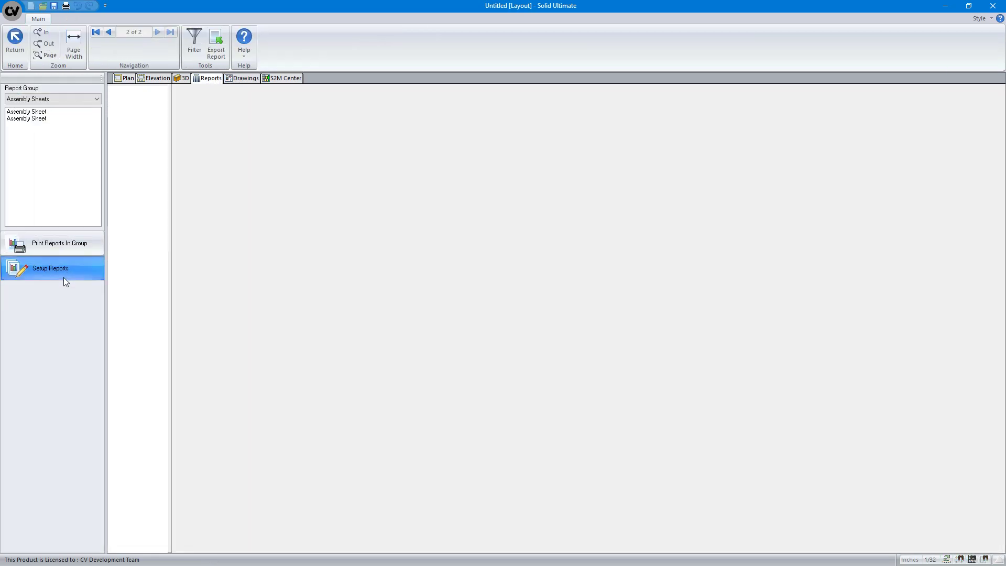
click(49, 268)
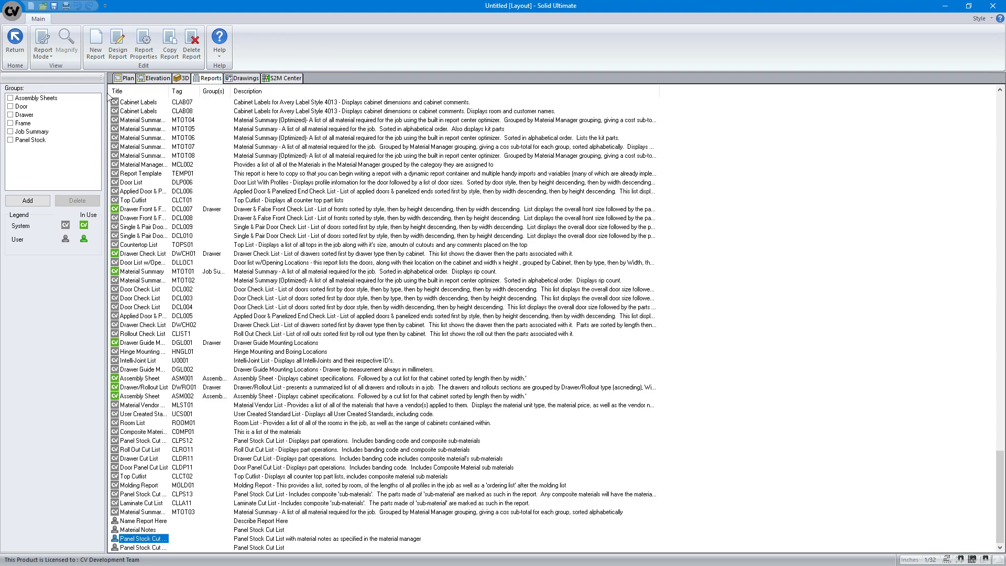
double_click(138, 535)
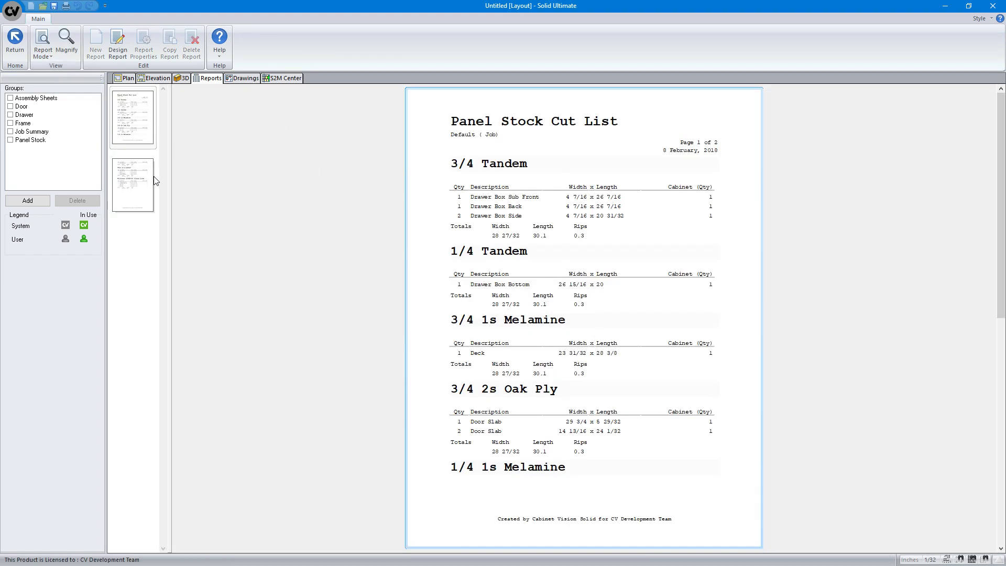
click(133, 184)
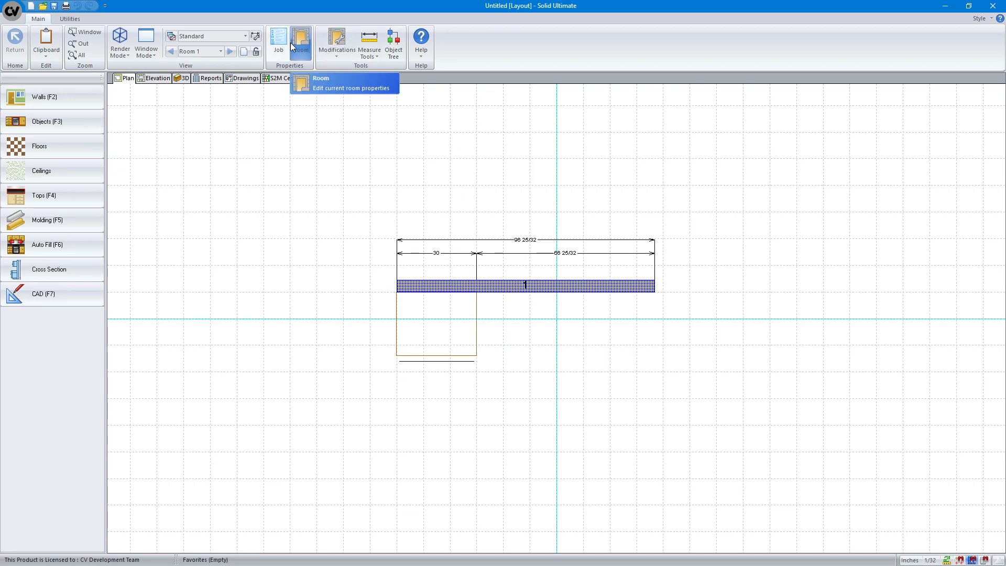
Step: Open and close Job Properties, then return to Reports showing the 30-wide Std Base cabinet
click(278, 38)
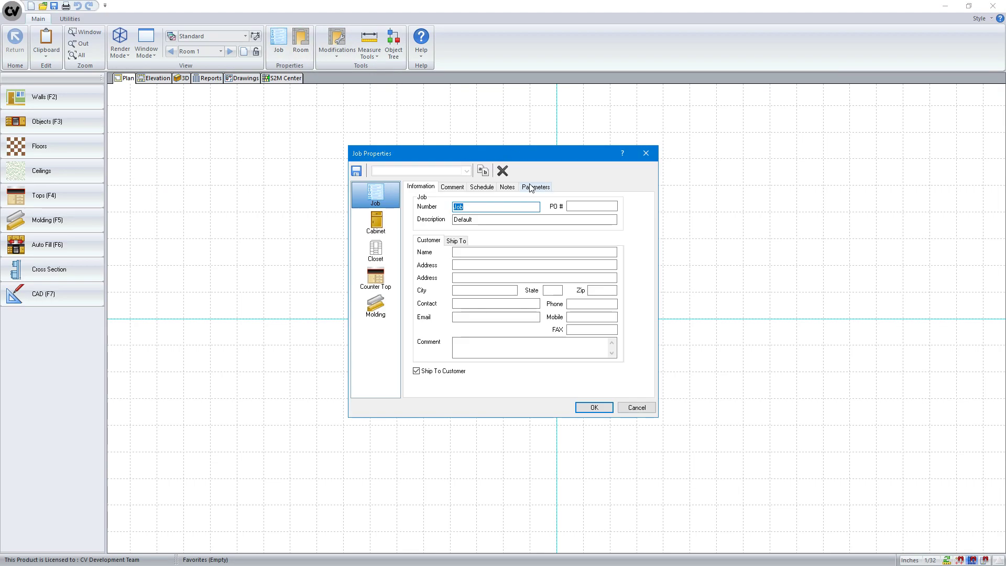
click(535, 187)
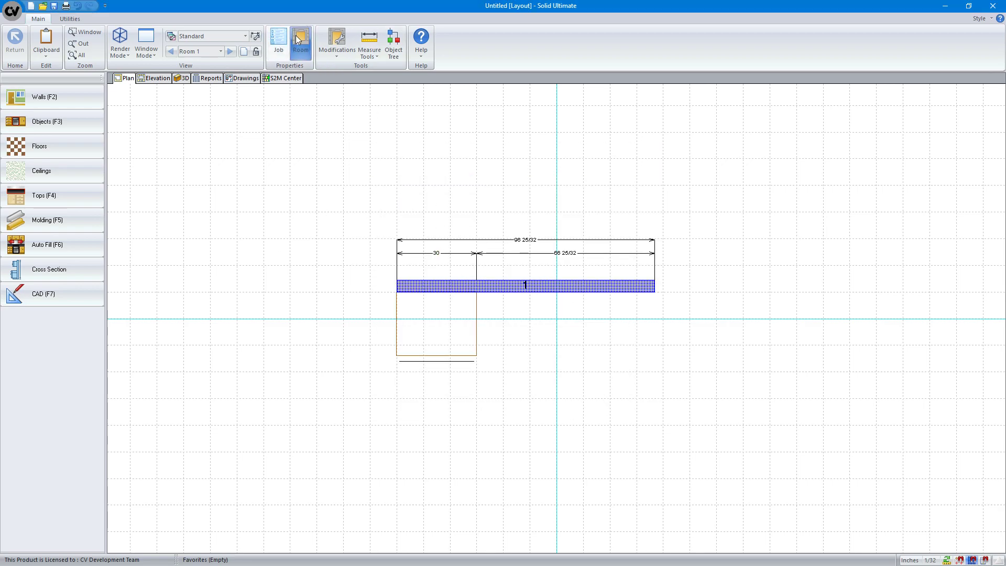
click(277, 39)
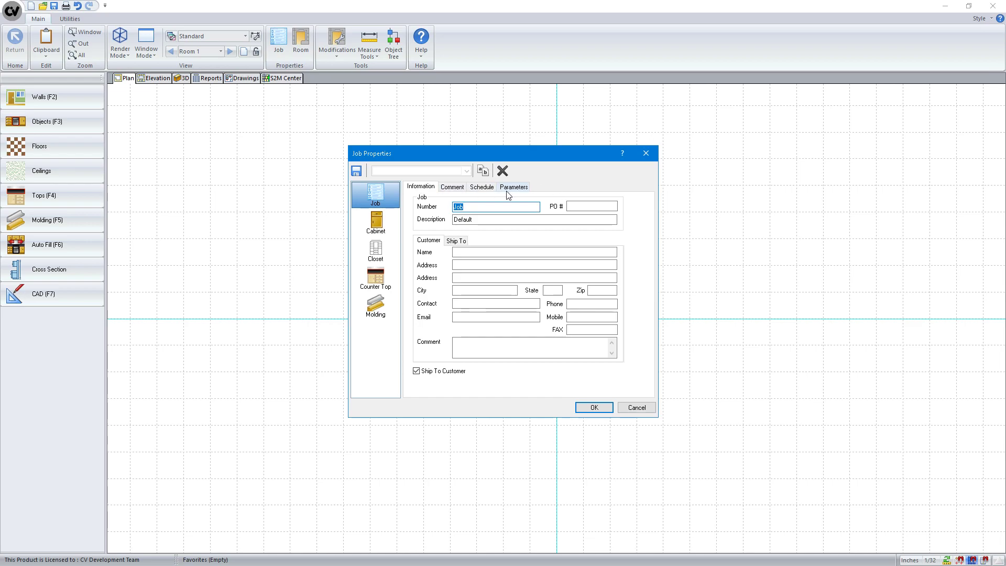
click(594, 407)
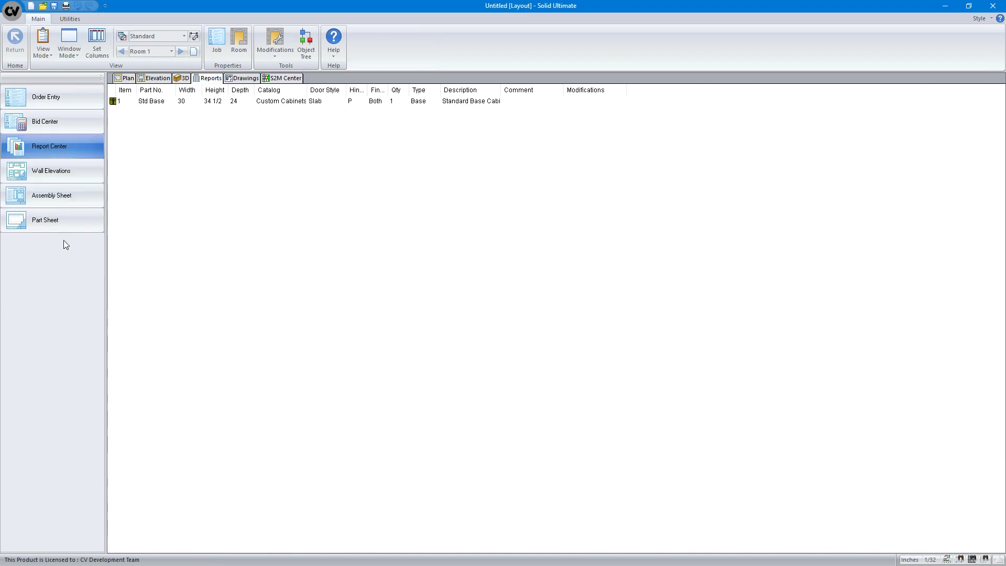
Step: Create report group '1 - Testing' holding Panel Stock Cut List w/Mat Notes, and preview it
click(49, 146)
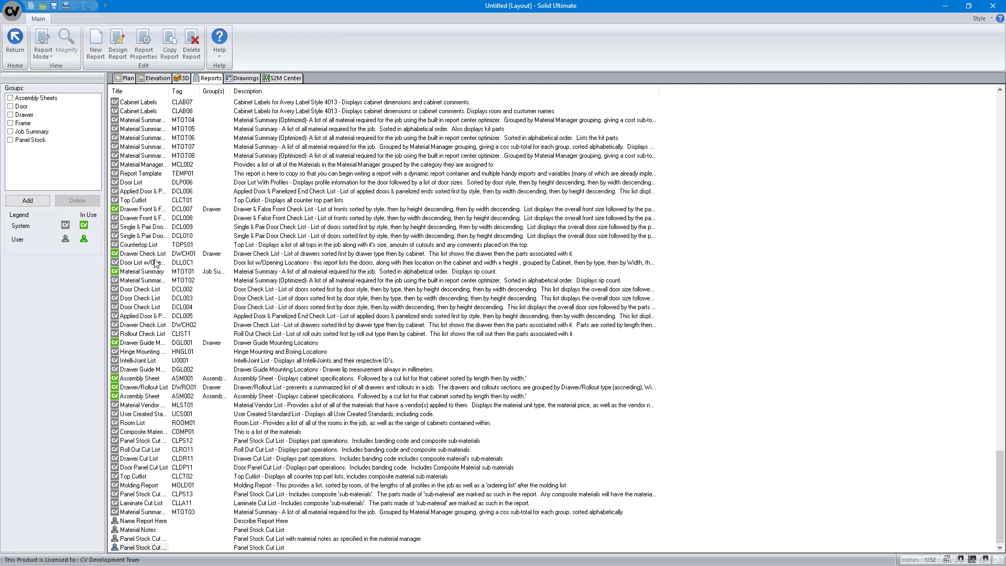
click(144, 535)
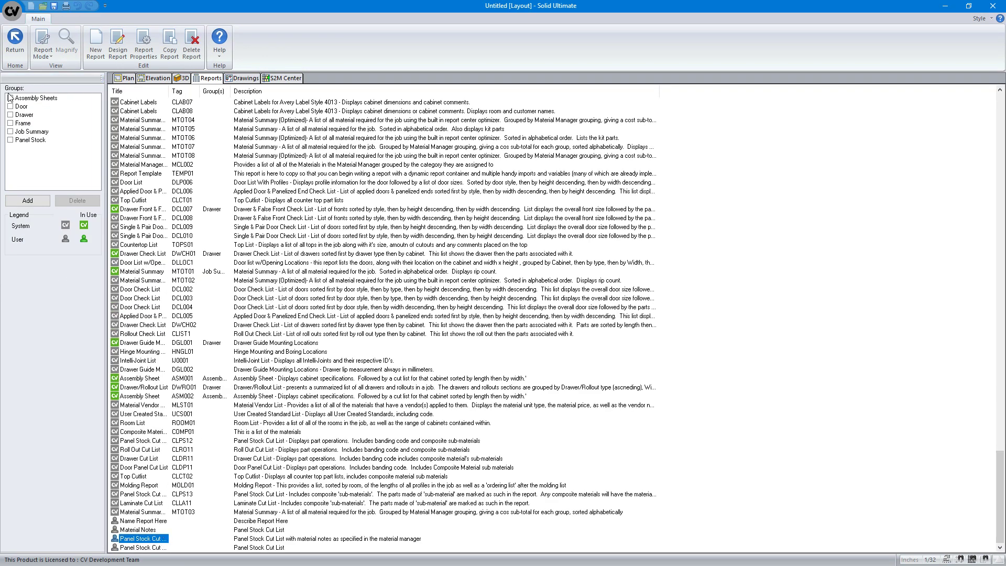
click(27, 200)
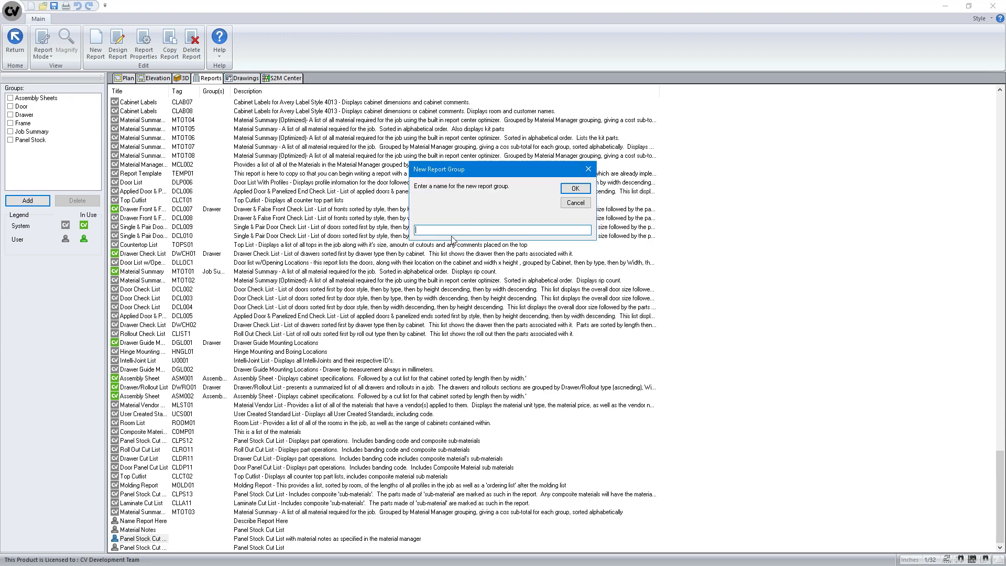
text(1 - Testing)
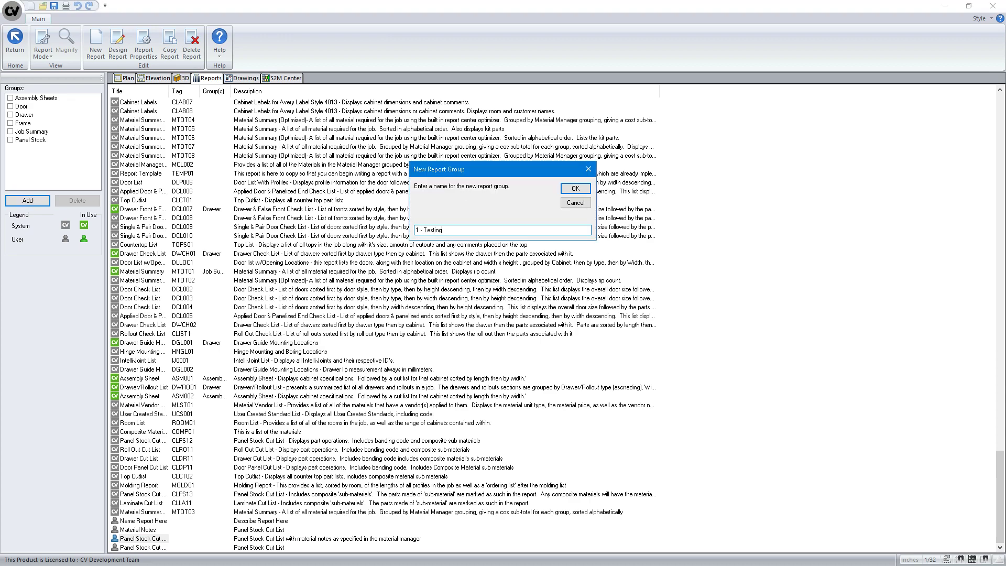
click(576, 188)
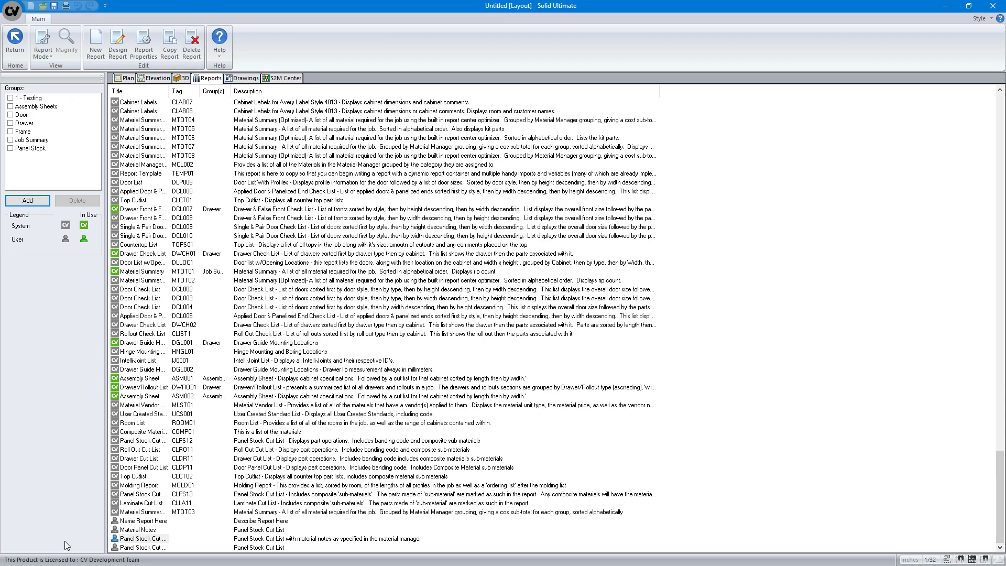
click(142, 538)
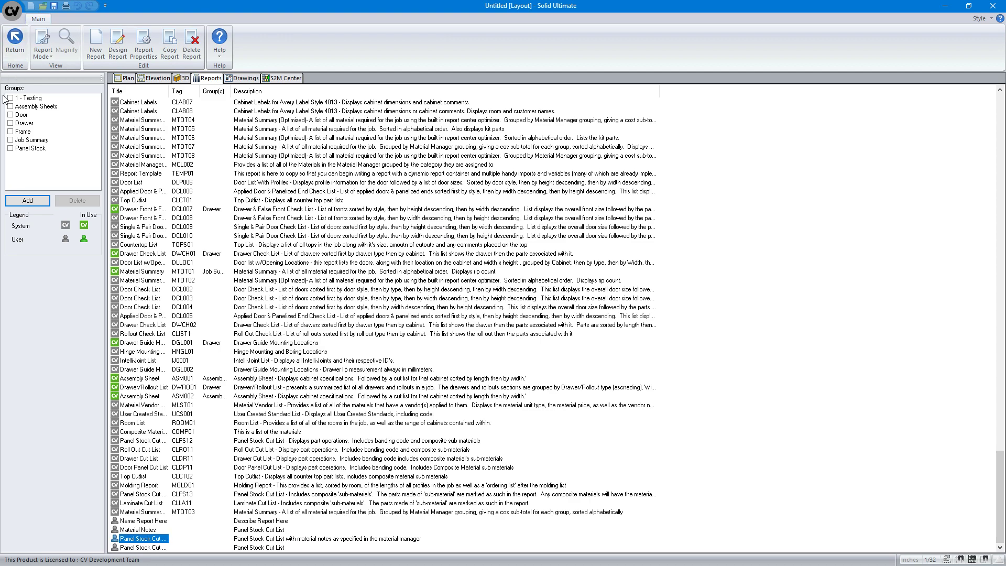
double_click(142, 537)
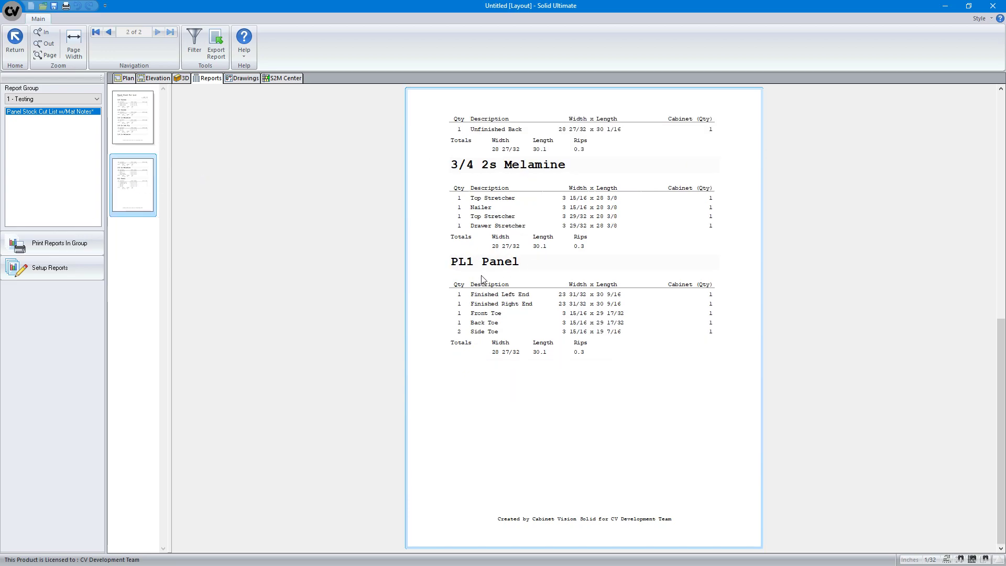
click(105, 32)
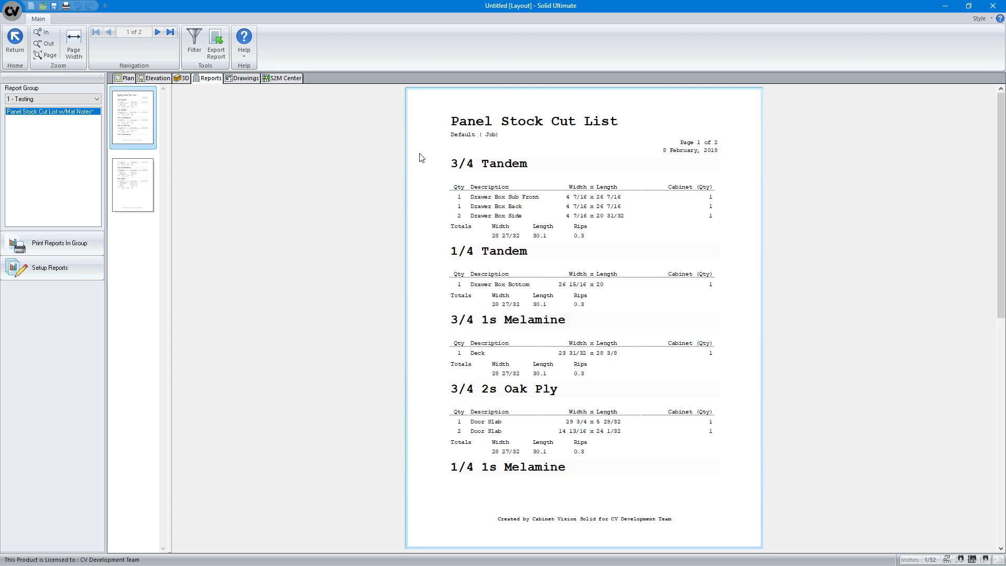
mouse_move(499, 164)
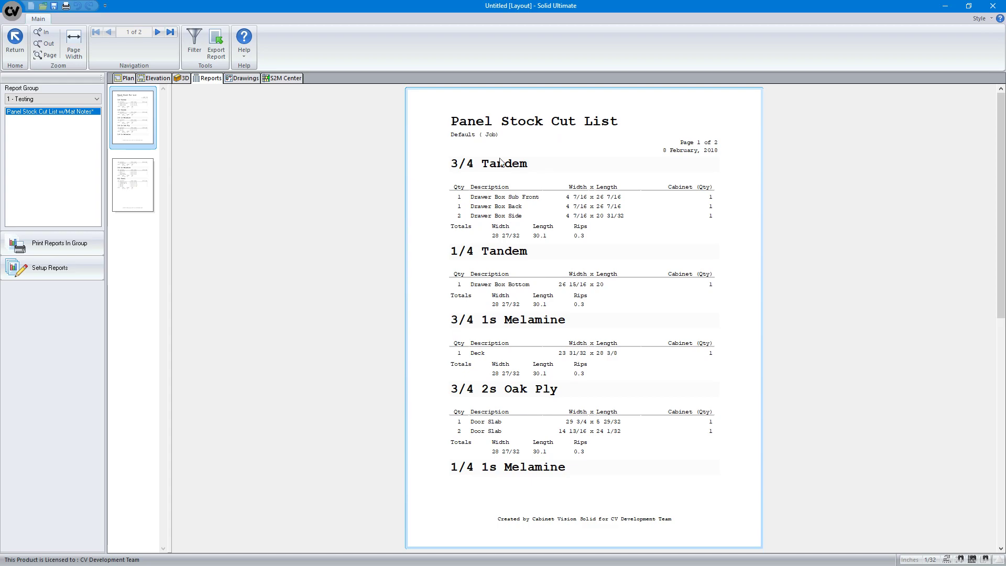
mouse_move(121, 76)
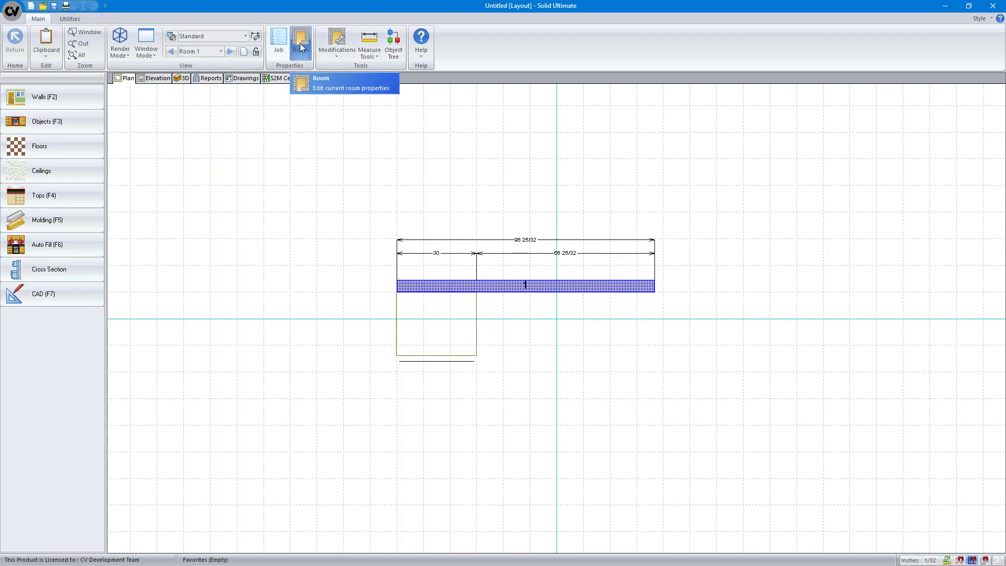
Step: Add a Text parameter with Note style described '3/4 Tandem' to the job
click(279, 41)
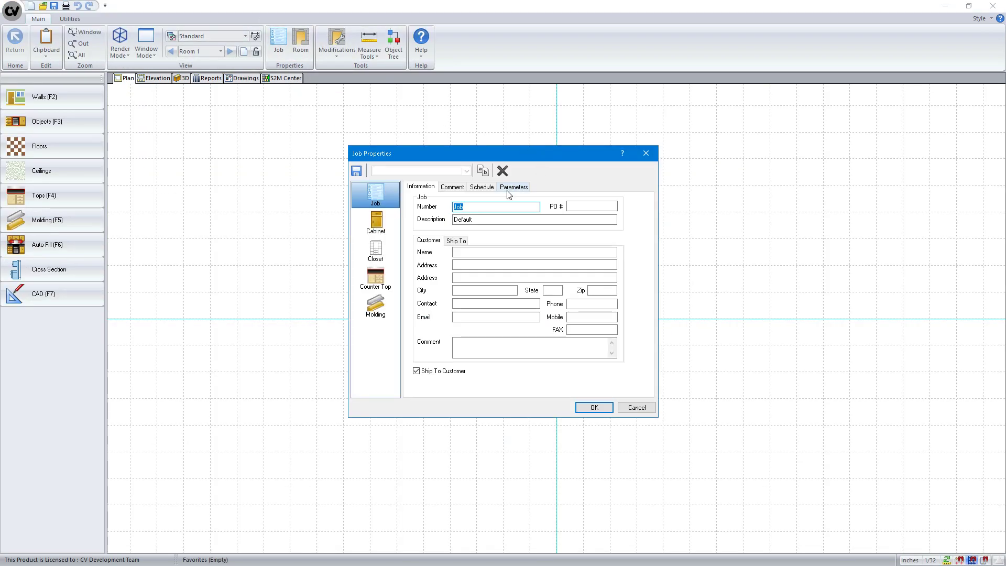
click(513, 187)
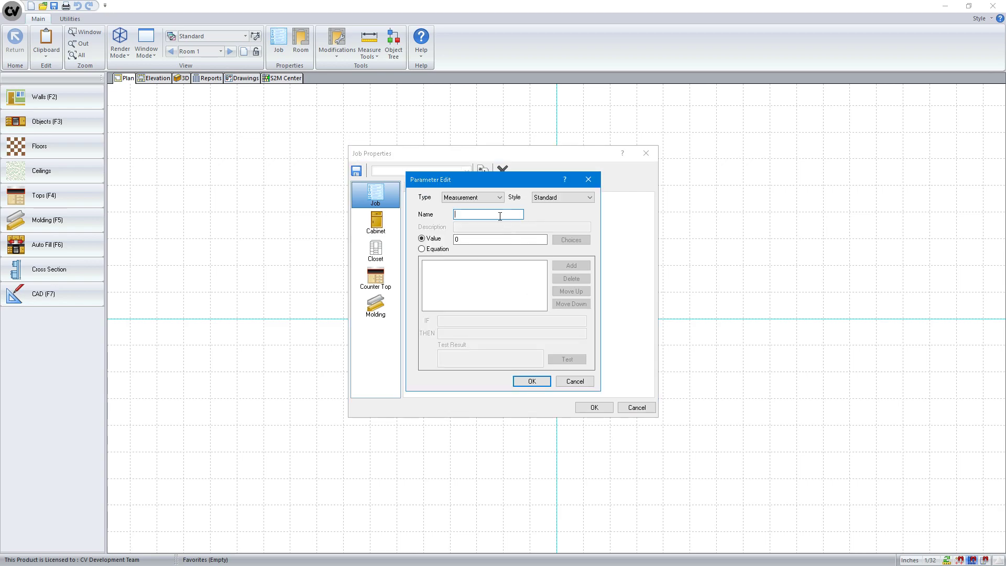
click(473, 197)
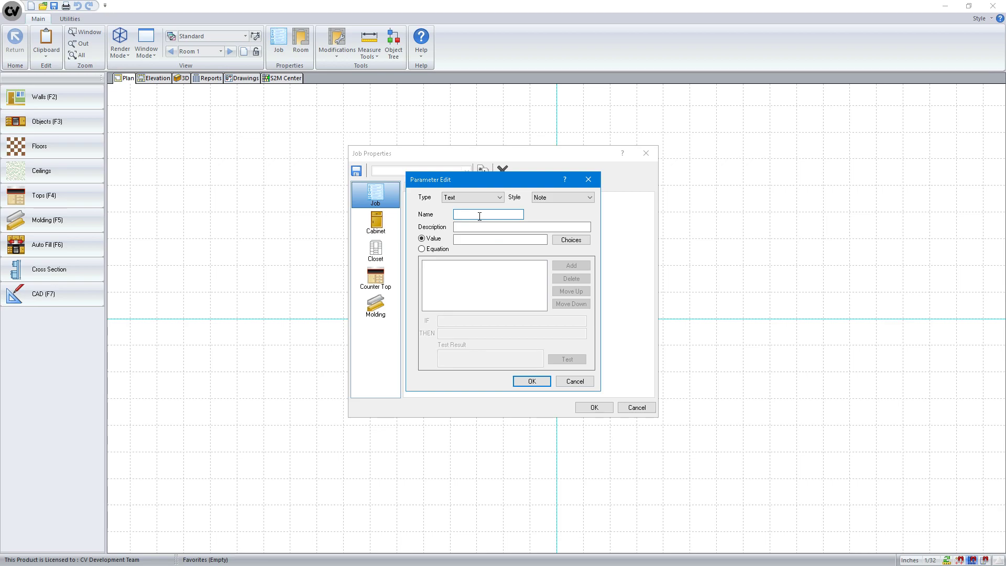
text(asdfsdf)
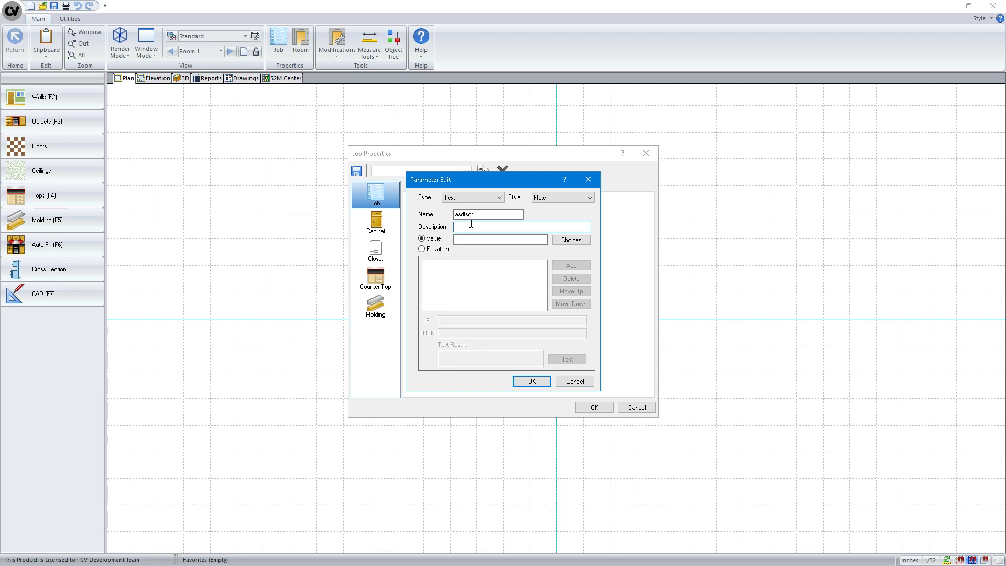
text(3/4 Tandem)
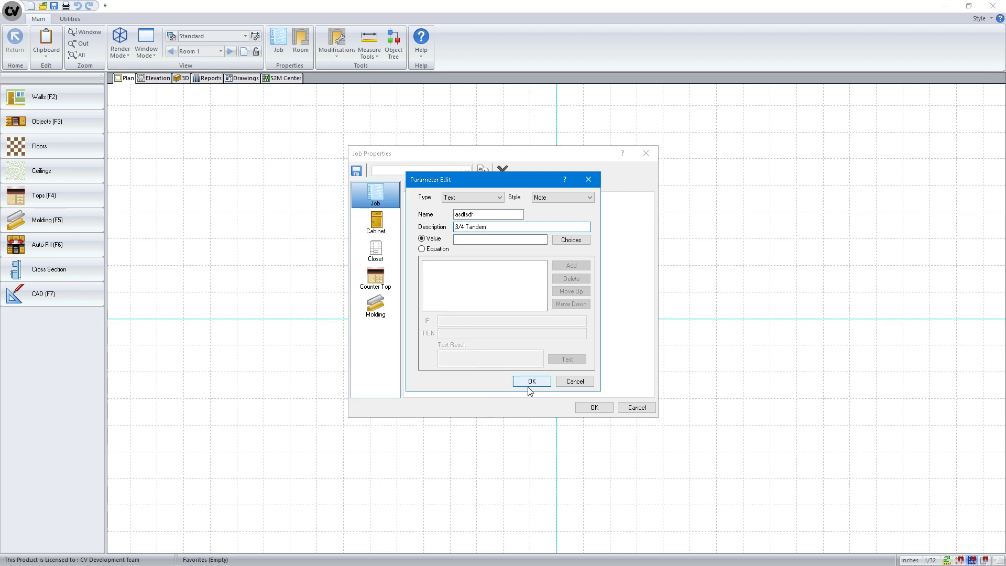
click(532, 381)
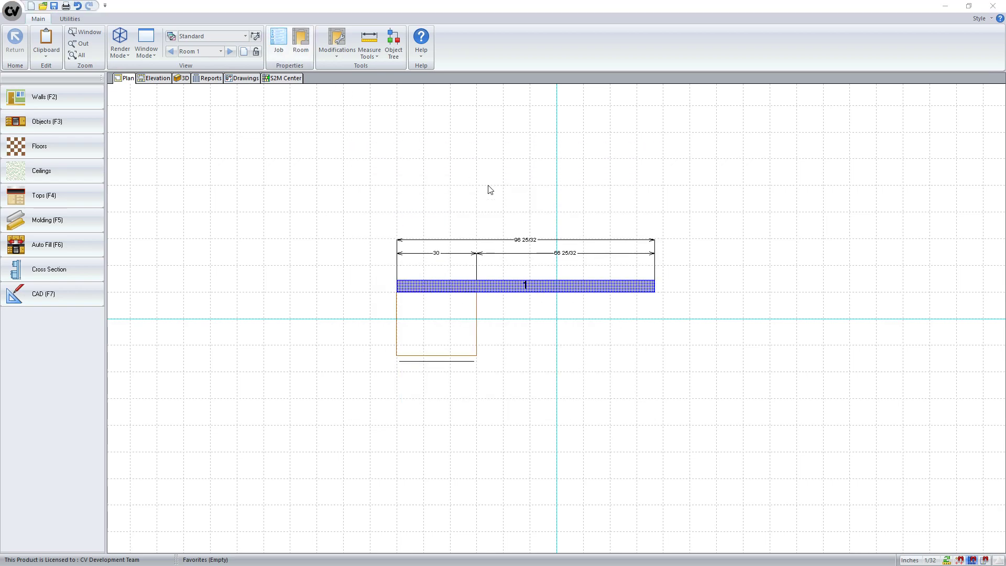
Step: Enter 'Box Material' as the 3/4 Tandem job note and close Job Properties
click(278, 41)
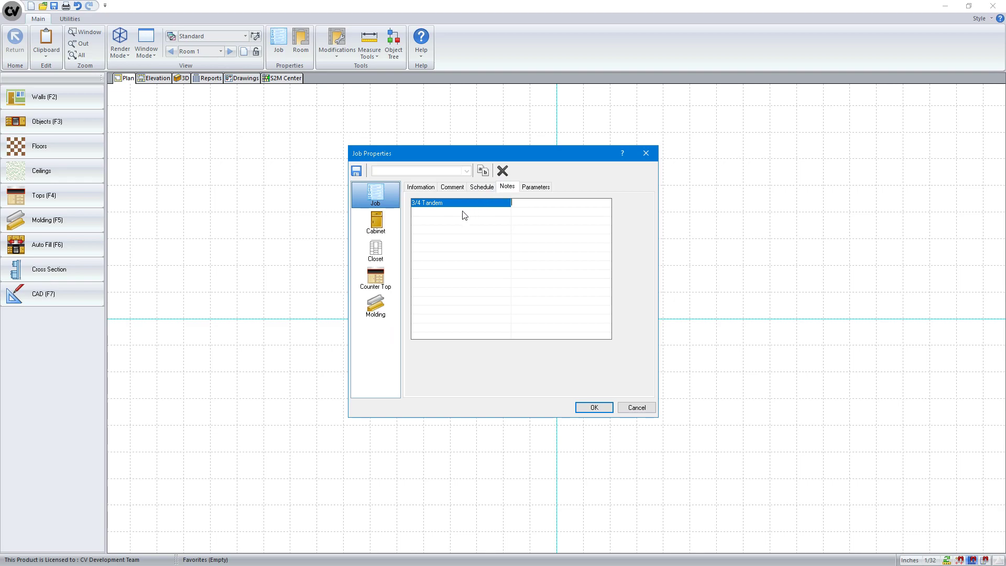
text(B)
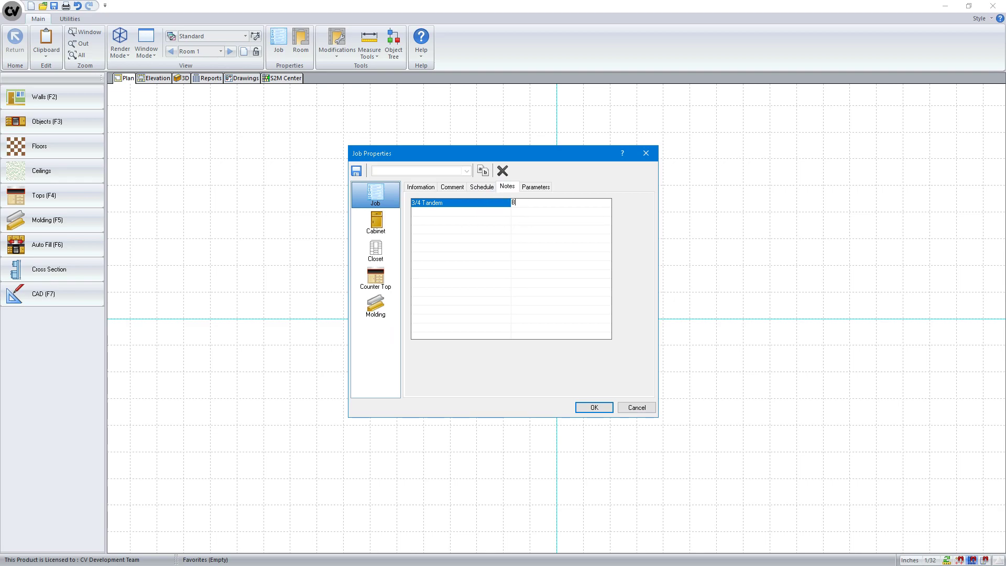
text(Box Material)
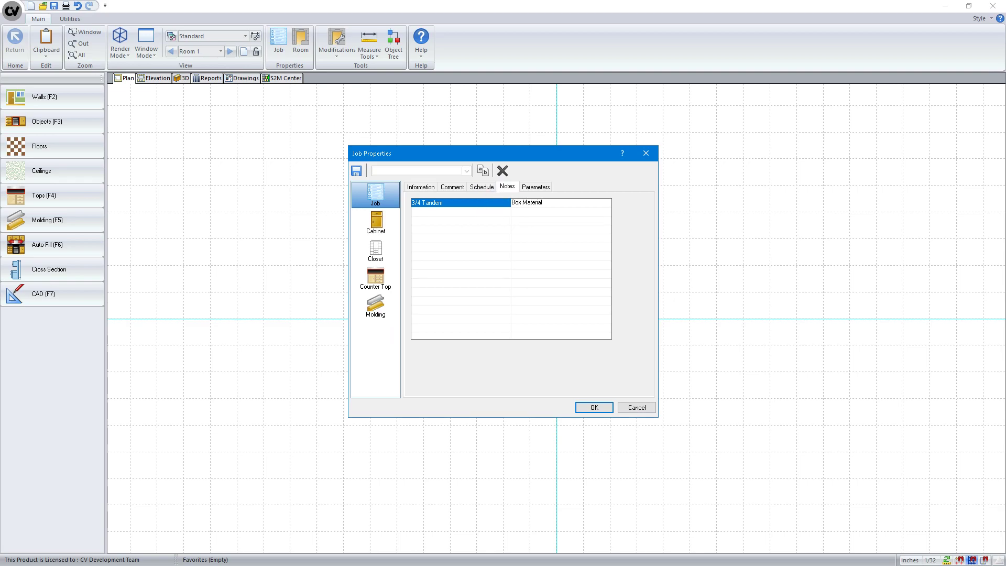
click(594, 407)
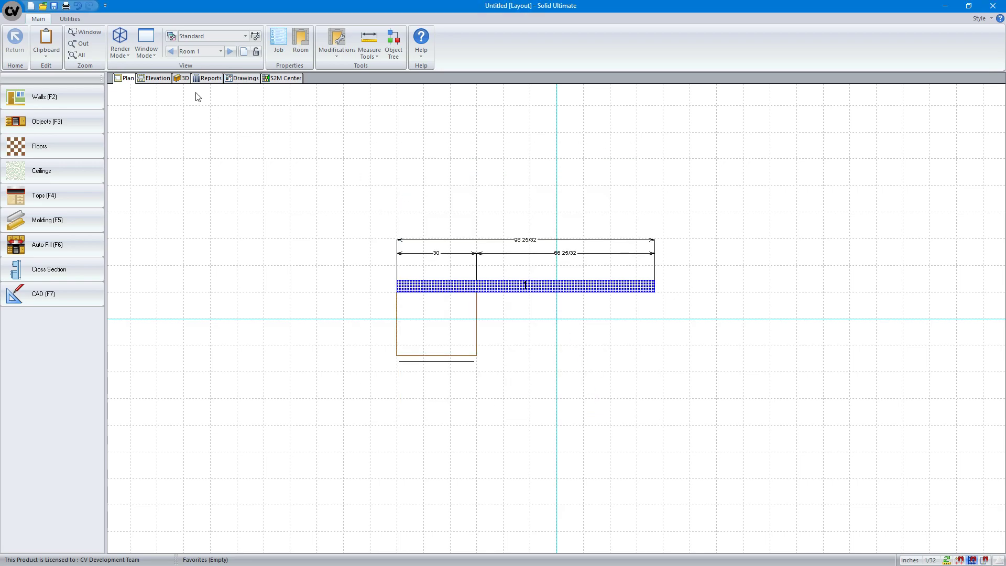